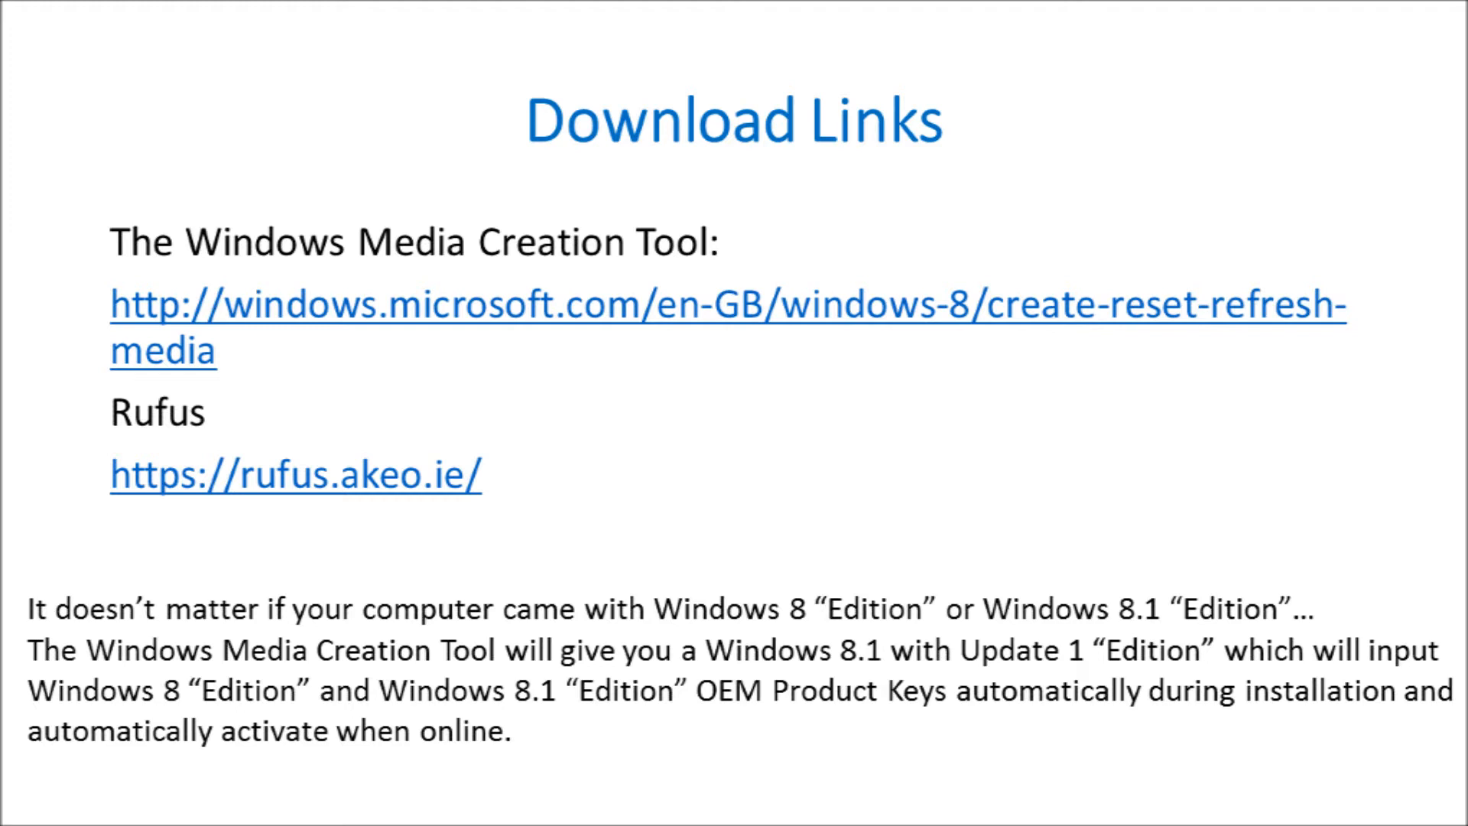
# Follow the Media Creation Tool link and download mediacreationtool.exe from Microsoft's page.
pyautogui.click(397, 458)
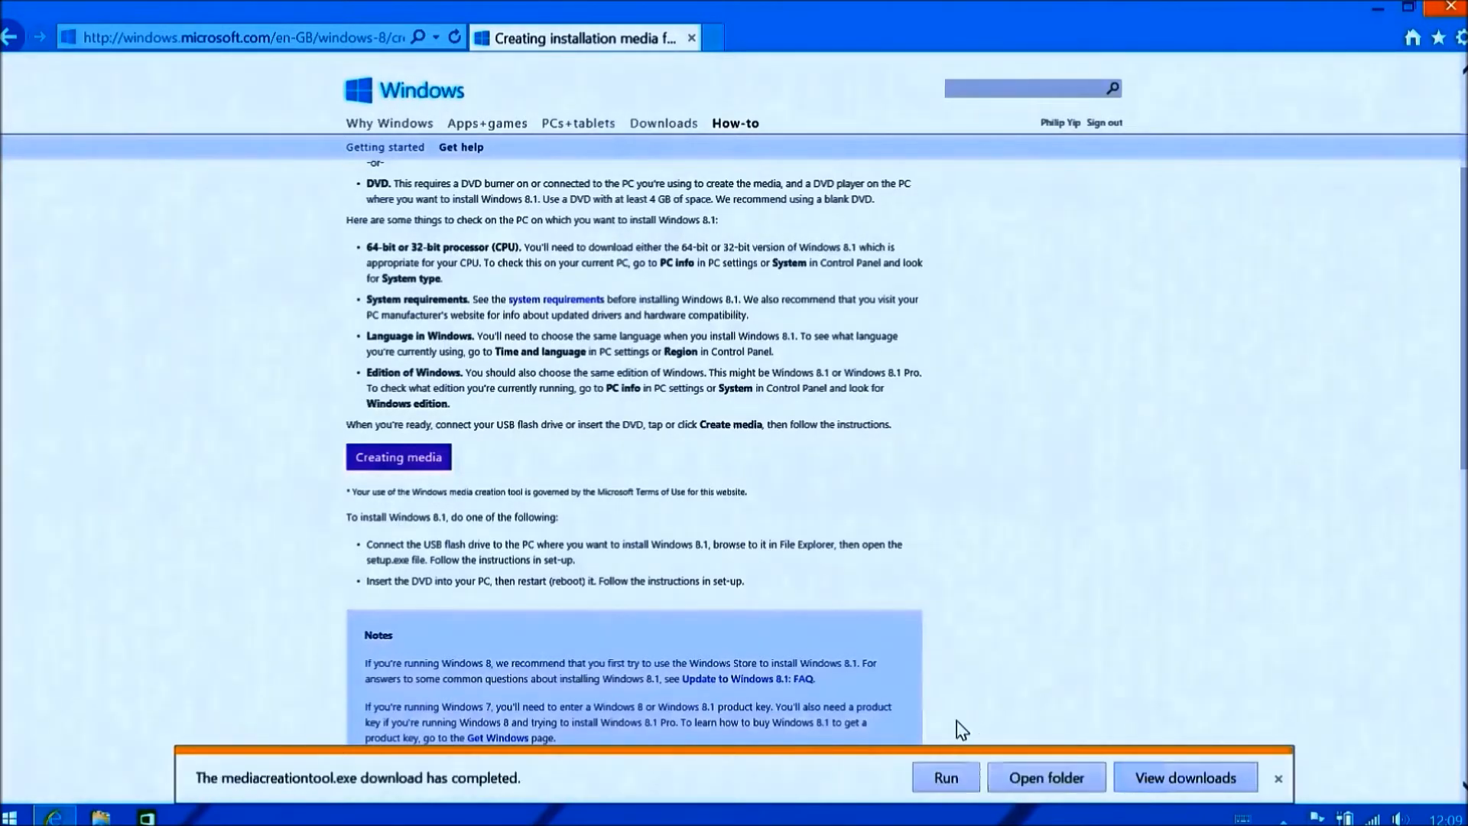
# Launch mediacreationtool from the Downloads folder and allow it through User Account Control.
pyautogui.click(1045, 777)
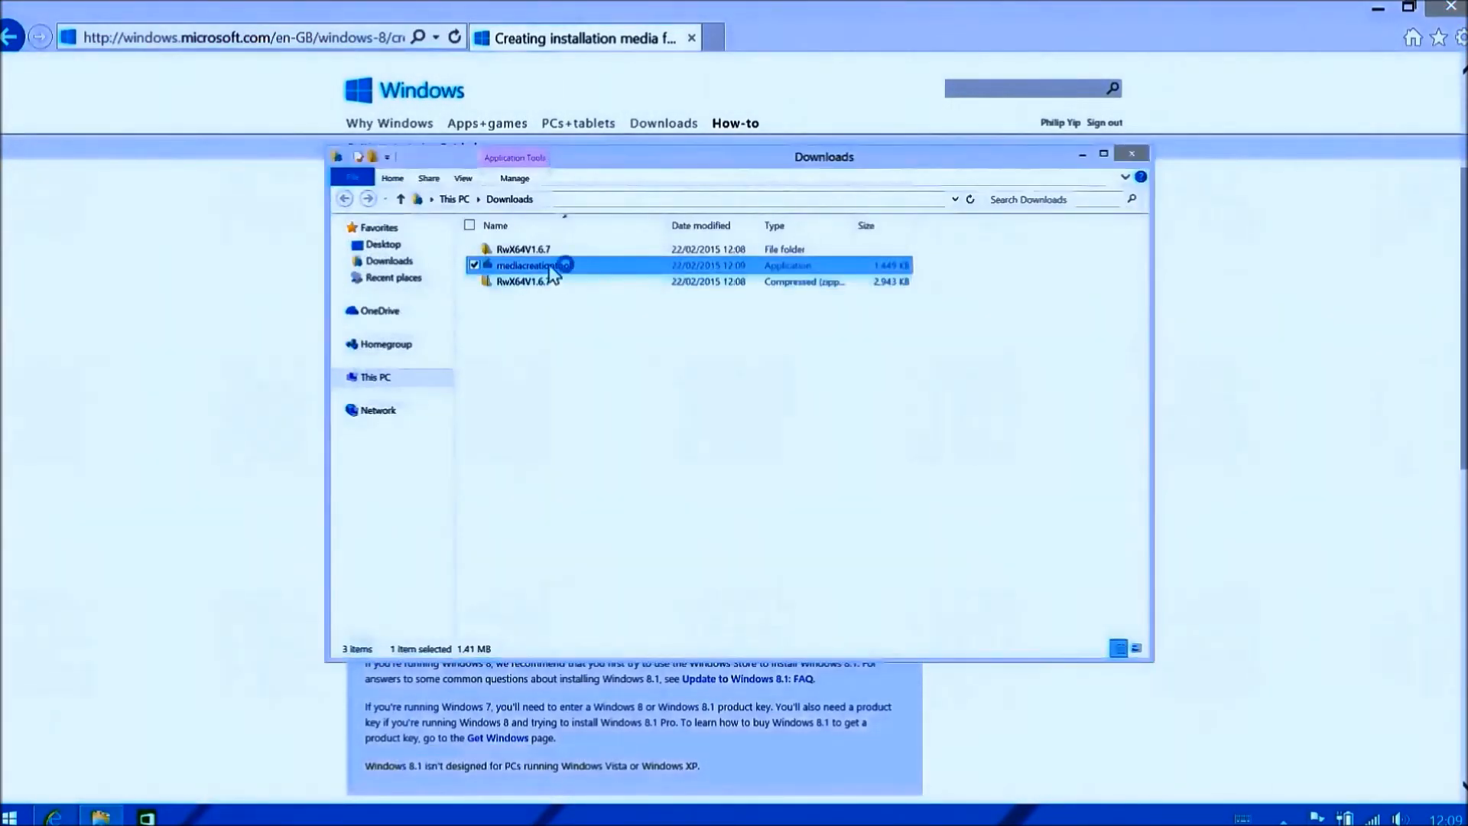
pyautogui.doubleClick(534, 264)
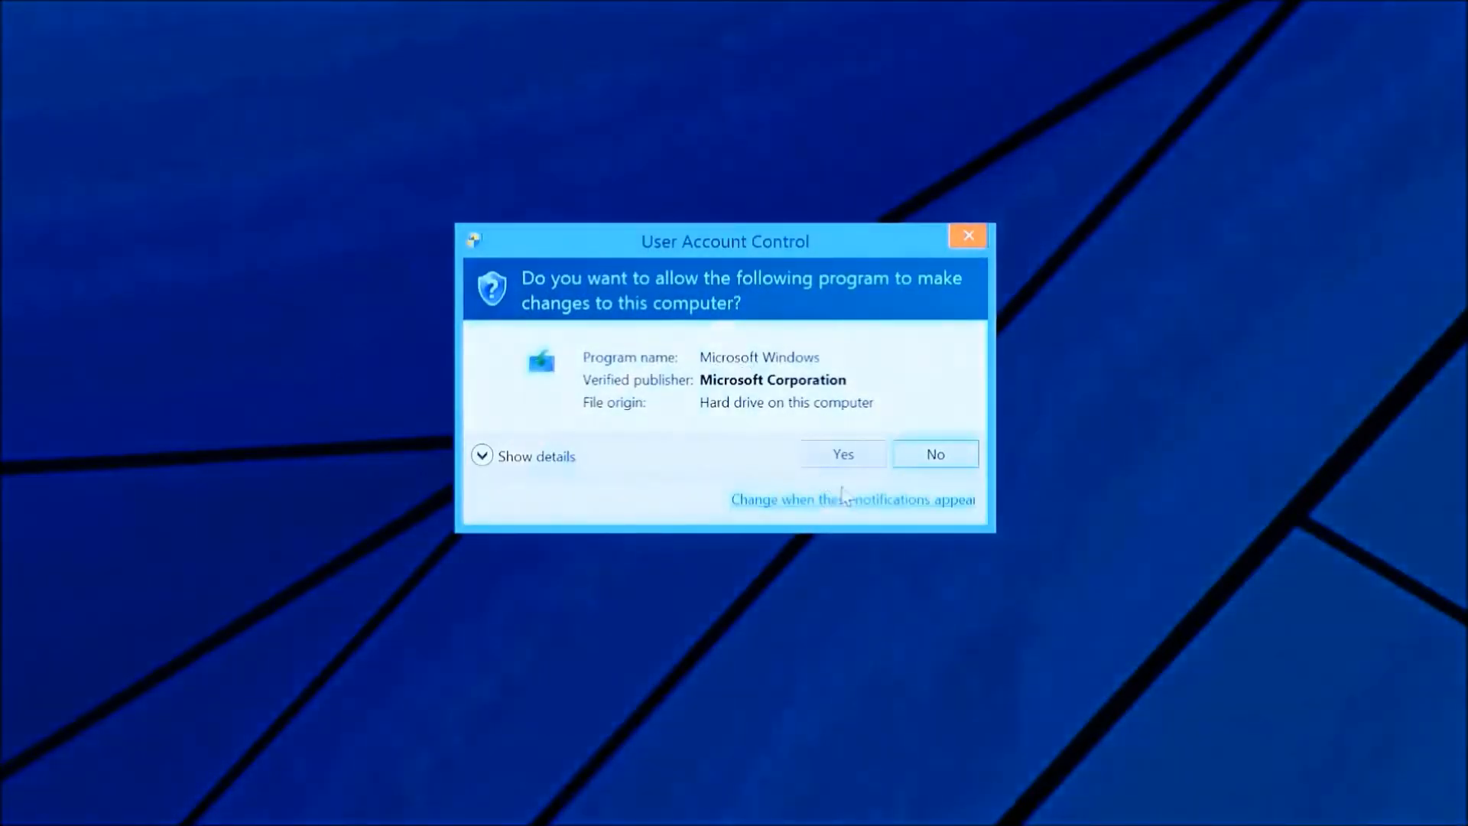
pyautogui.click(841, 455)
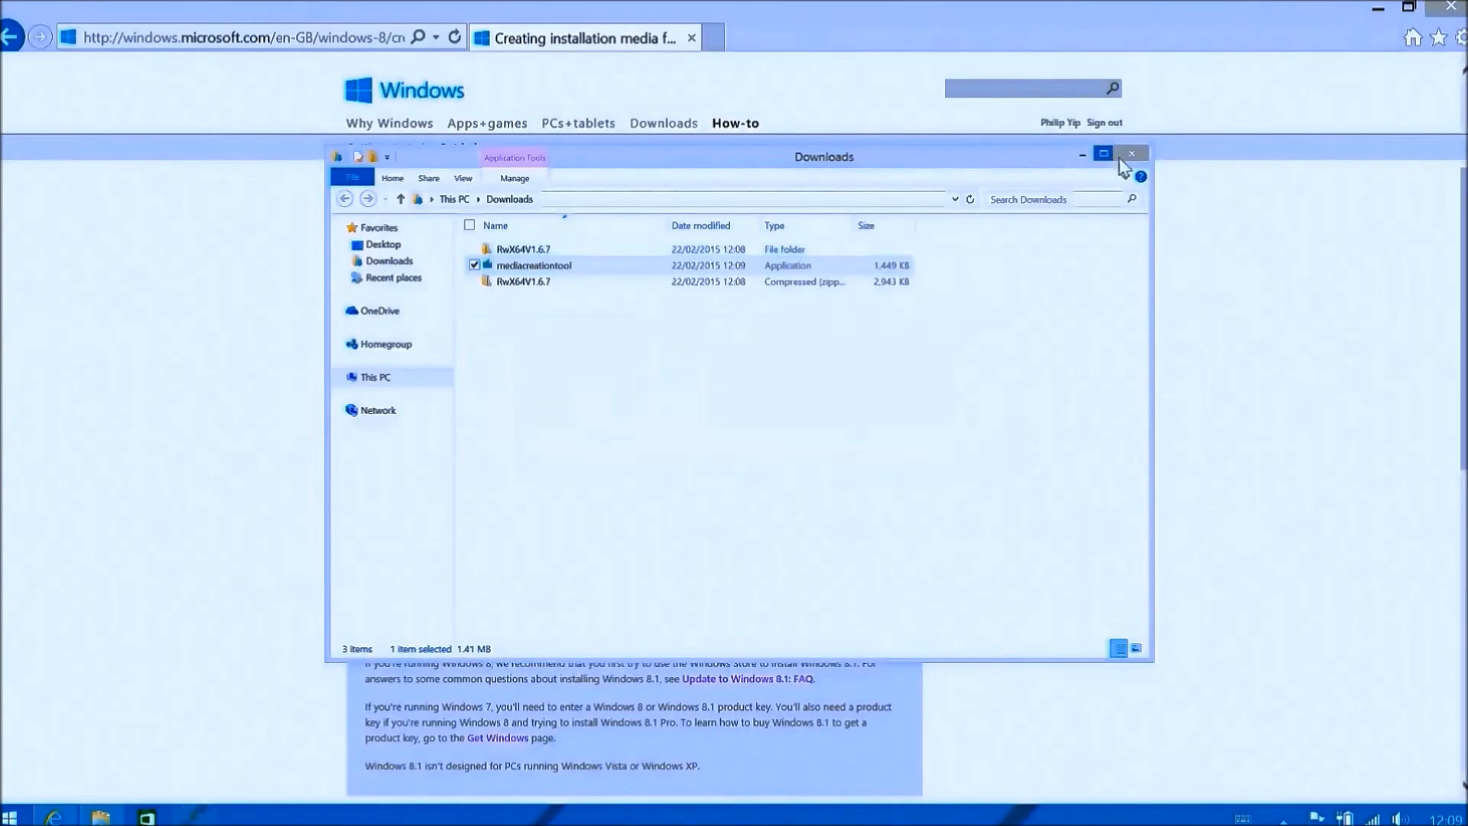
pyautogui.doubleClick(532, 265)
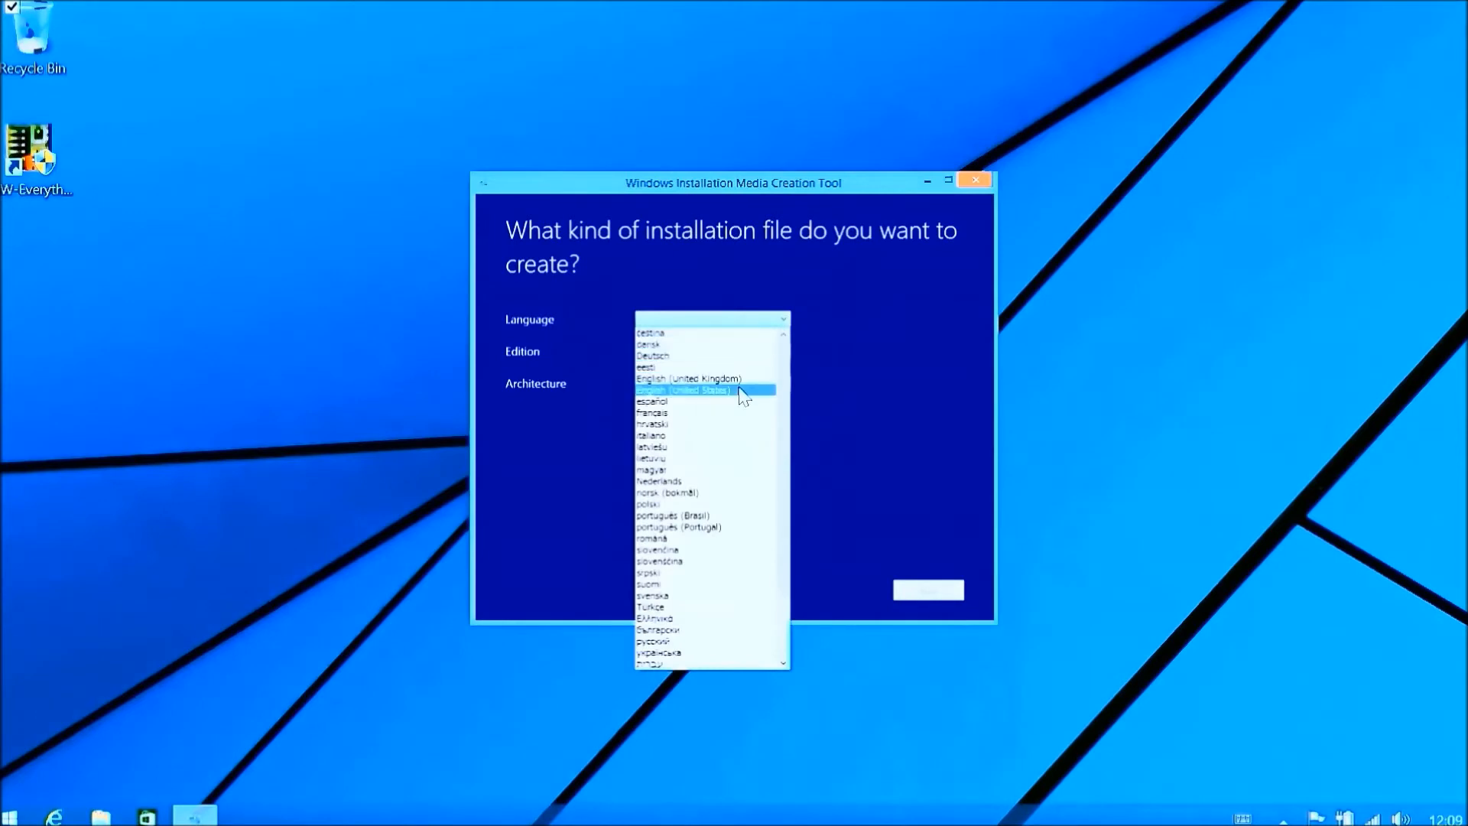
pyautogui.moveTo(754, 398)
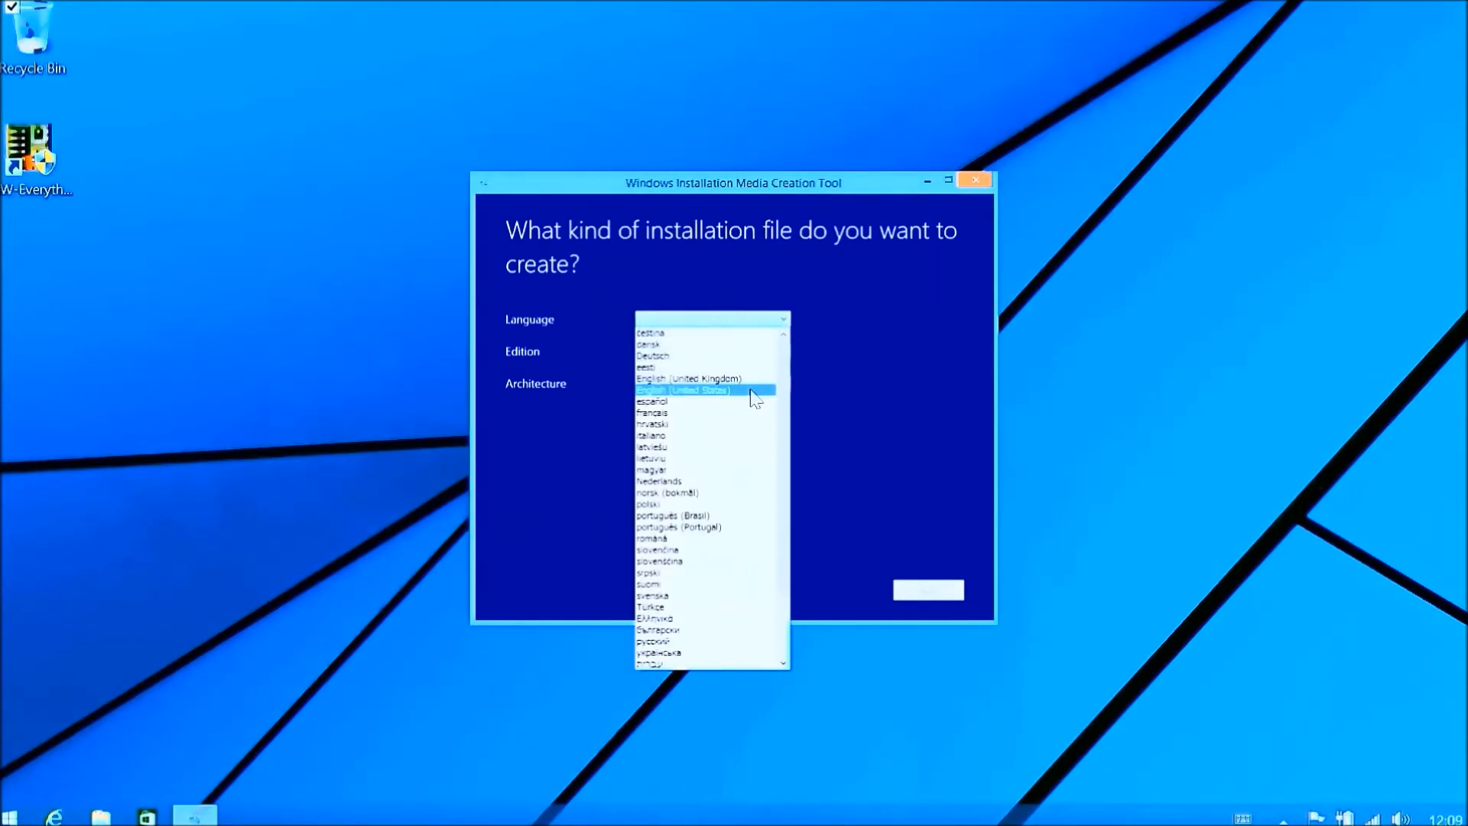
# Set the installation language to English (United Kingdom).
pyautogui.scroll(-3)
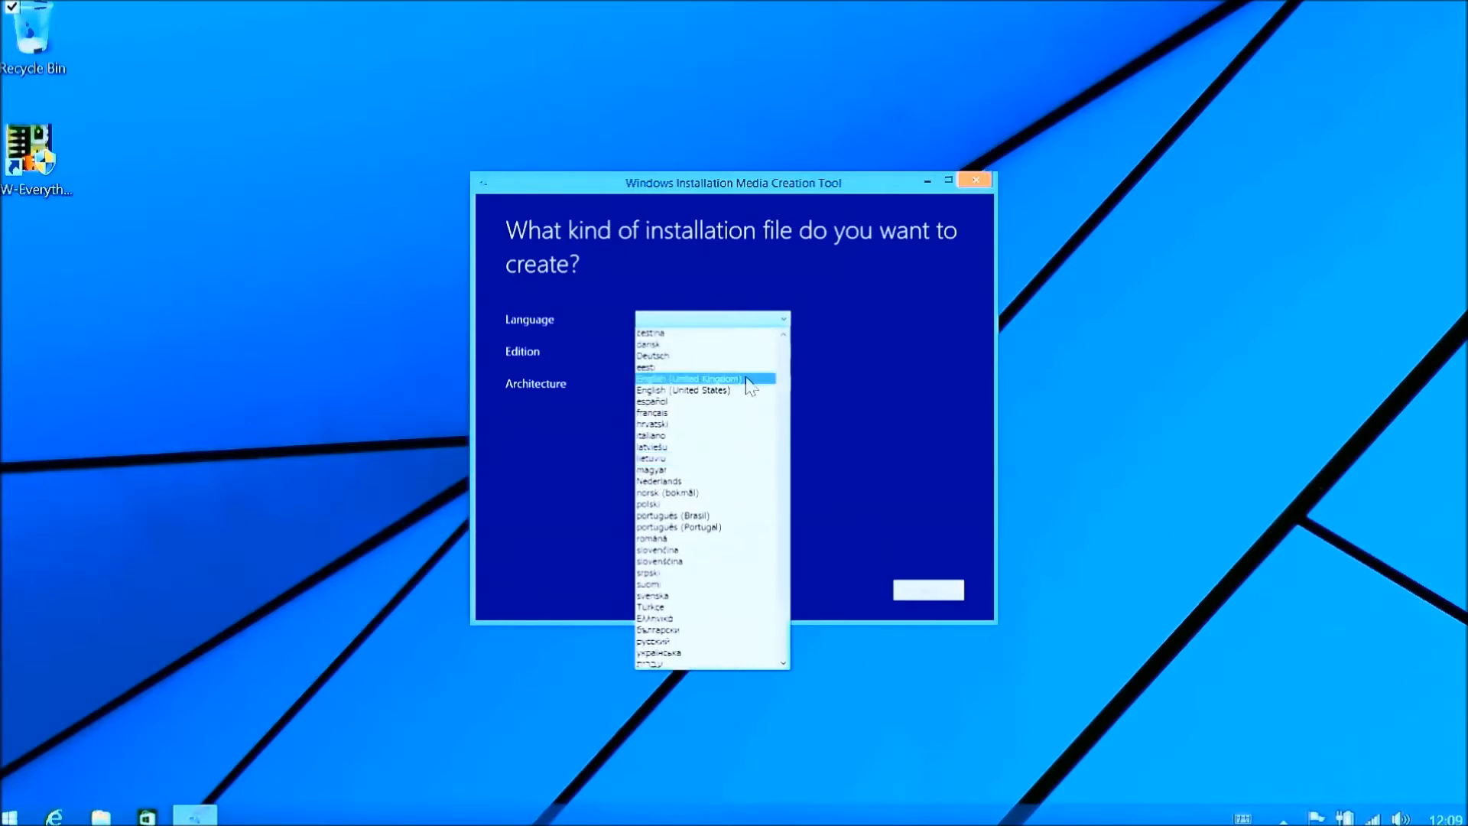
pyautogui.click(686, 379)
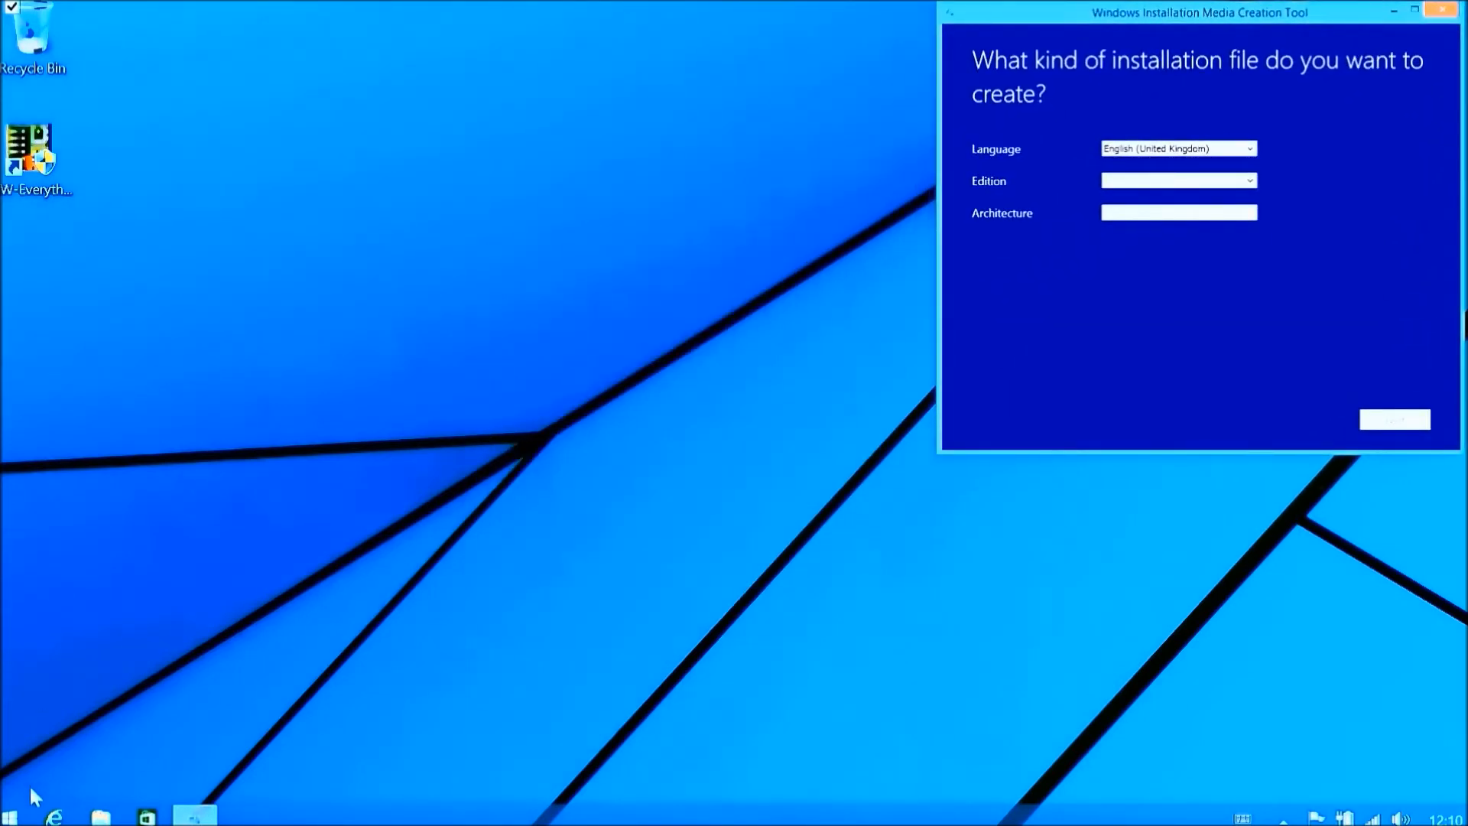
# Check this PC's edition and system type in the System information window.
pyautogui.rightClick(10, 811)
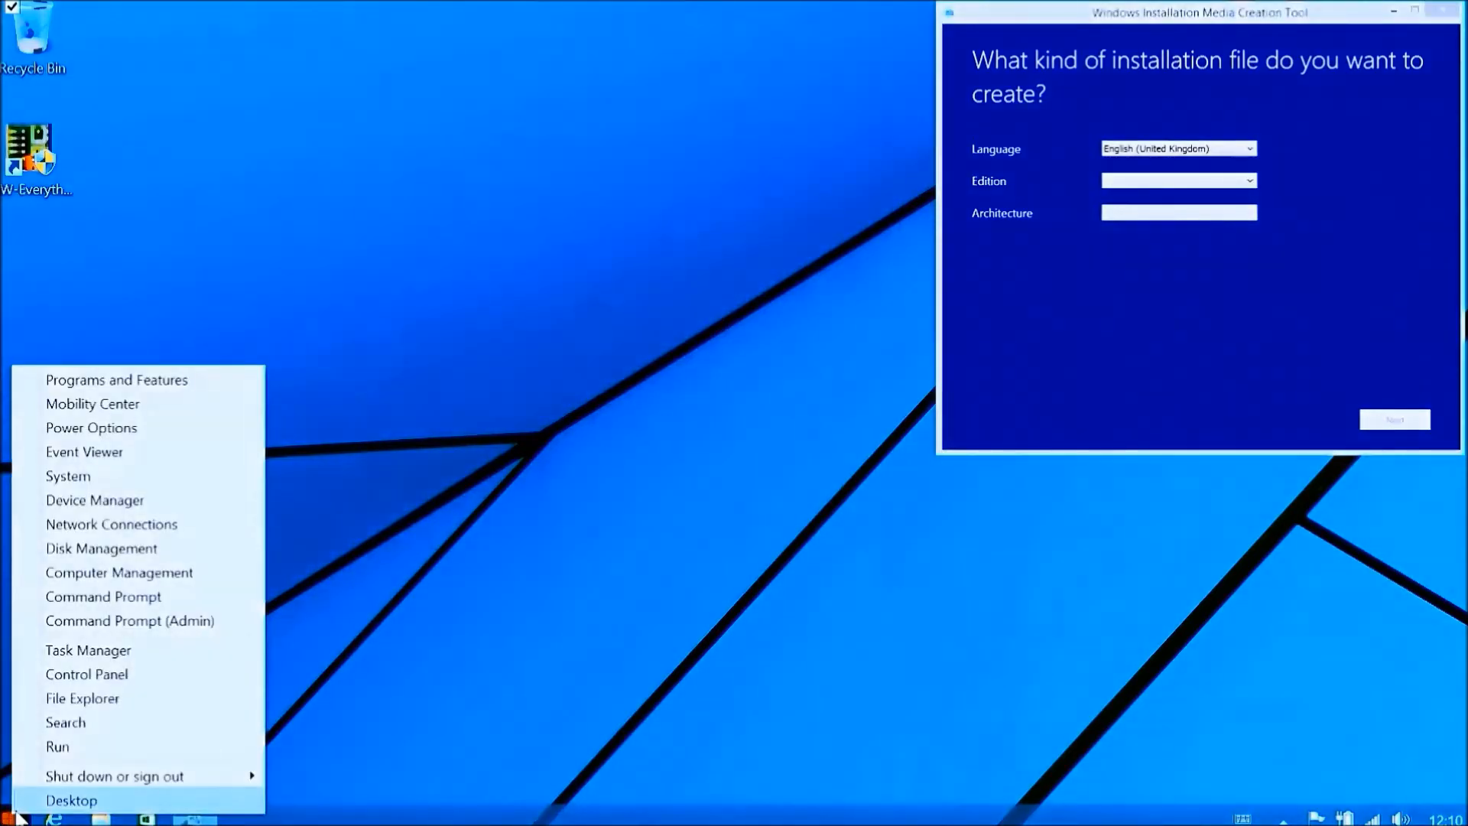
pyautogui.click(68, 475)
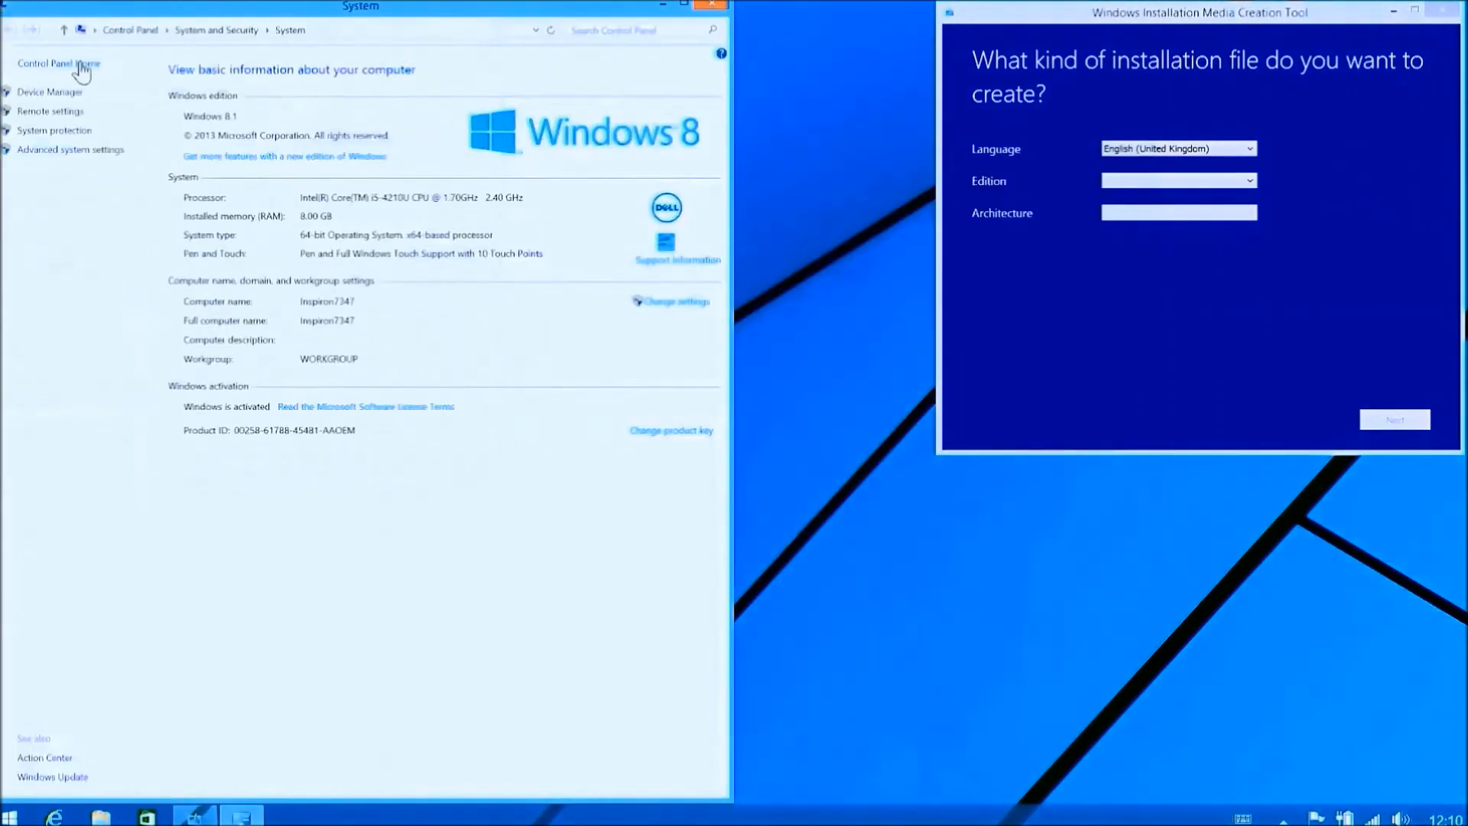
pyautogui.moveTo(728, 174)
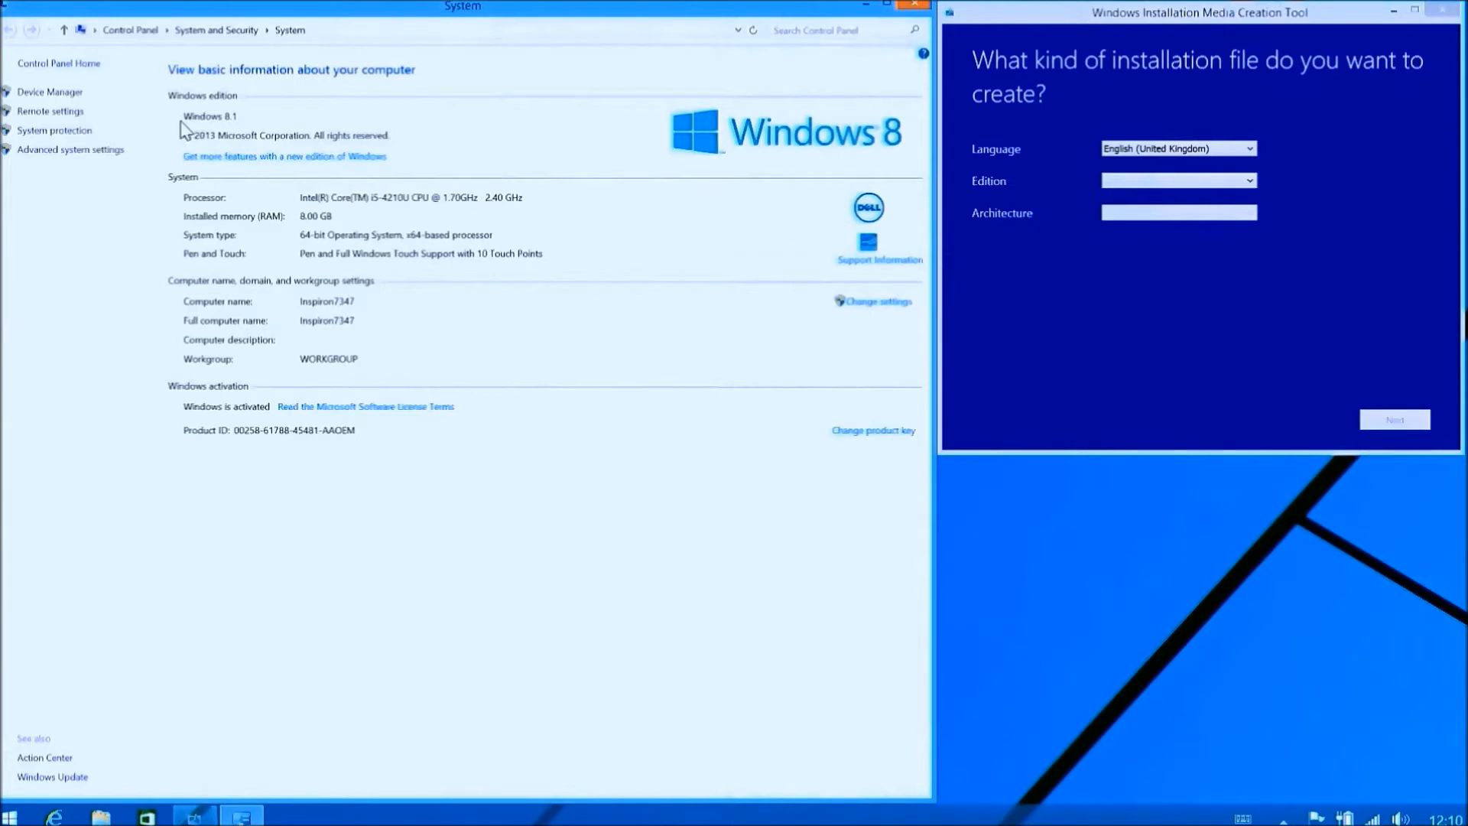
pyautogui.moveTo(248, 122)
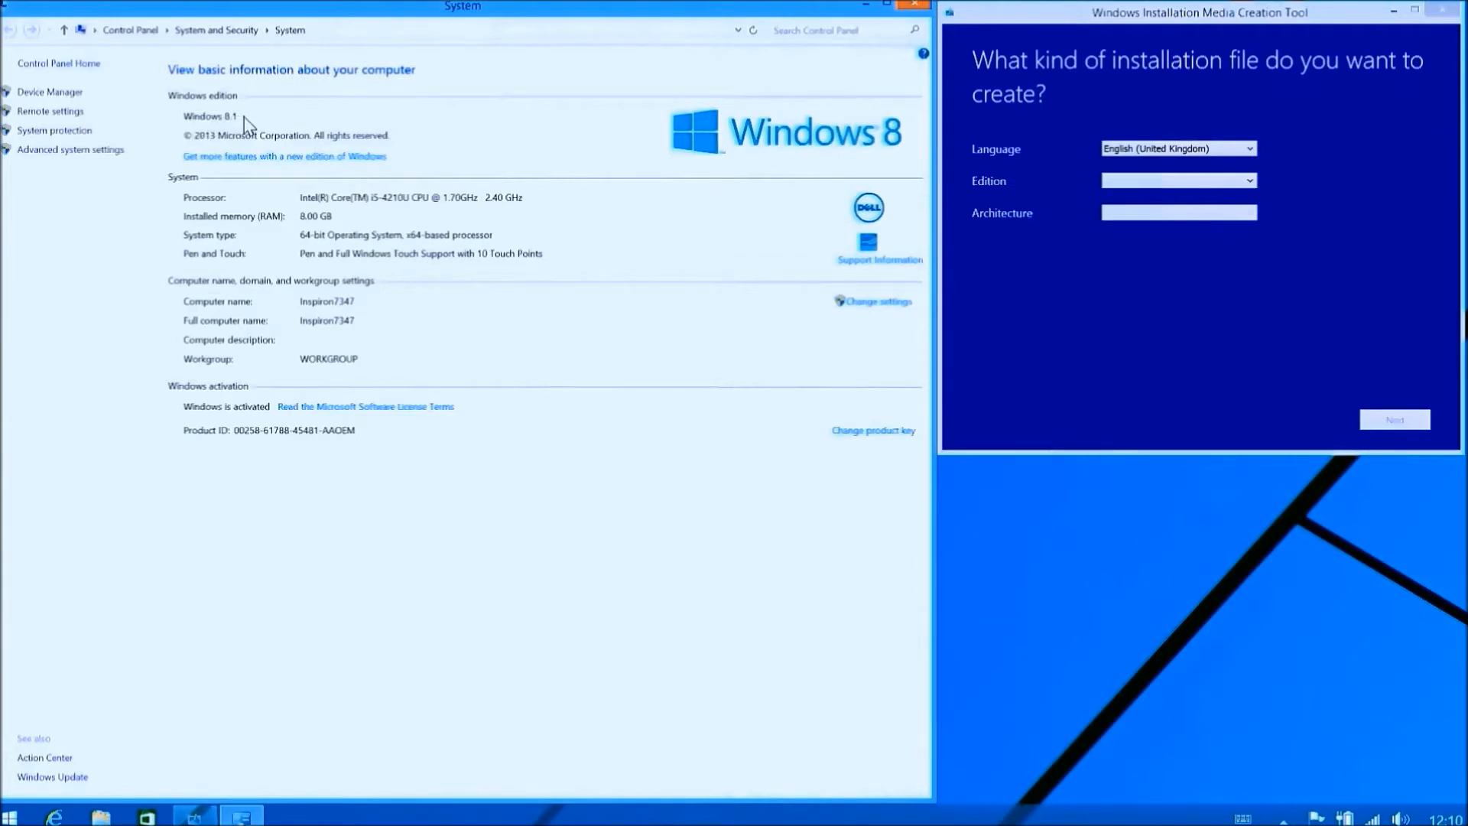
pyautogui.moveTo(235, 445)
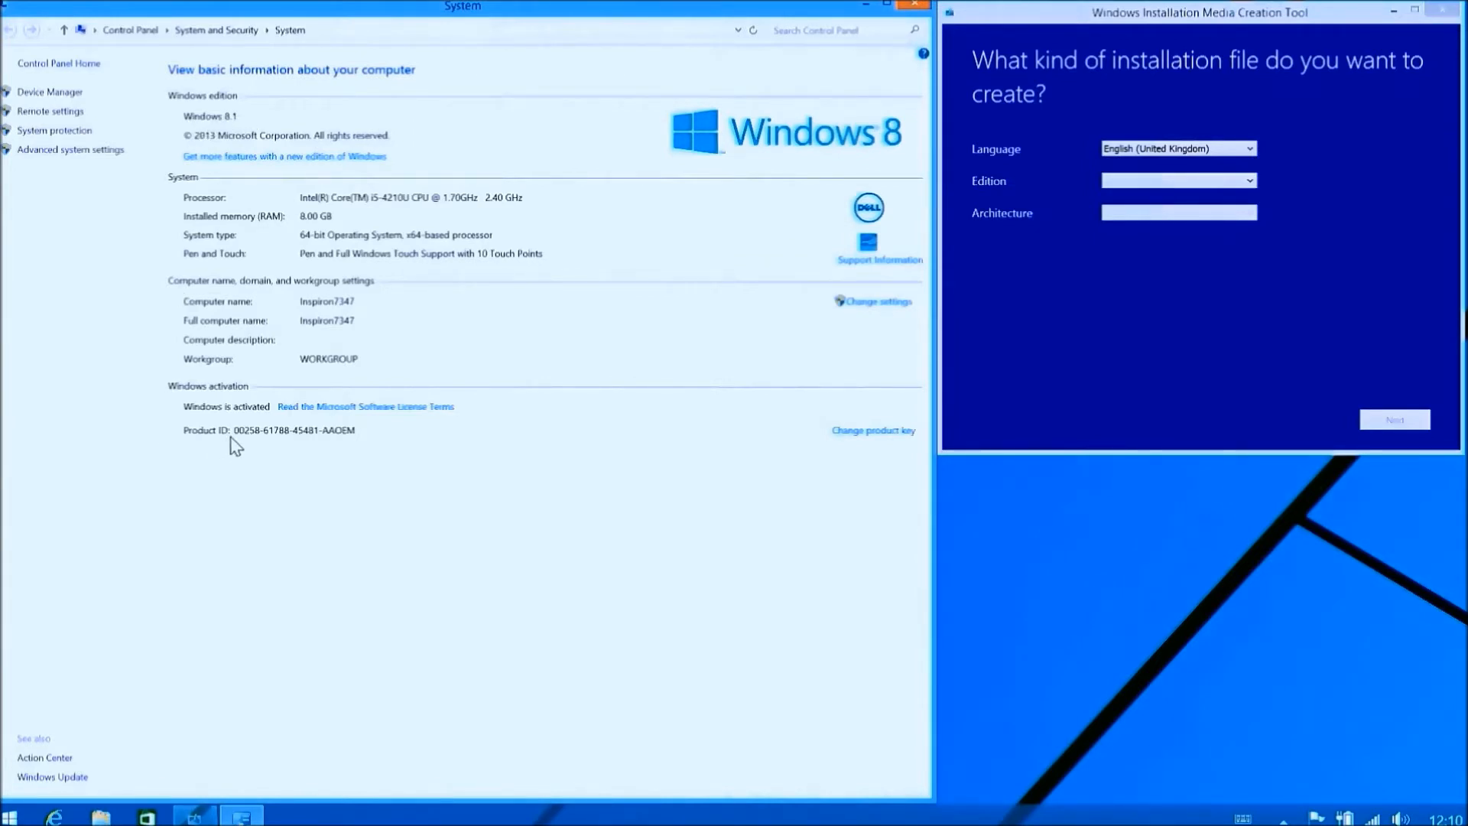
pyautogui.moveTo(356, 450)
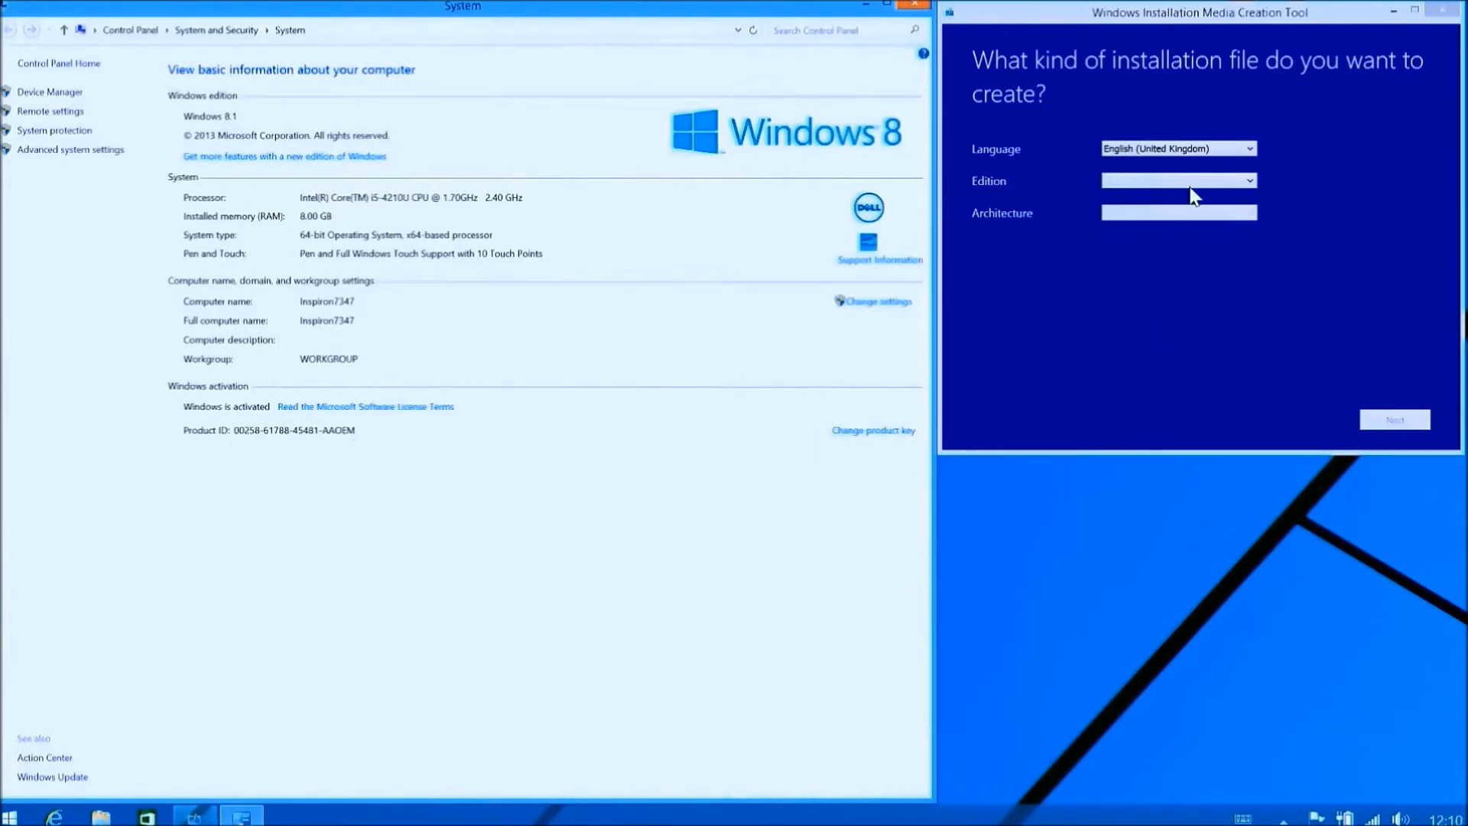
# Set the edition to Windows 8.1 and start choosing the architecture.
pyautogui.click(1177, 180)
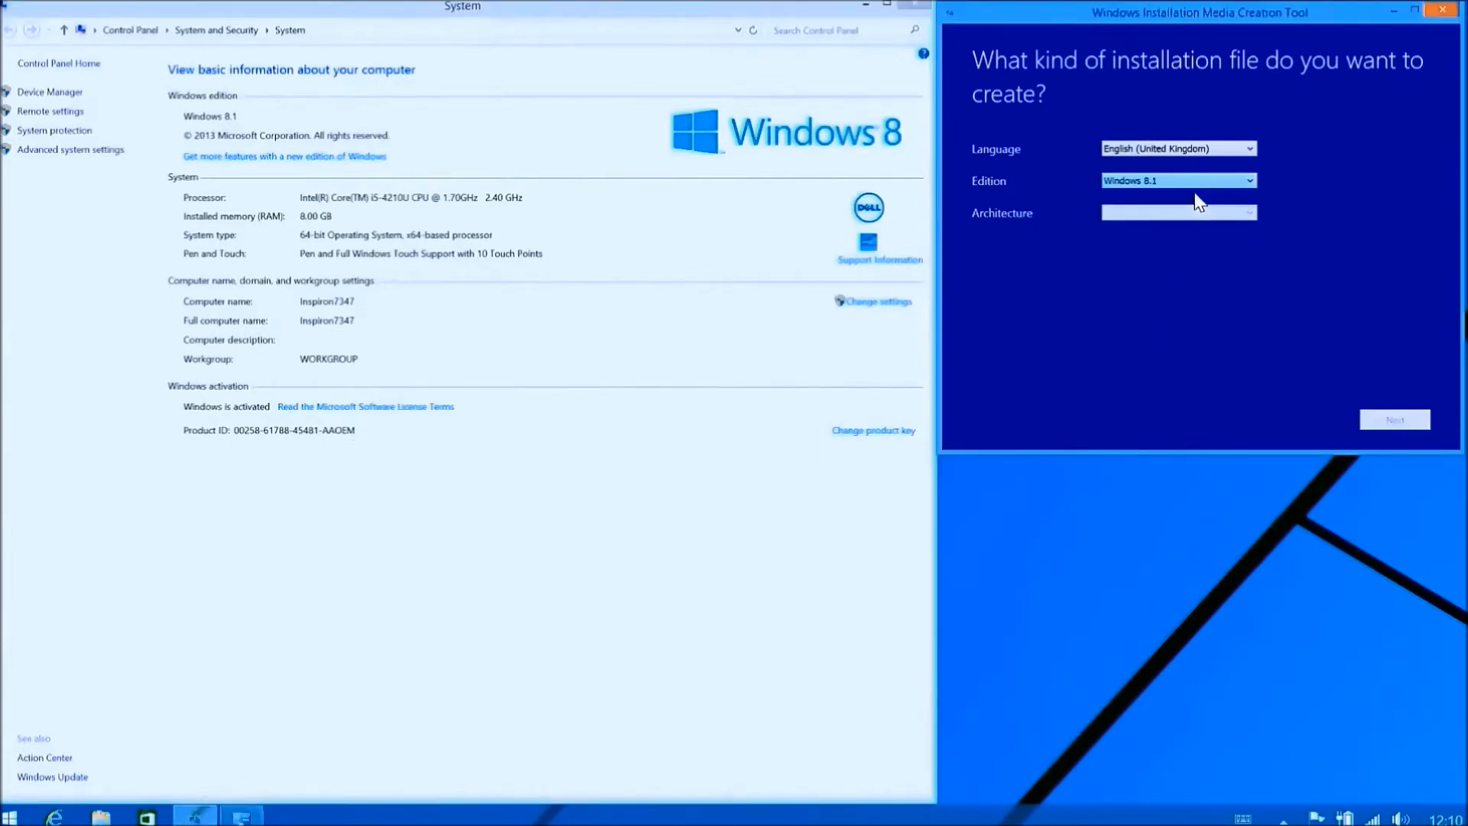
pyautogui.click(1178, 213)
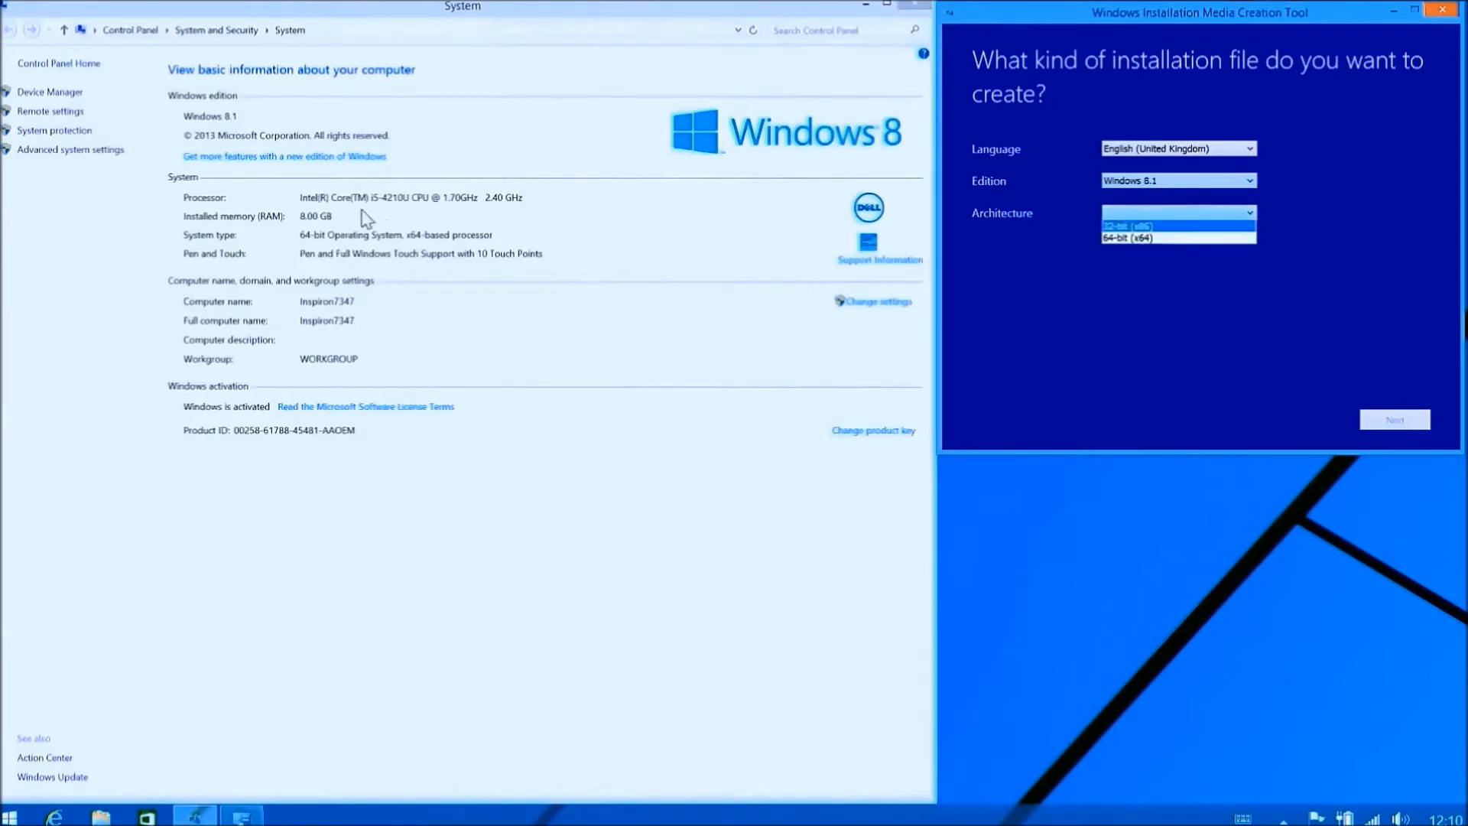
pyautogui.moveTo(337, 229)
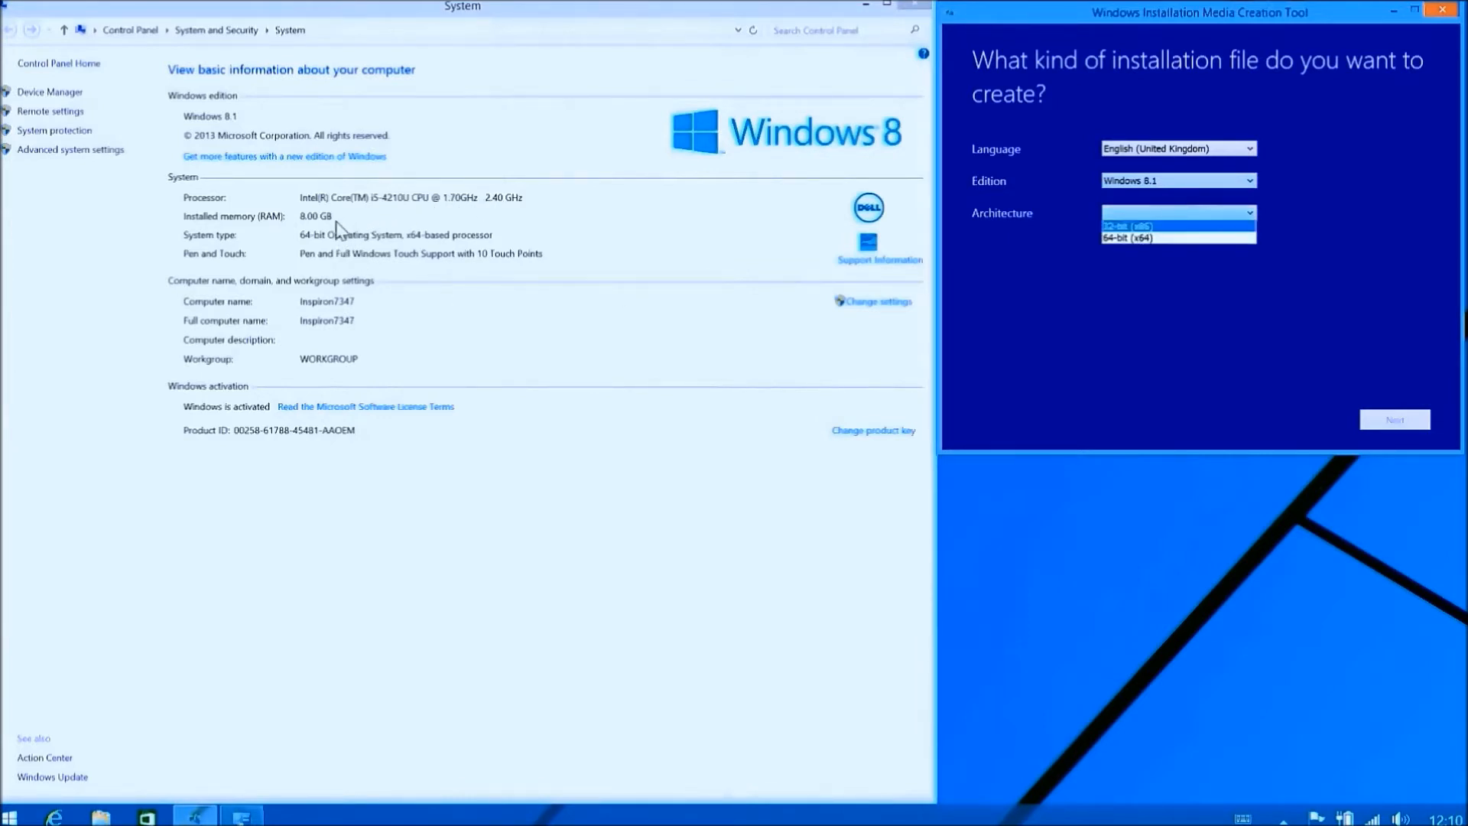
pyautogui.moveTo(494, 243)
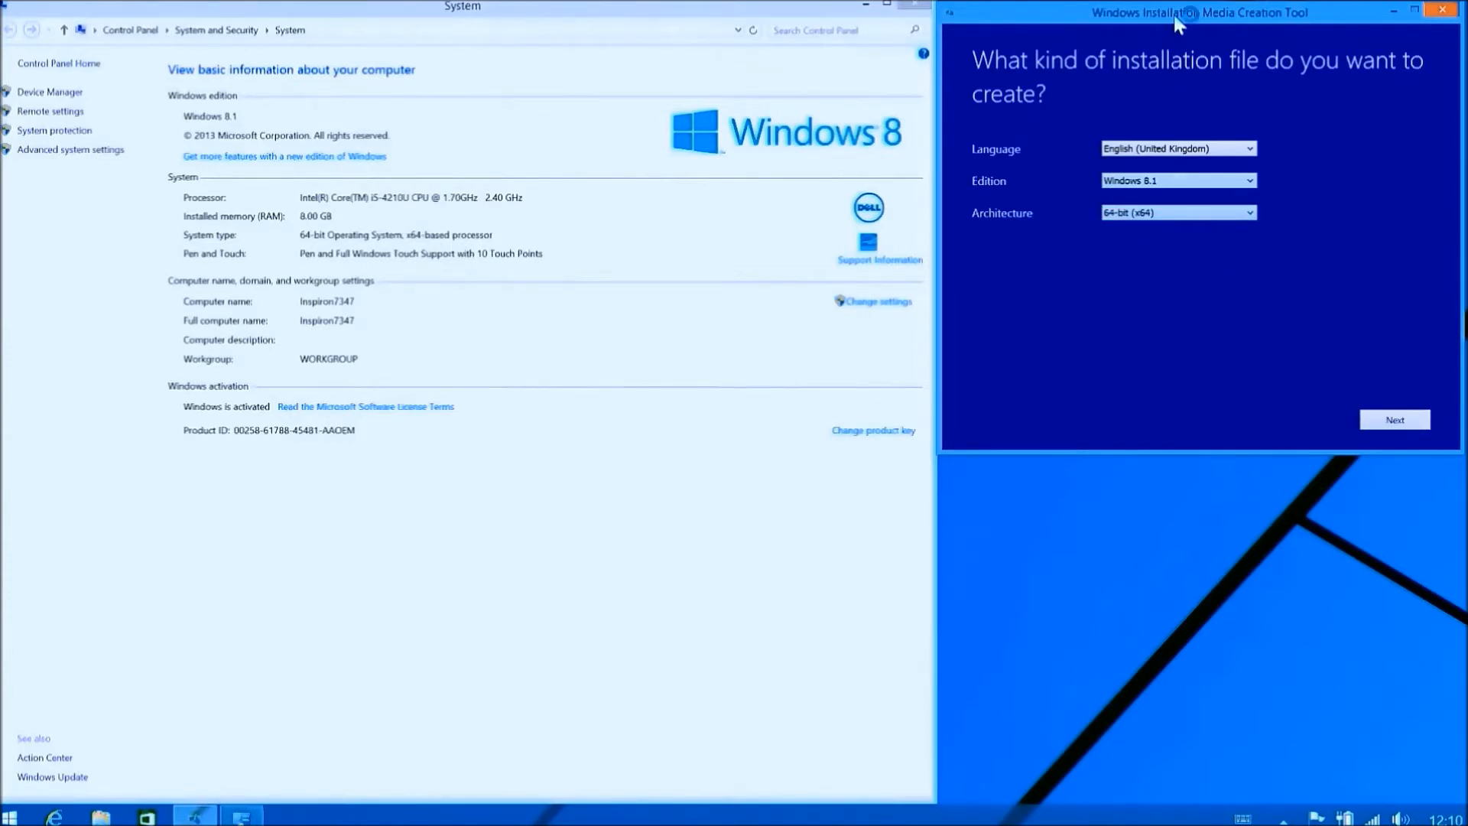
# Choose to save the installation as an ISO file and continue to the save location.
pyautogui.moveTo(1199, 12); pyautogui.dragTo(601, 198)
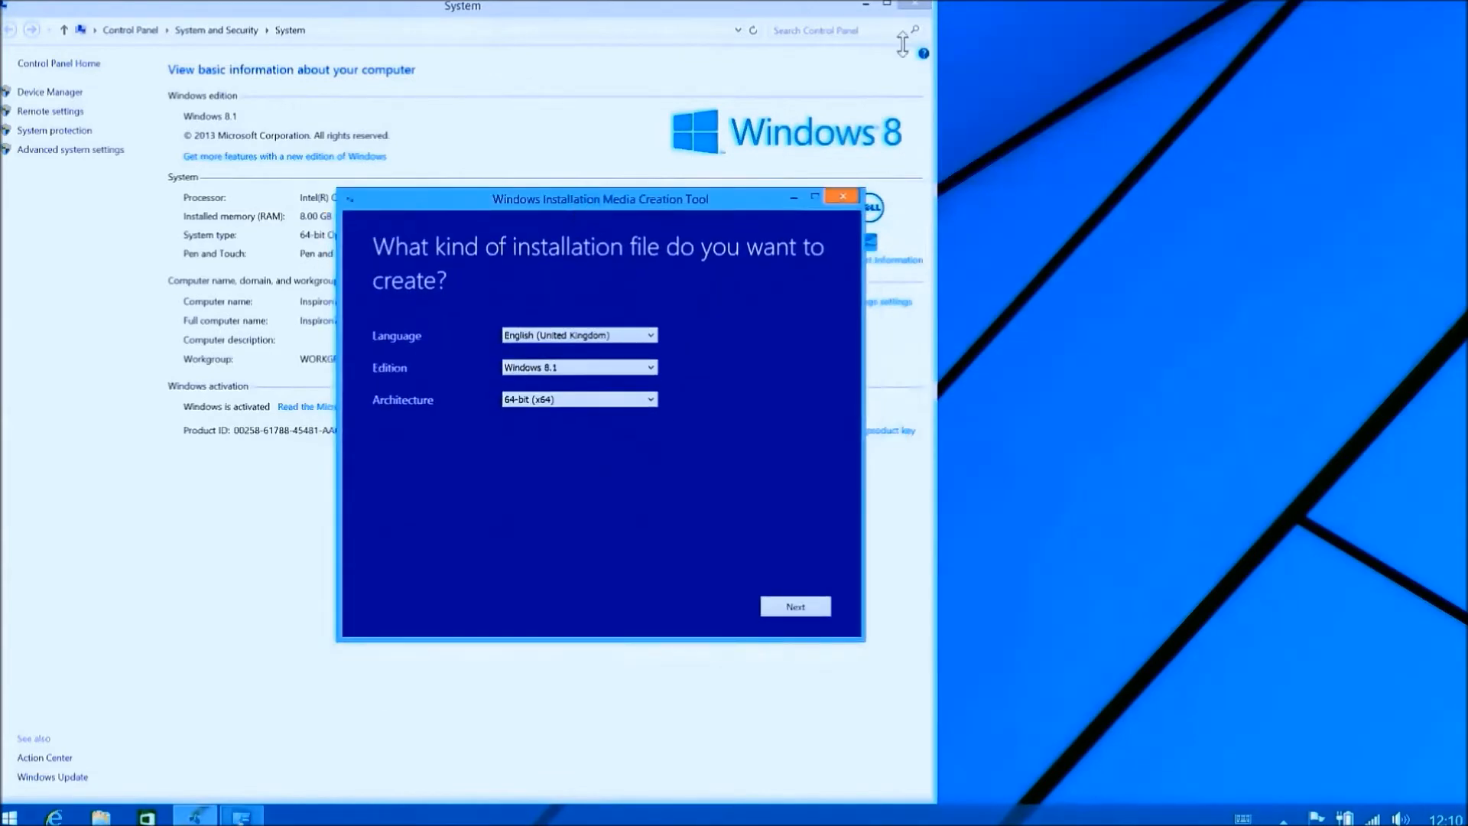
pyautogui.click(842, 197)
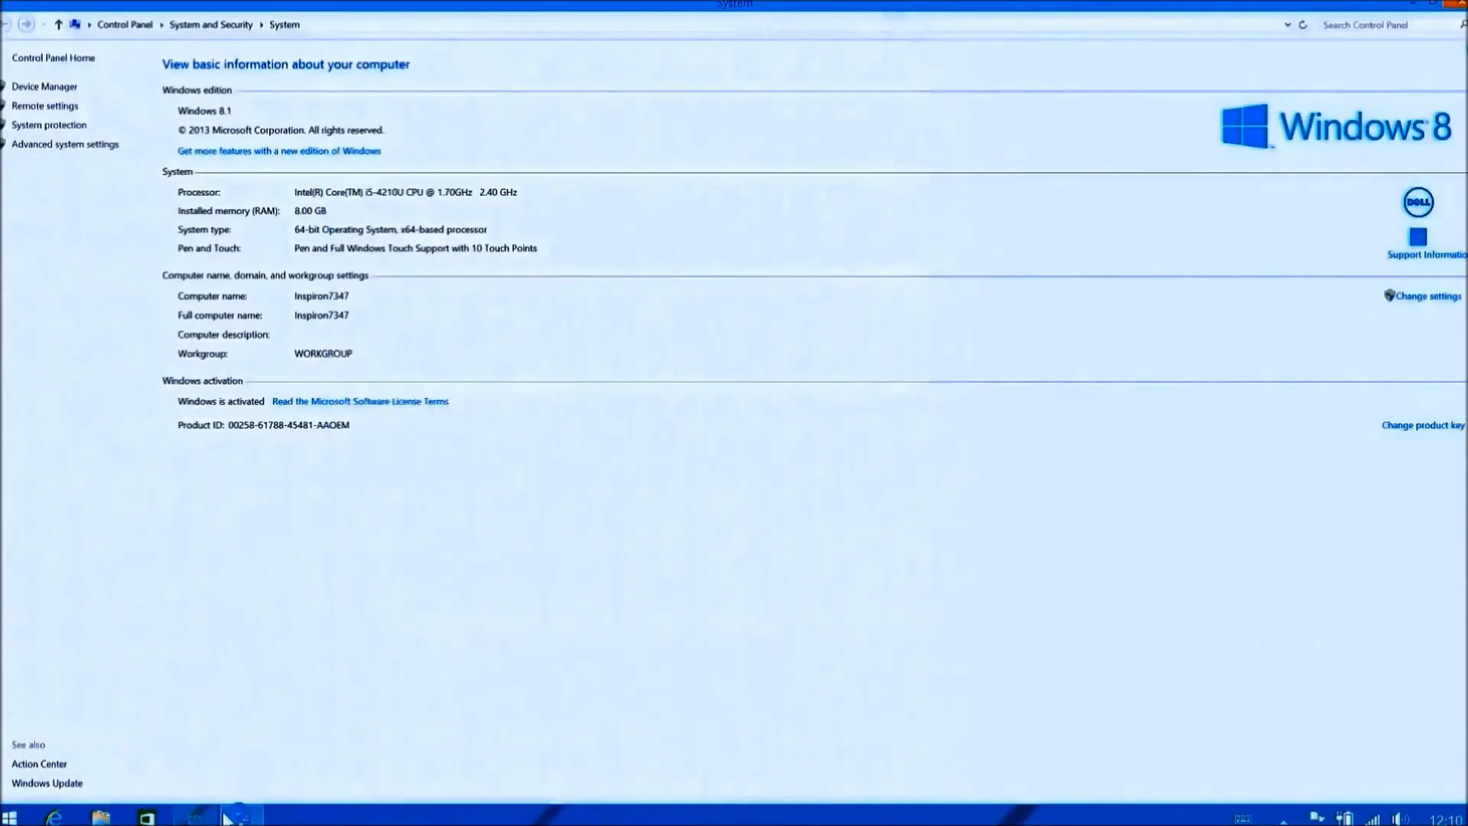
pyautogui.click(194, 815)
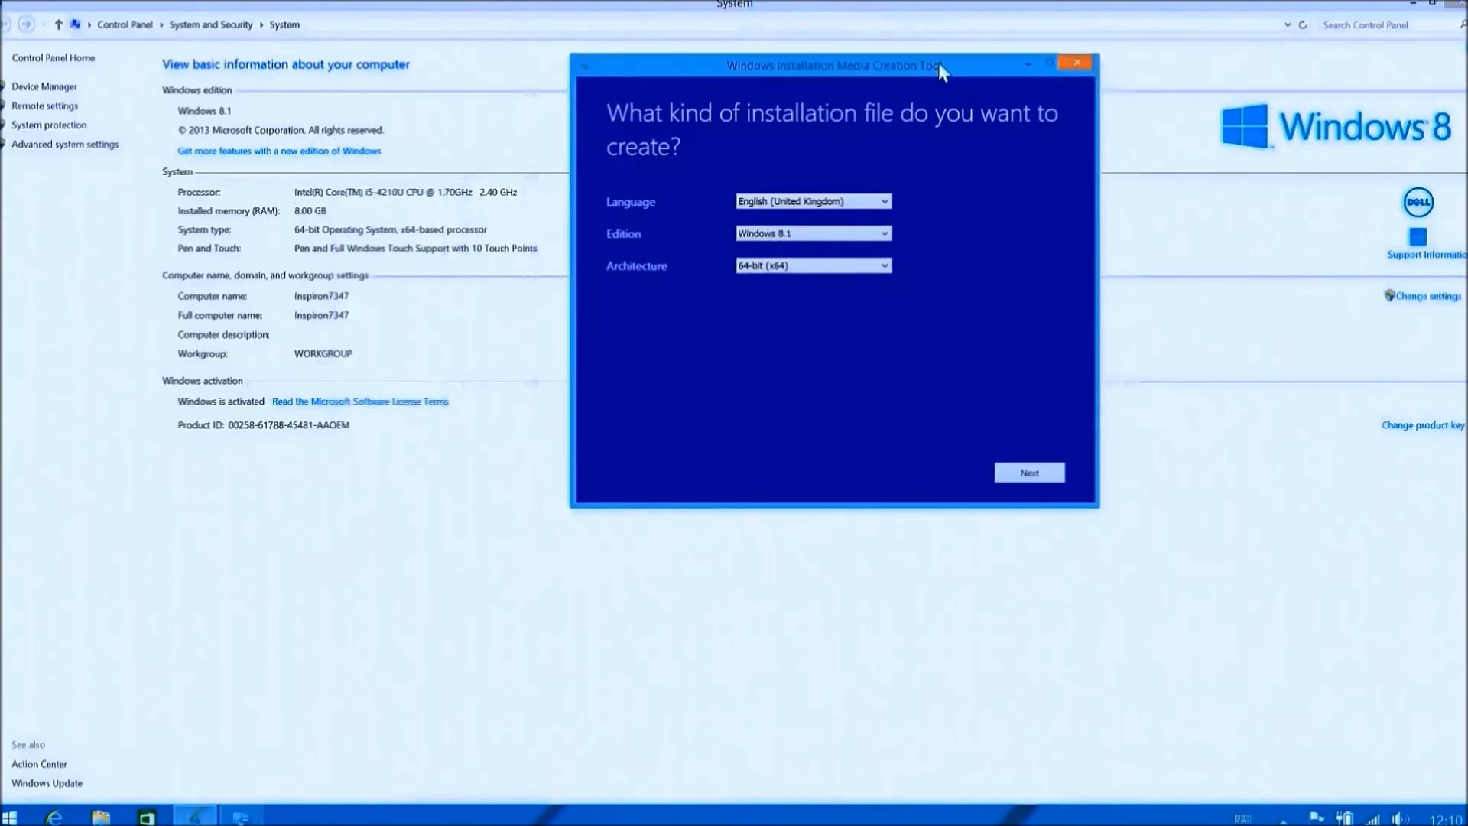
pyautogui.click(1029, 472)
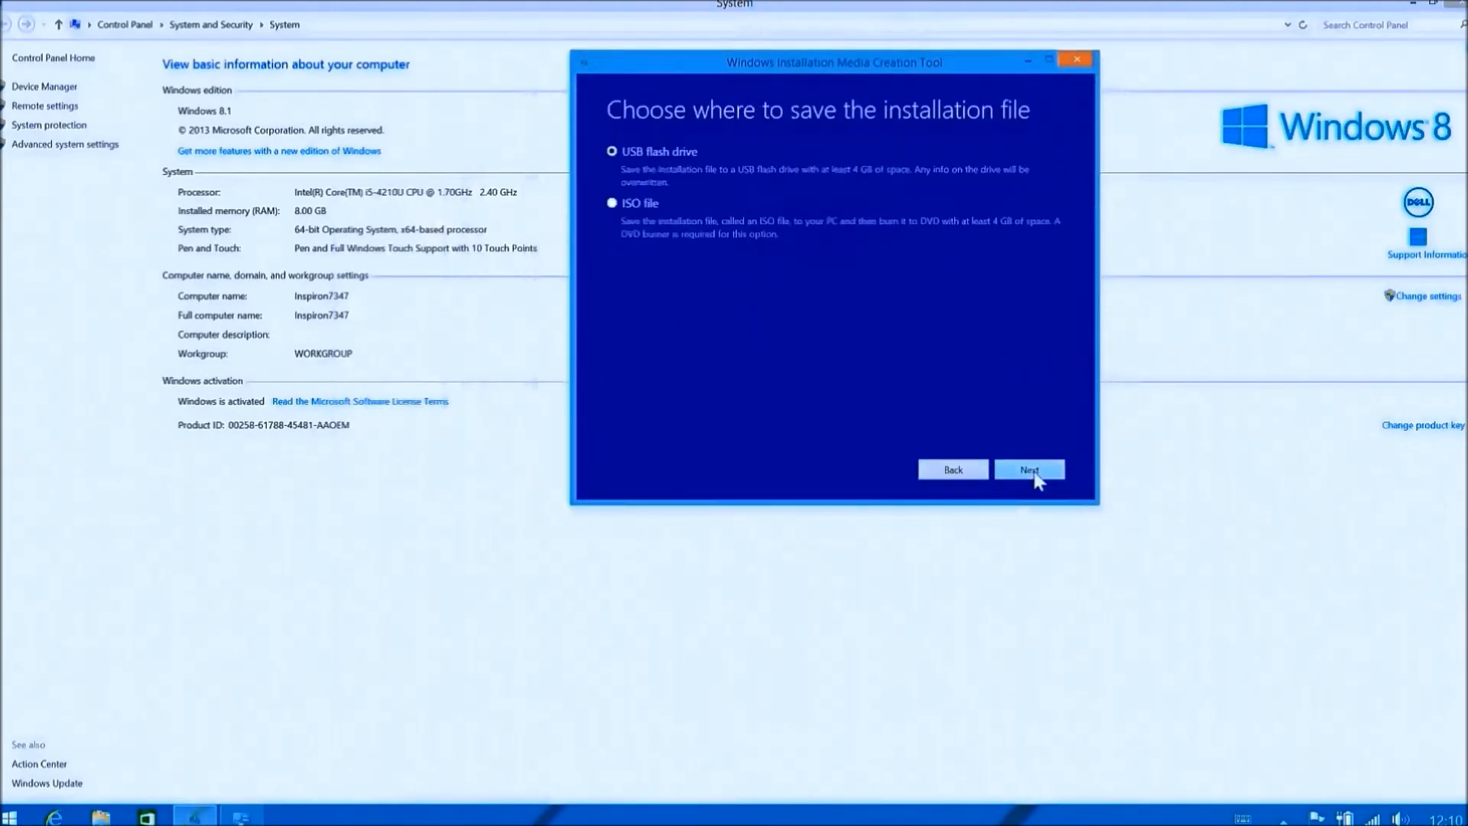
pyautogui.click(612, 203)
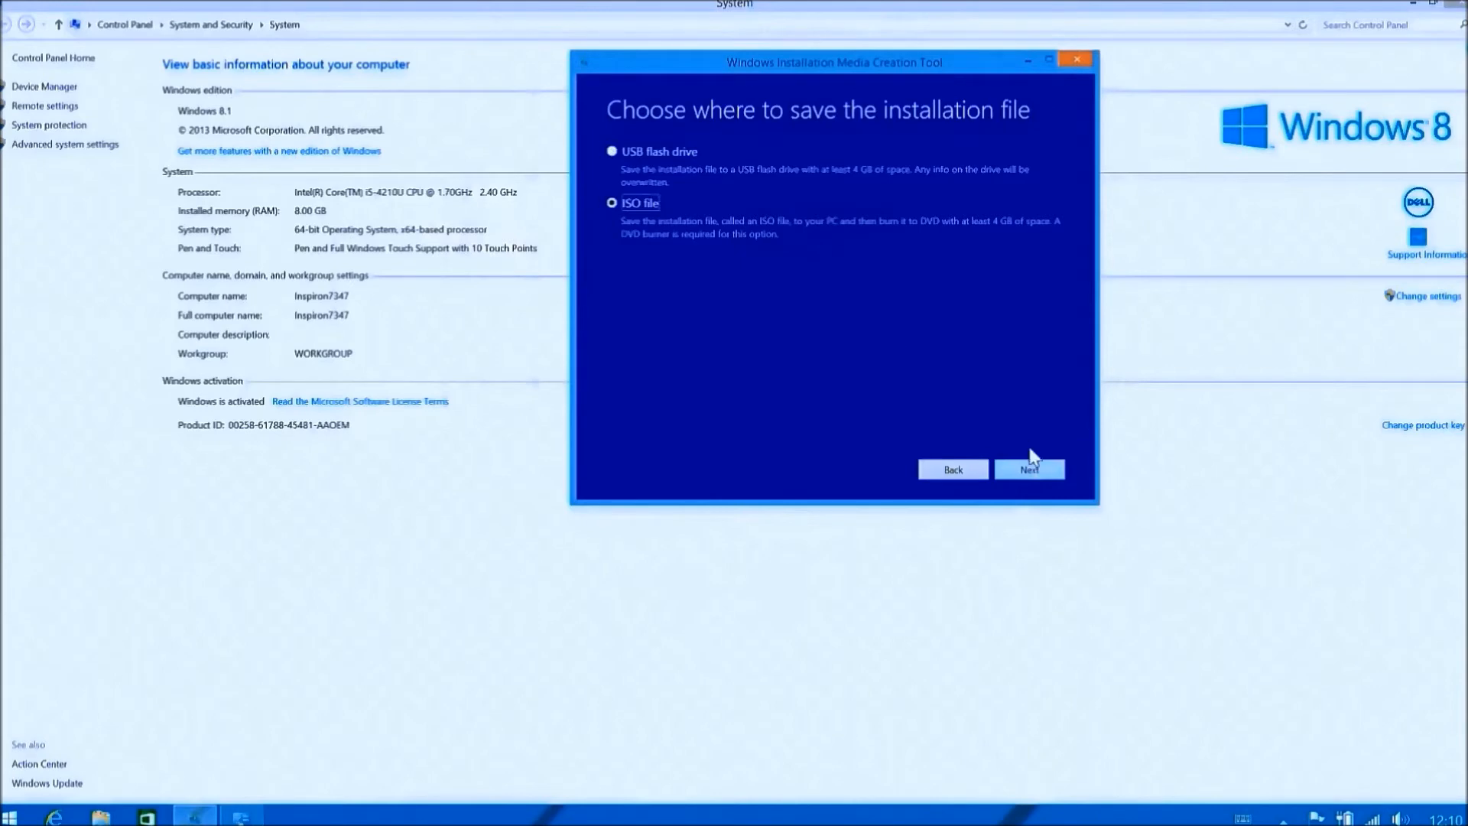
pyautogui.click(1028, 469)
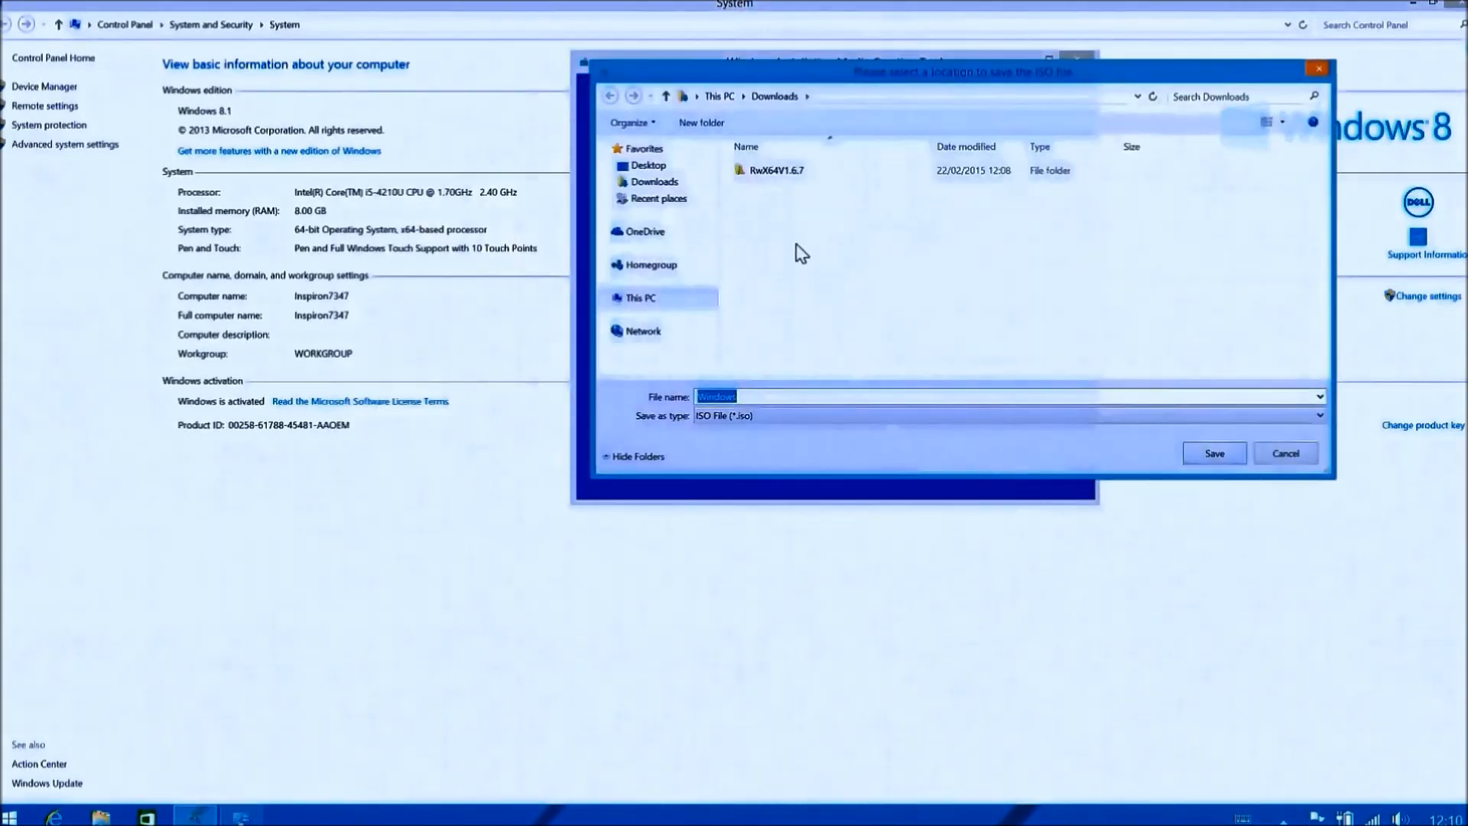
# Name the ISO Windows81x64 and save it to Downloads, starting the download.
pyautogui.click(782, 395)
pyautogui.write('81')
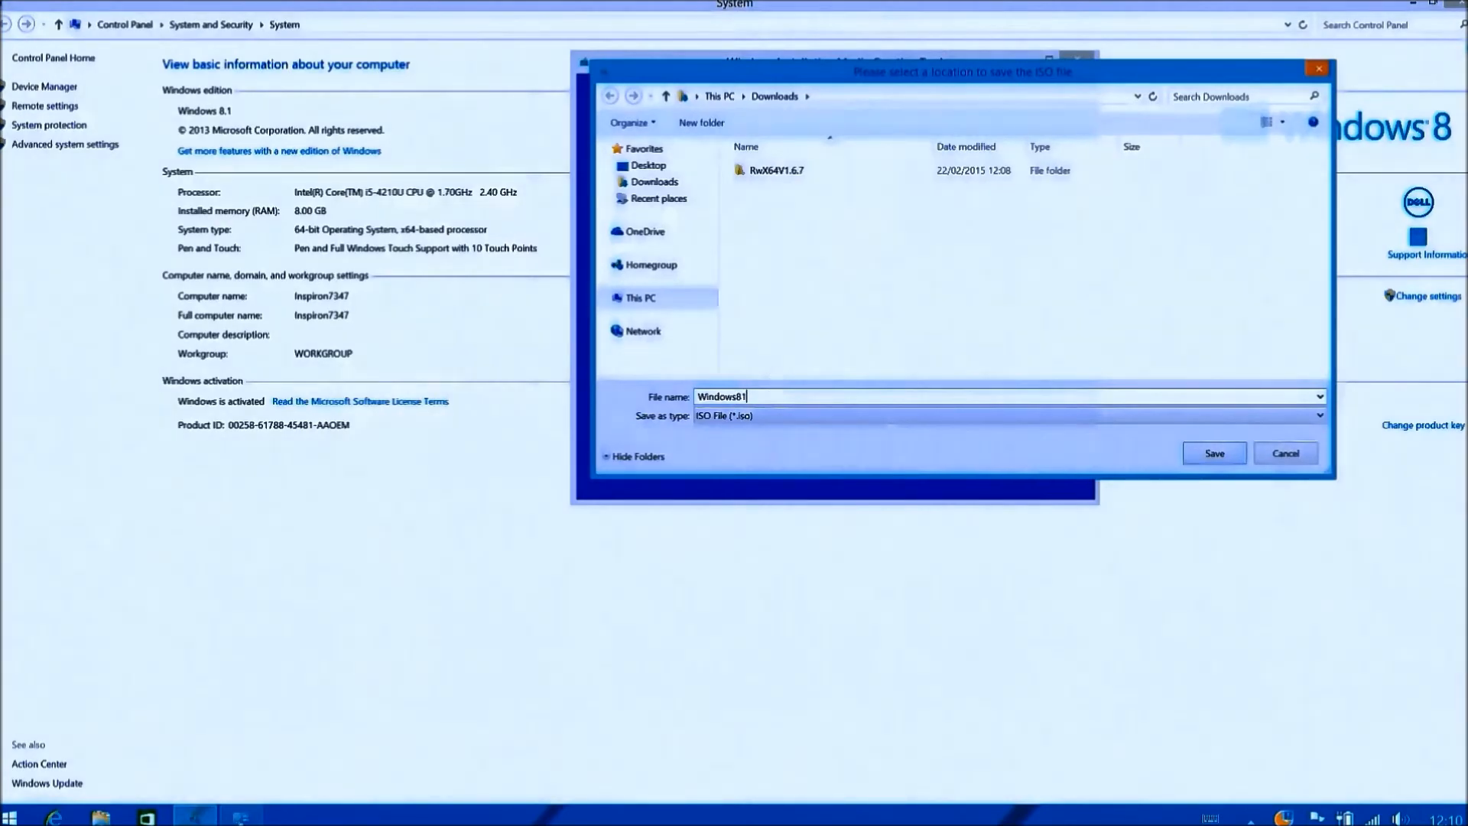
pyautogui.write('x64')
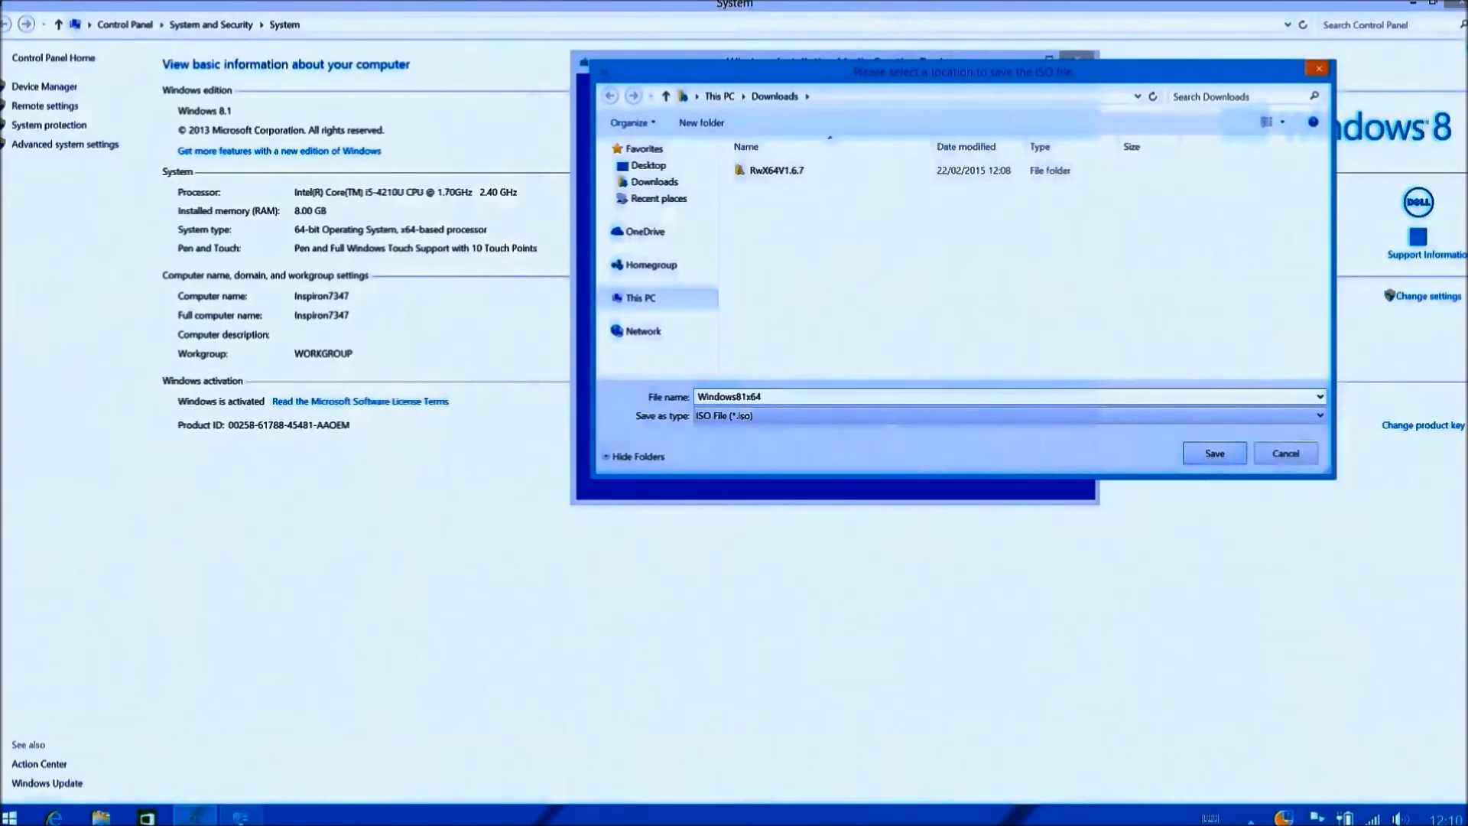
pyautogui.click(1213, 452)
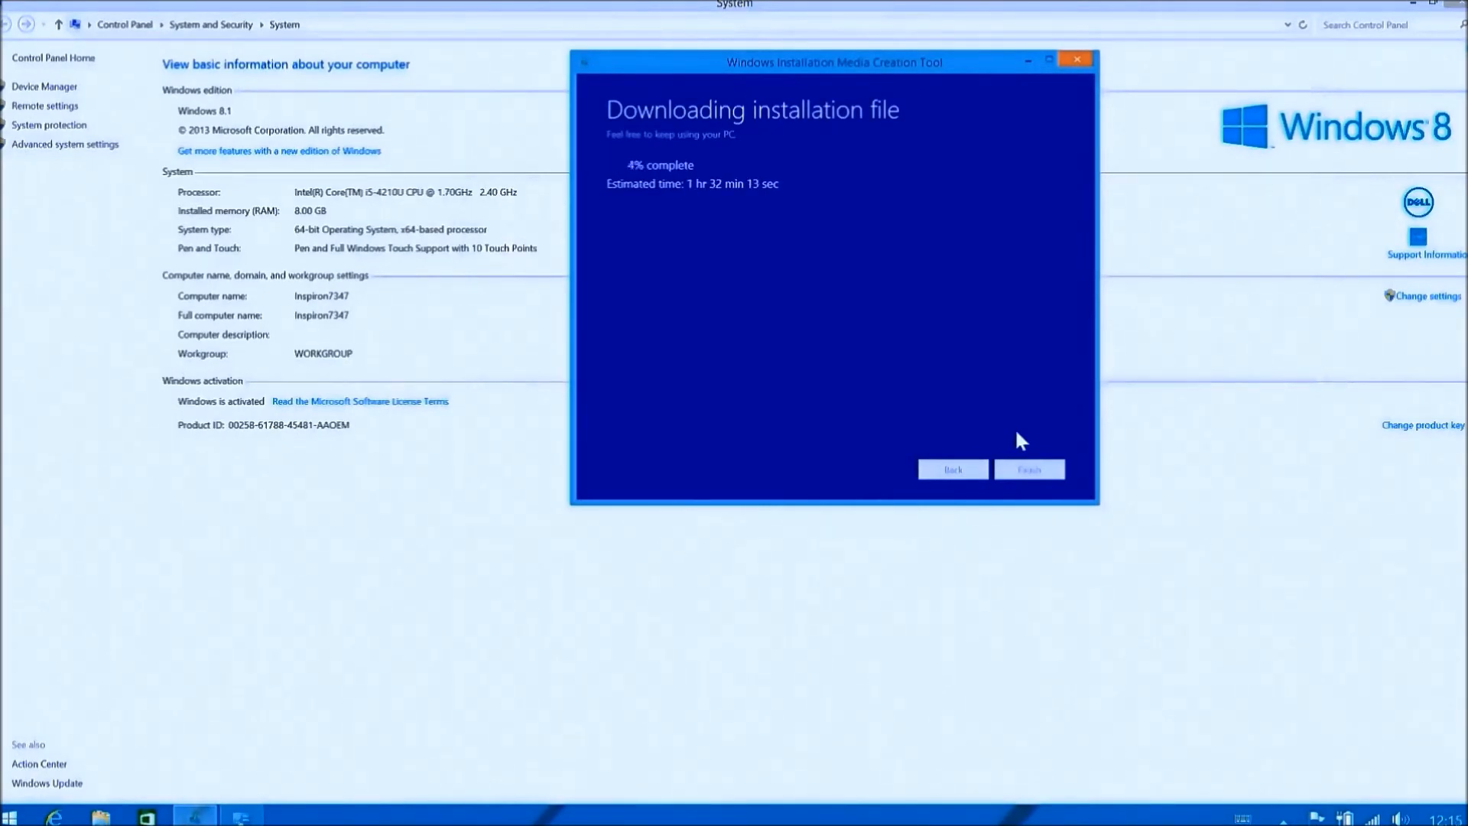
pyautogui.moveTo(1377, 673)
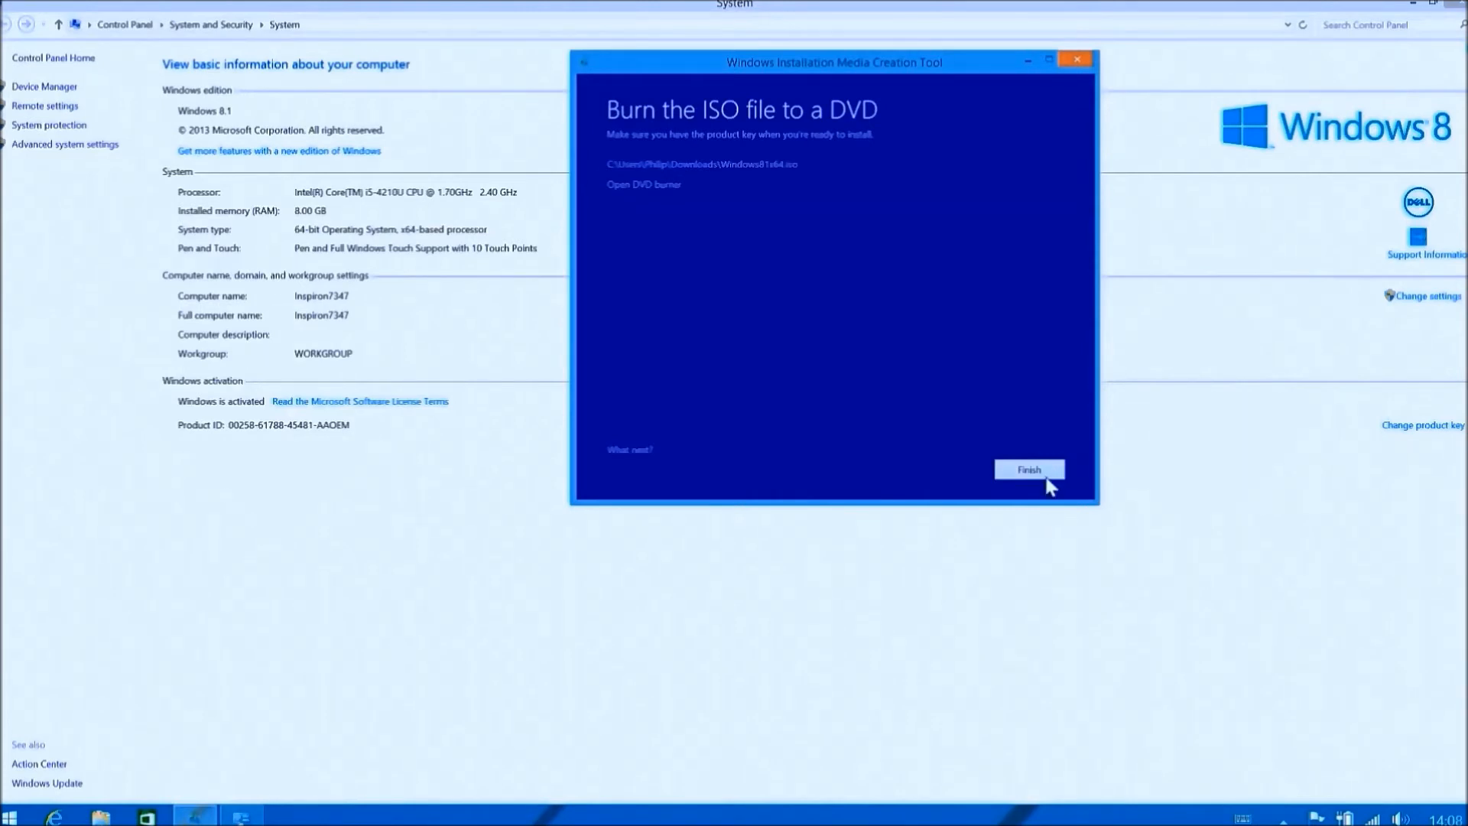
# Finish the media creation tool and download Rufus 1.4.12 to the computer.
pyautogui.click(1028, 470)
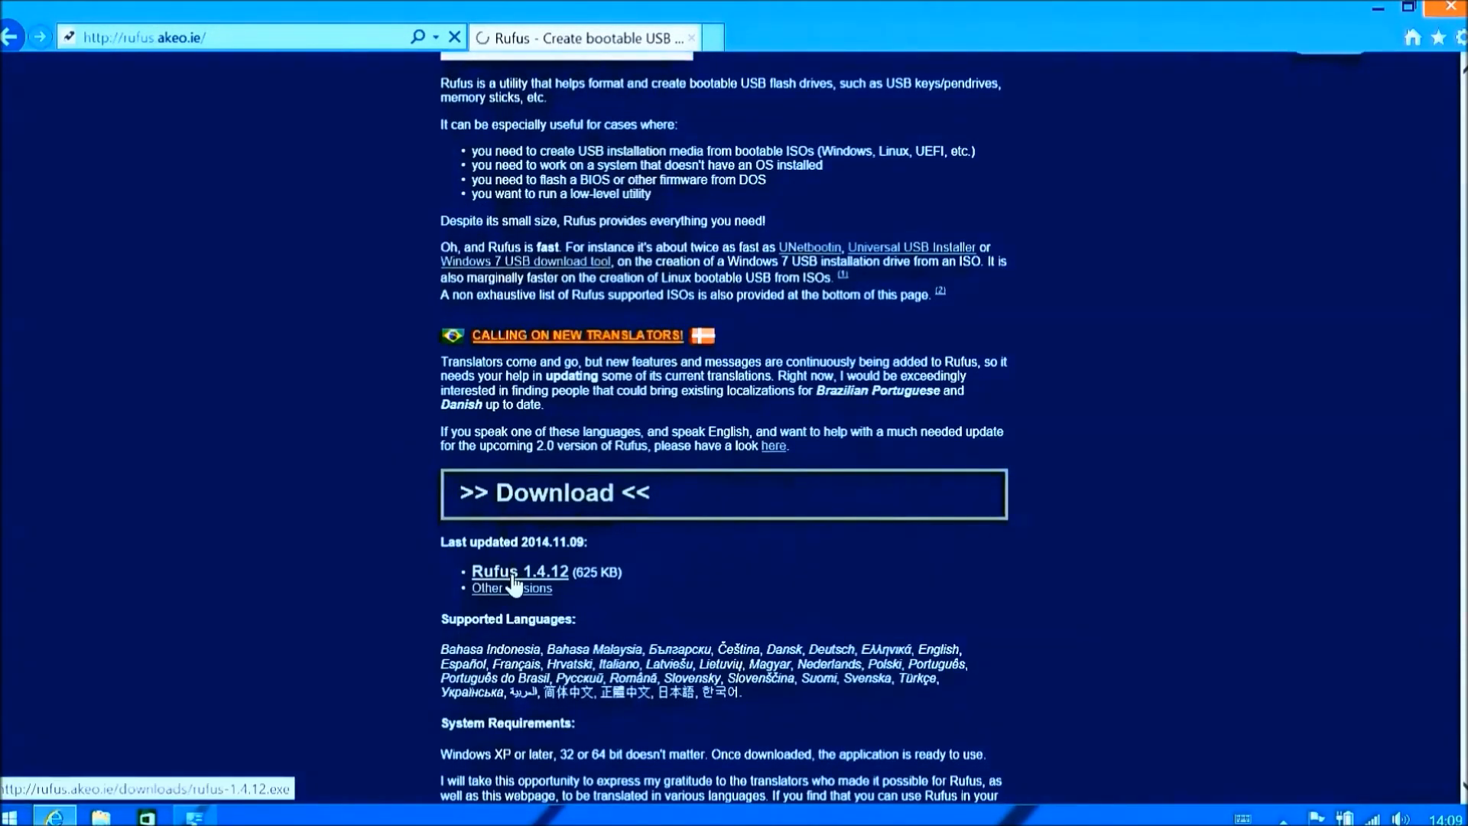
pyautogui.click(519, 571)
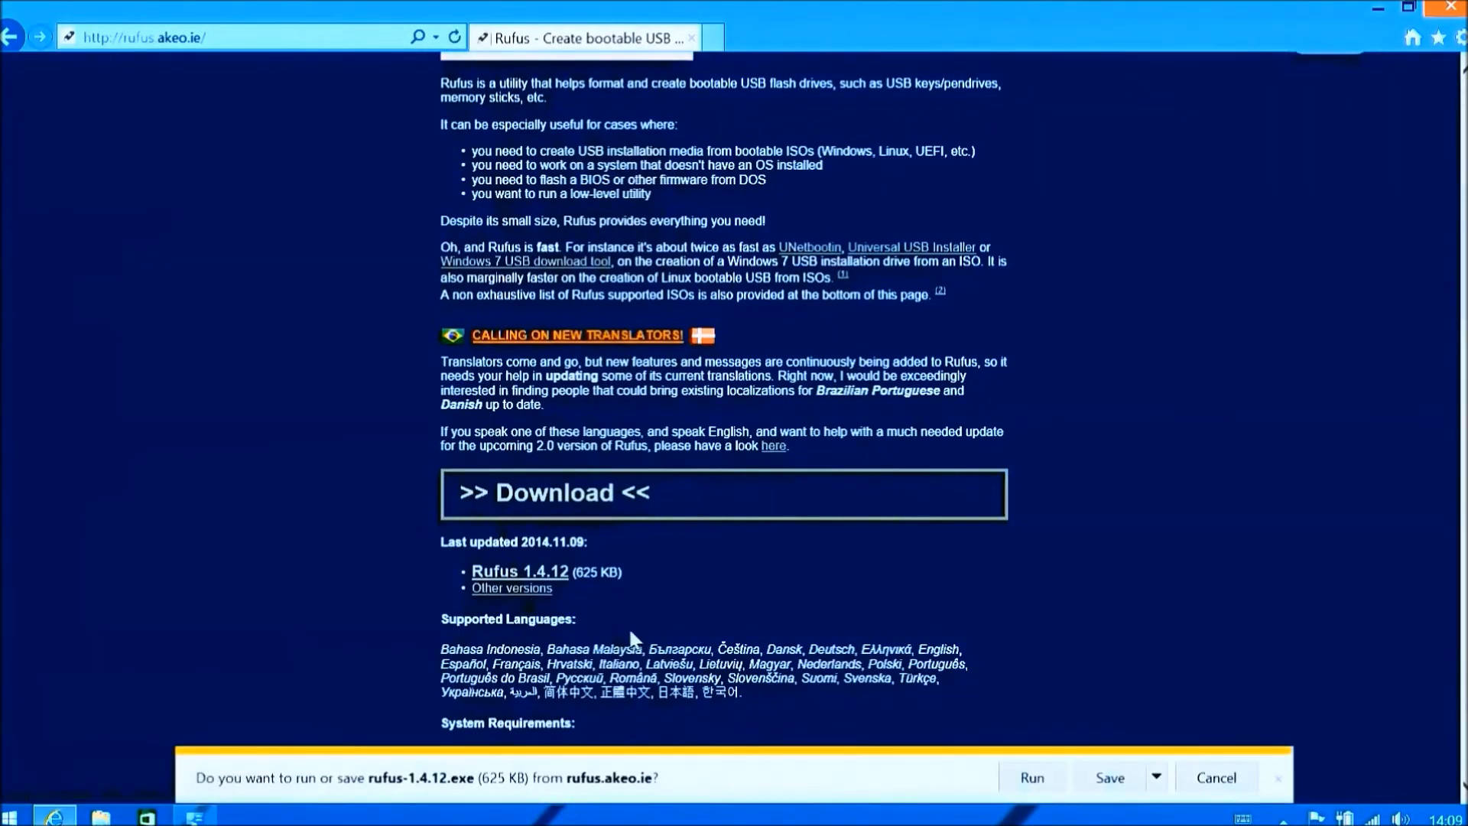
pyautogui.click(1110, 776)
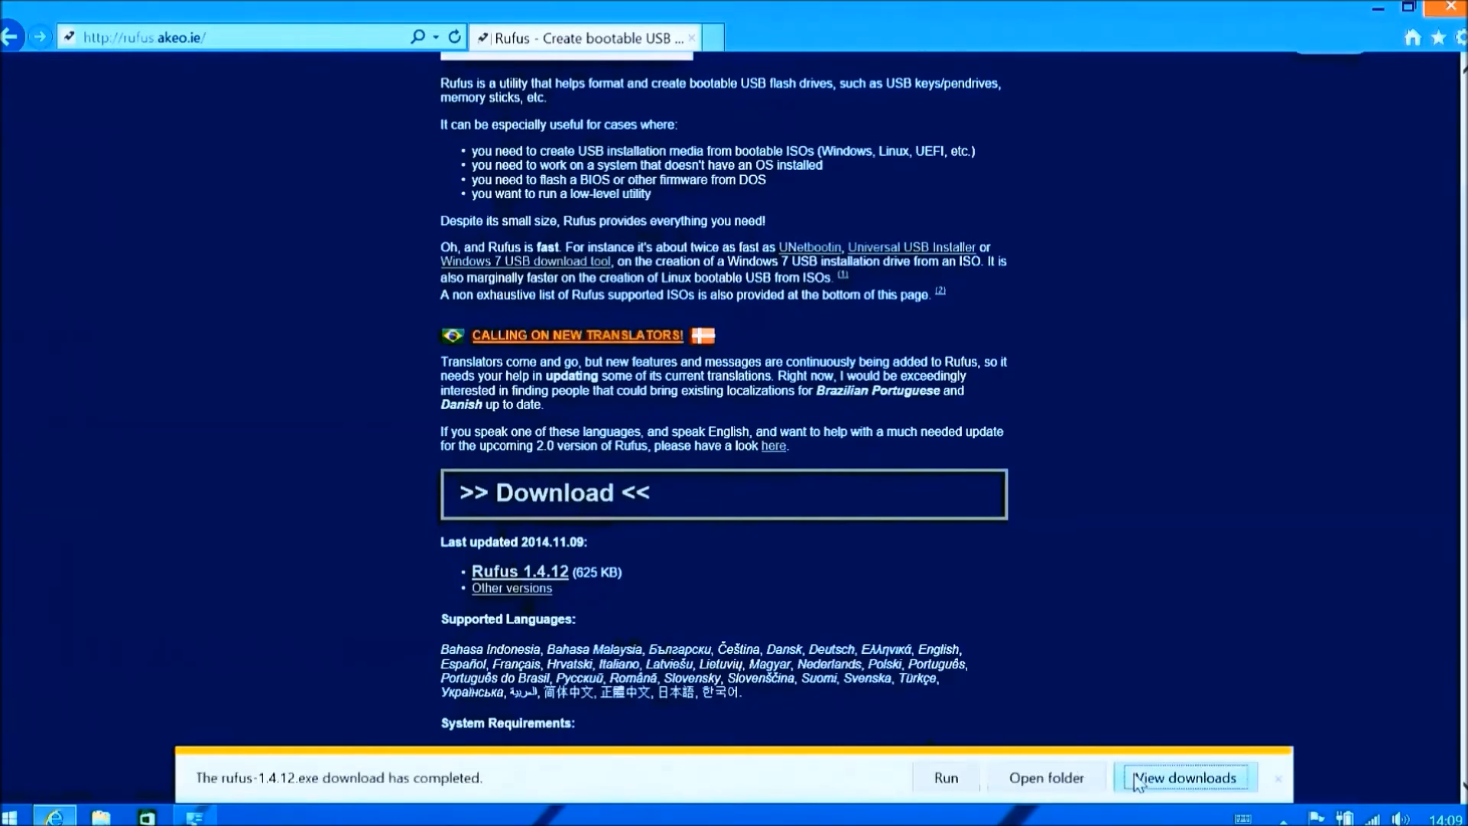
# Launch rufus-1.4.12 from the Downloads folder.
pyautogui.click(1184, 777)
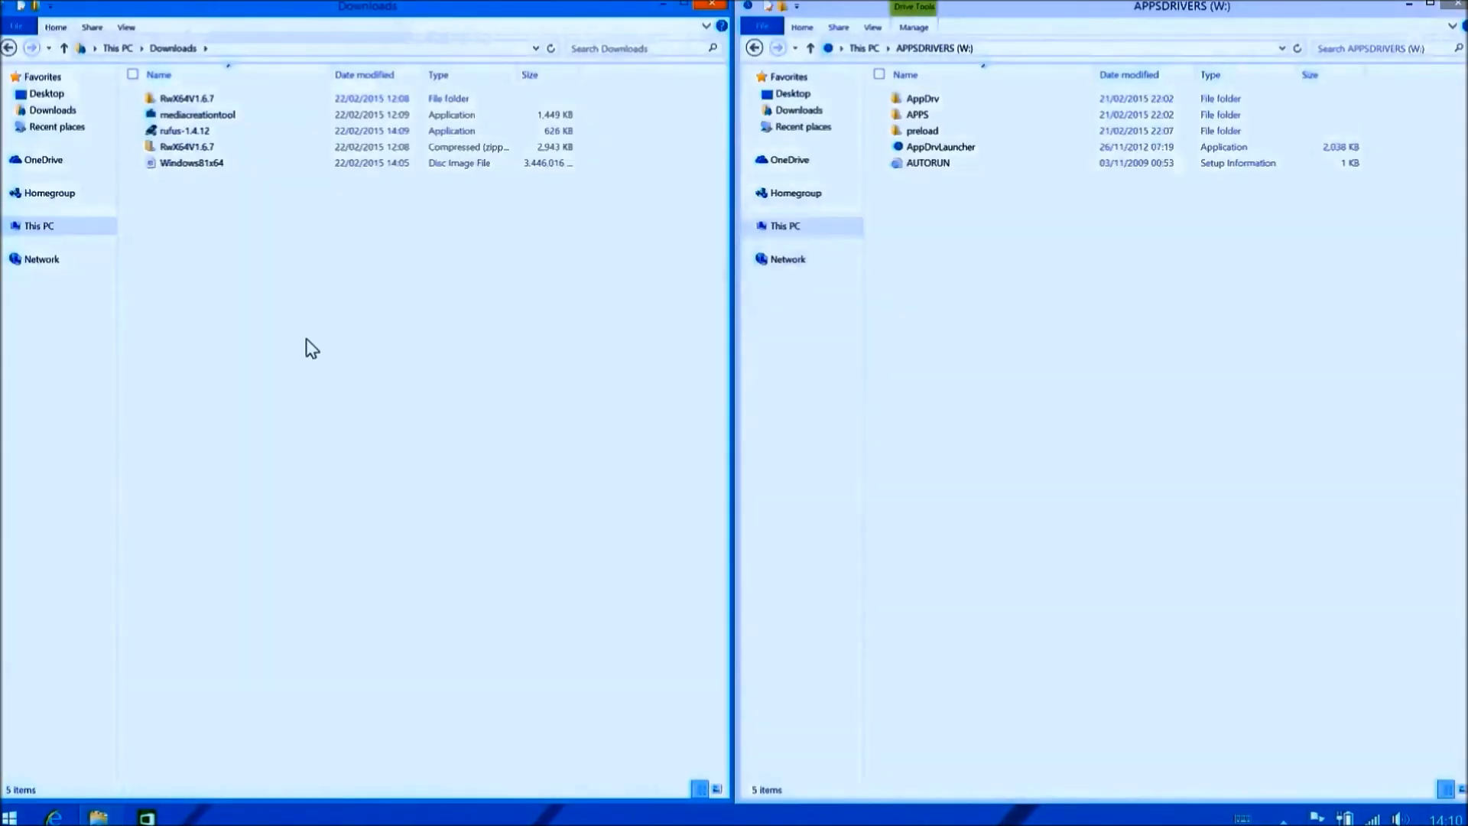
pyautogui.doubleClick(185, 130)
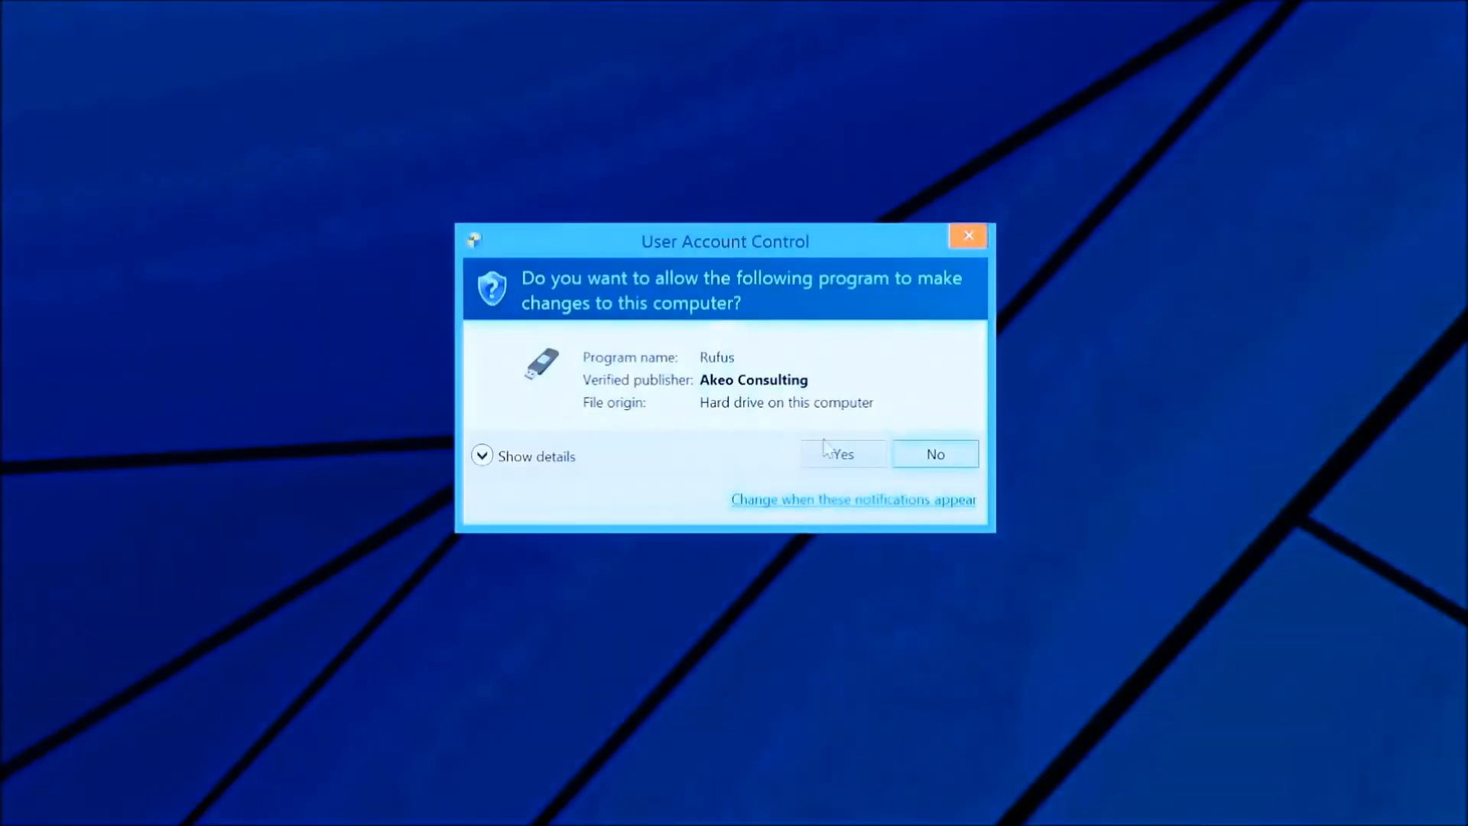
# Allow Rufus to run and start writing the Windows81x64 ISO to drive W: as GPT/UEFI FAT32.
pyautogui.click(842, 454)
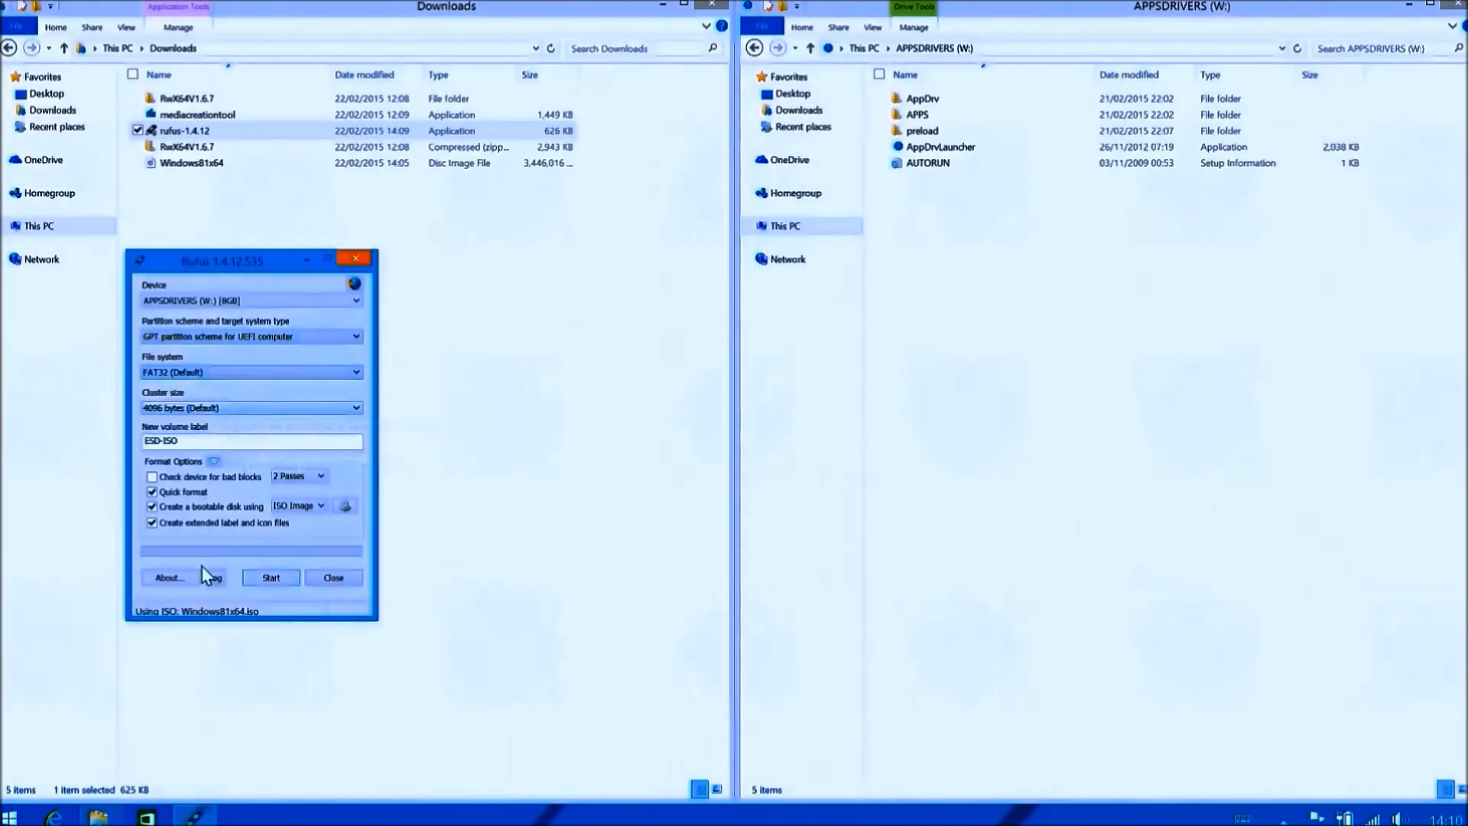
pyautogui.click(271, 577)
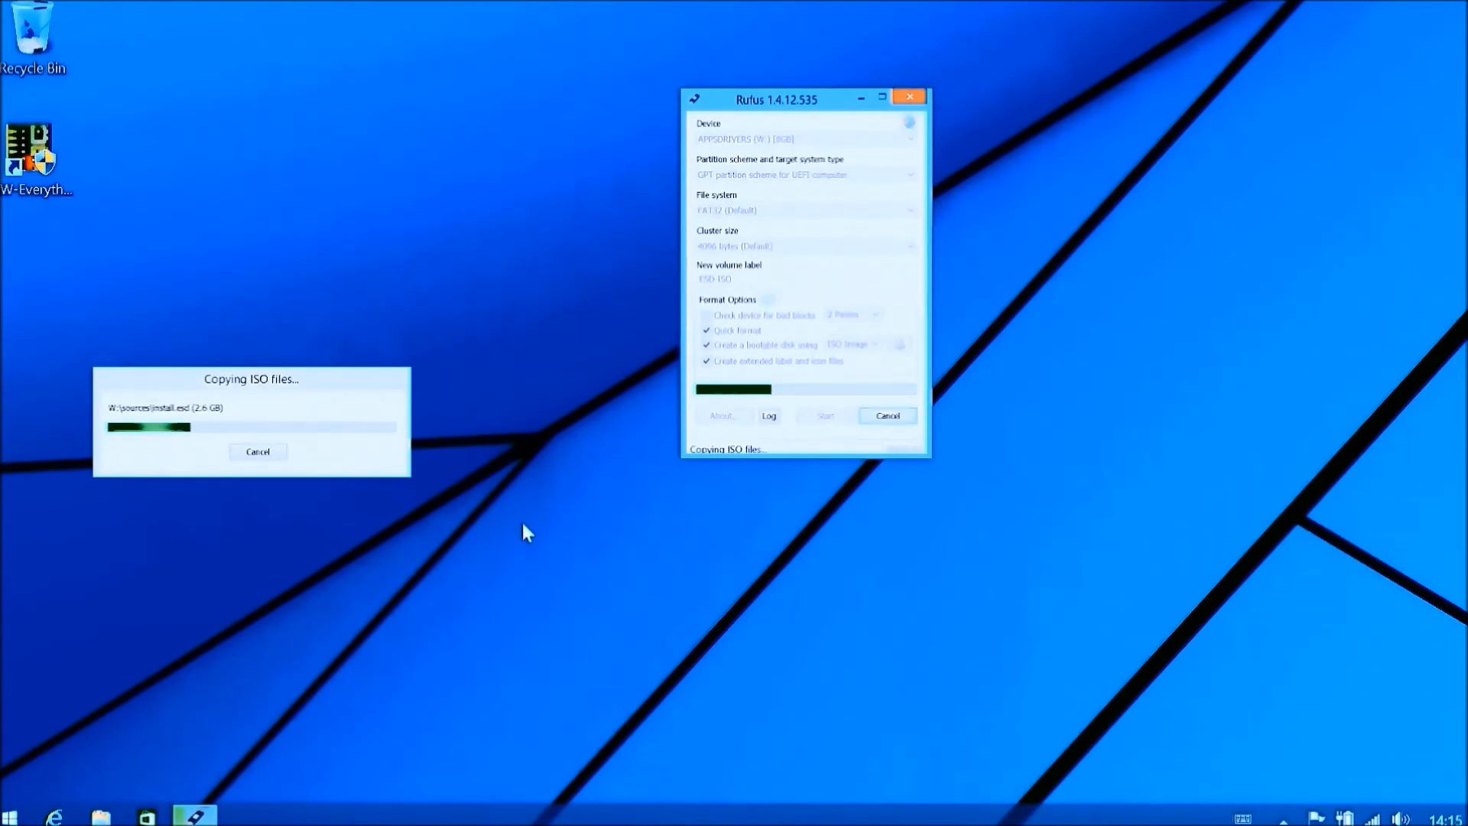
pyautogui.moveTo(546, 558)
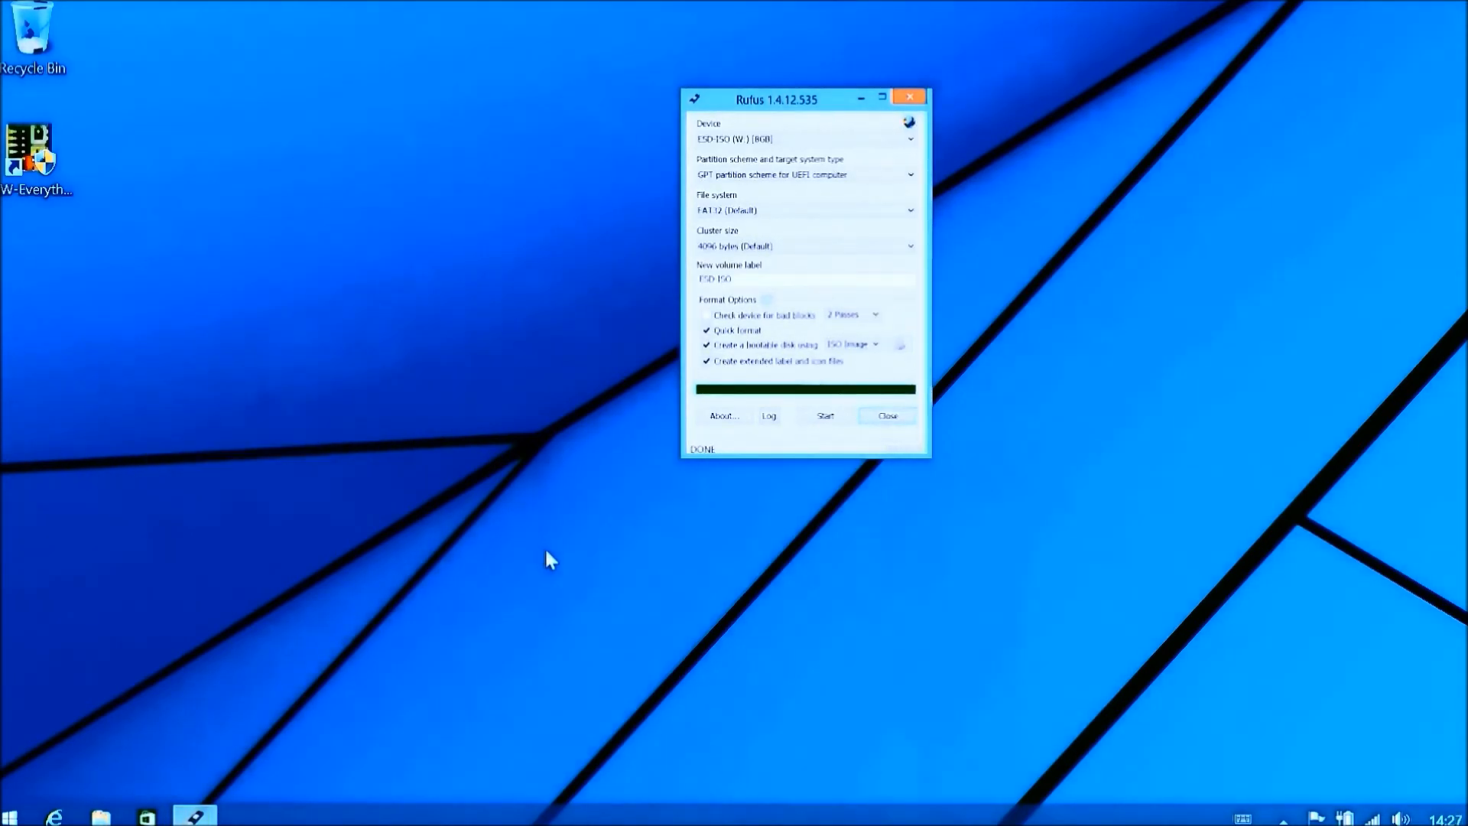
pyautogui.moveTo(711, 476)
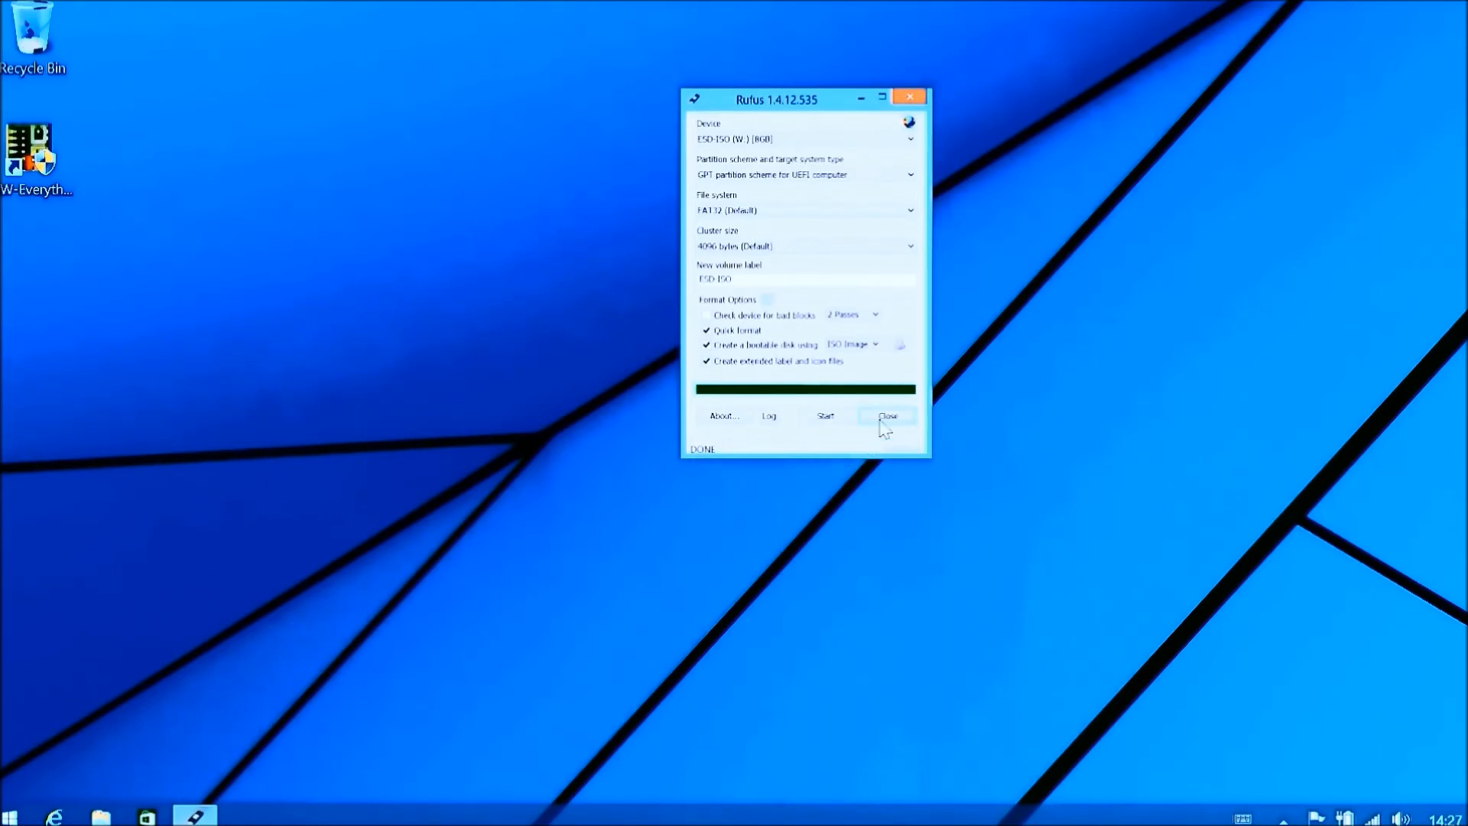
# Close Rufus once the USB drive shows DONE.
pyautogui.click(885, 416)
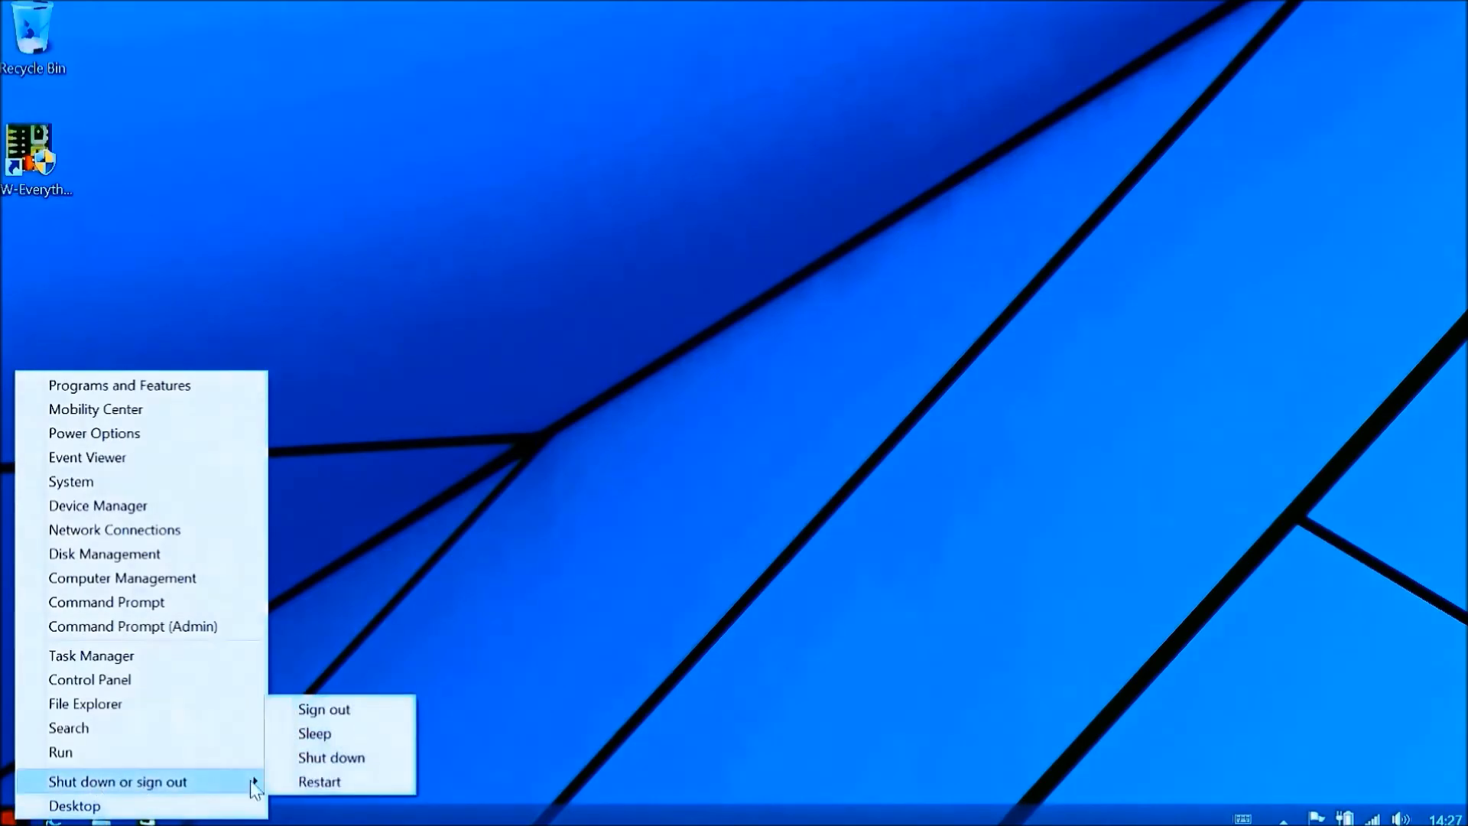
# Restart the computer to enter the BIOS setup utility.
pyautogui.click(318, 782)
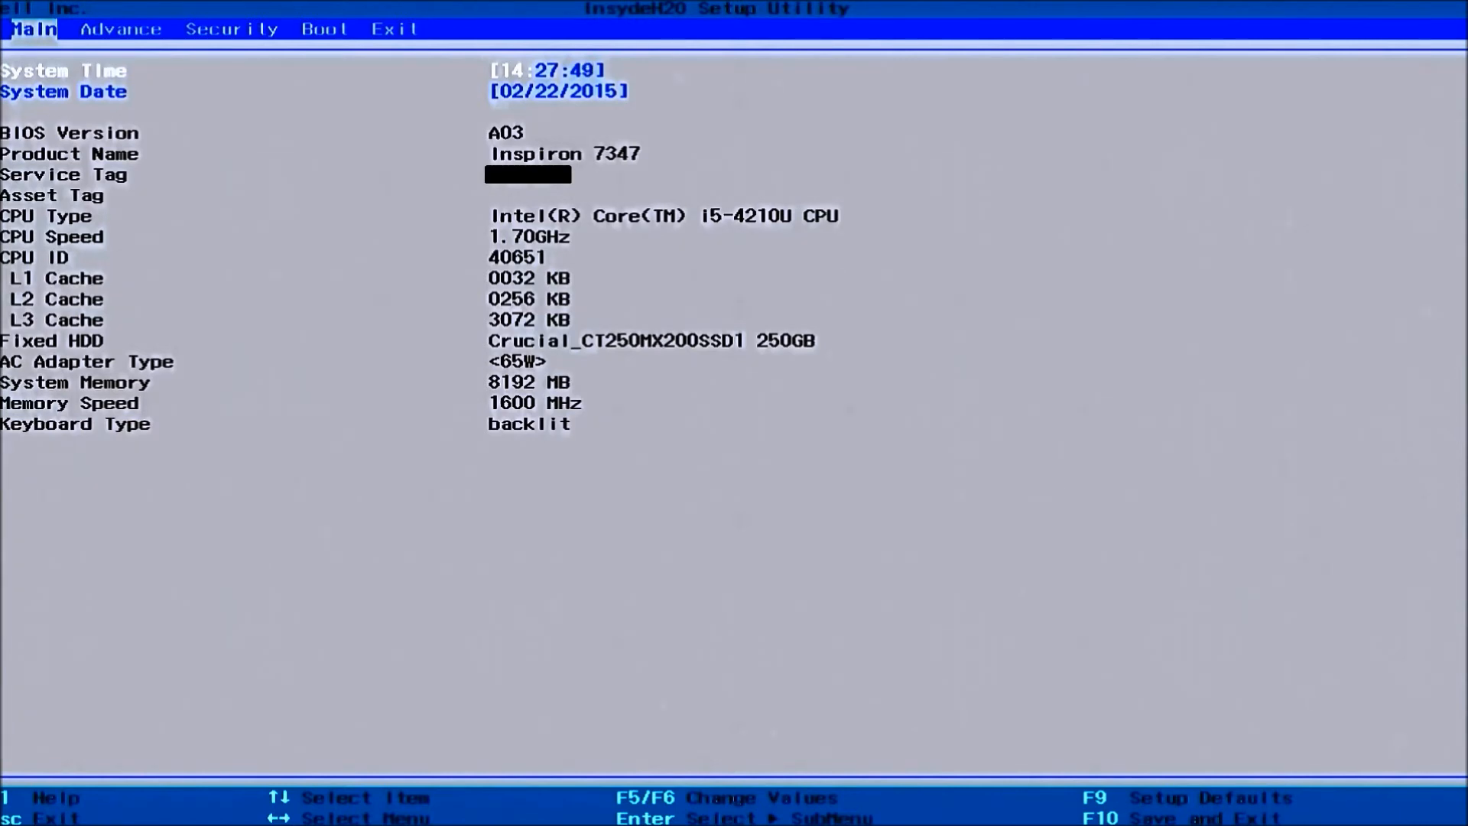
# Review the Advanced page settings down to SATA Operation set to AHCI.
pyautogui.click(121, 27)
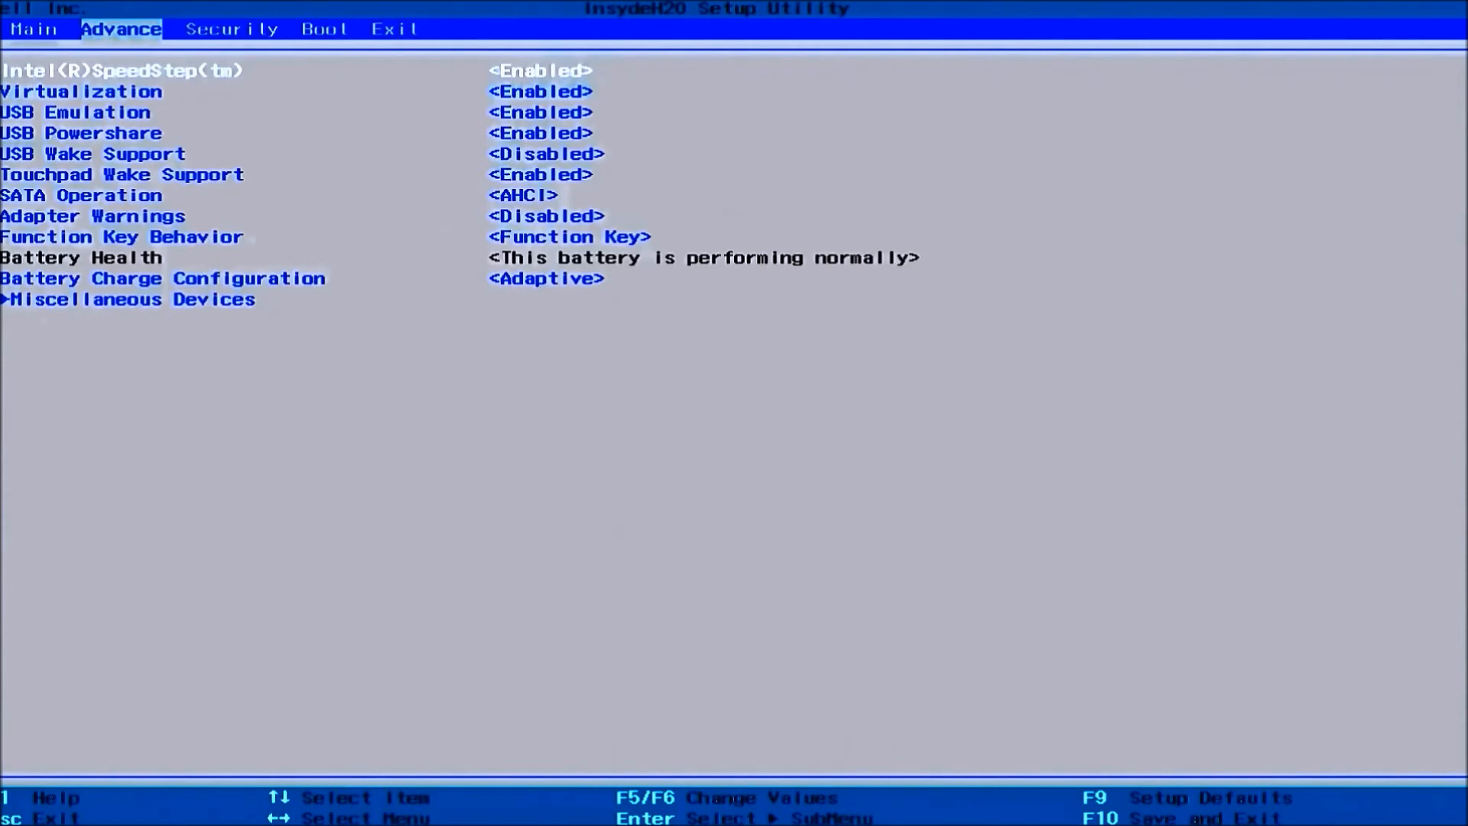
pyautogui.press('Down')
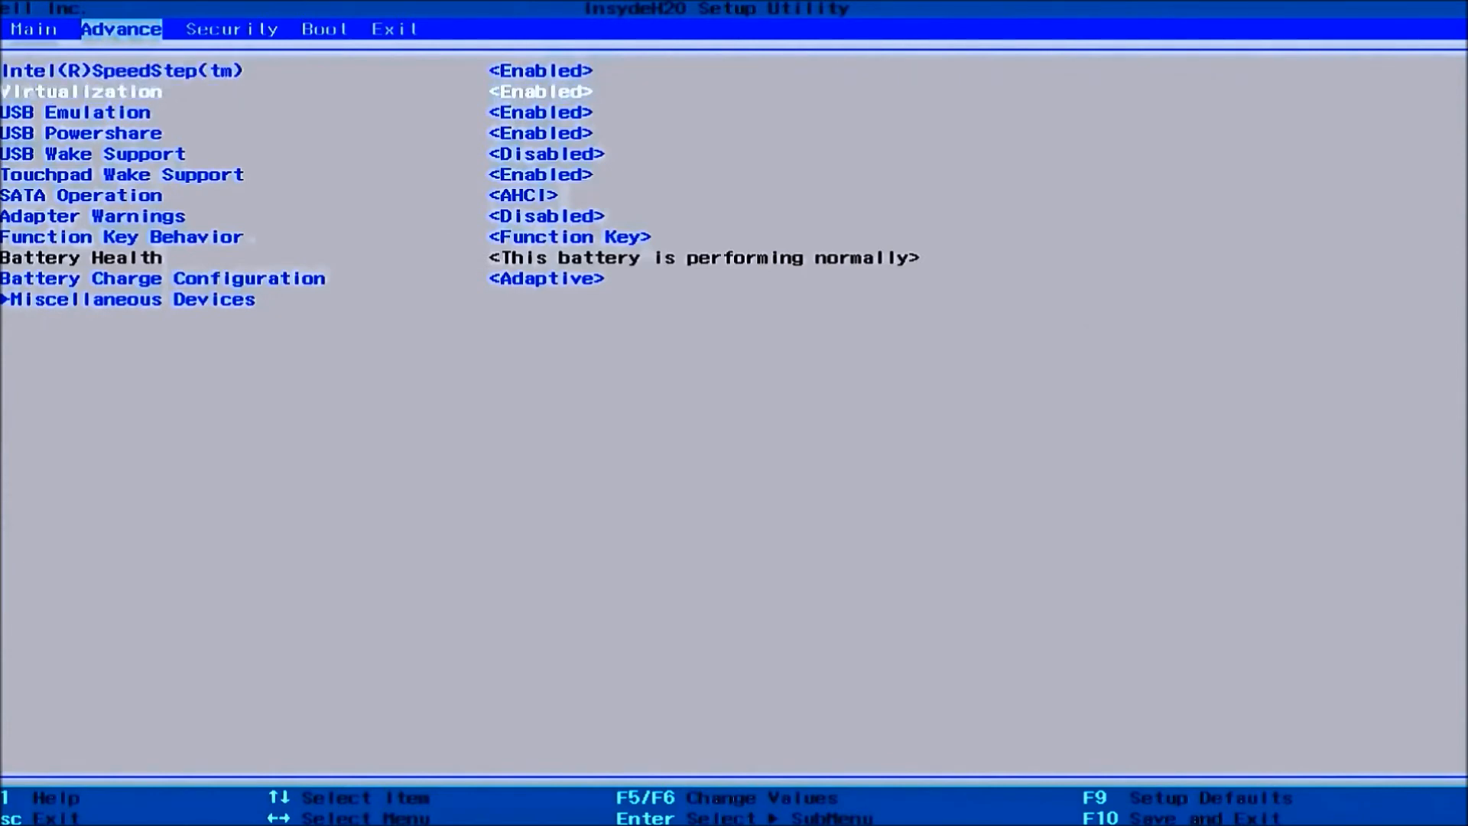
pyautogui.press('Down')
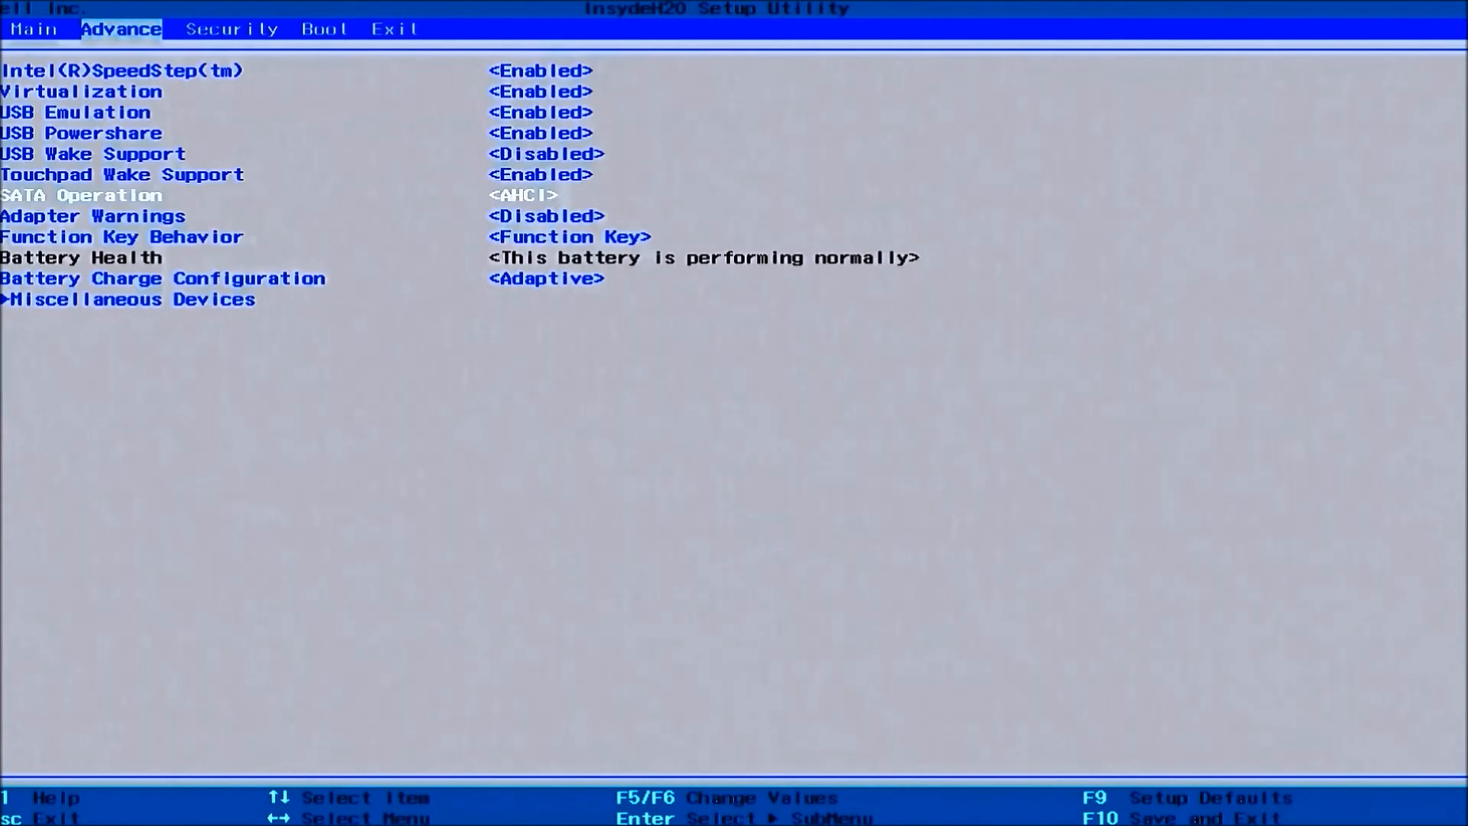
pyautogui.press('Up')
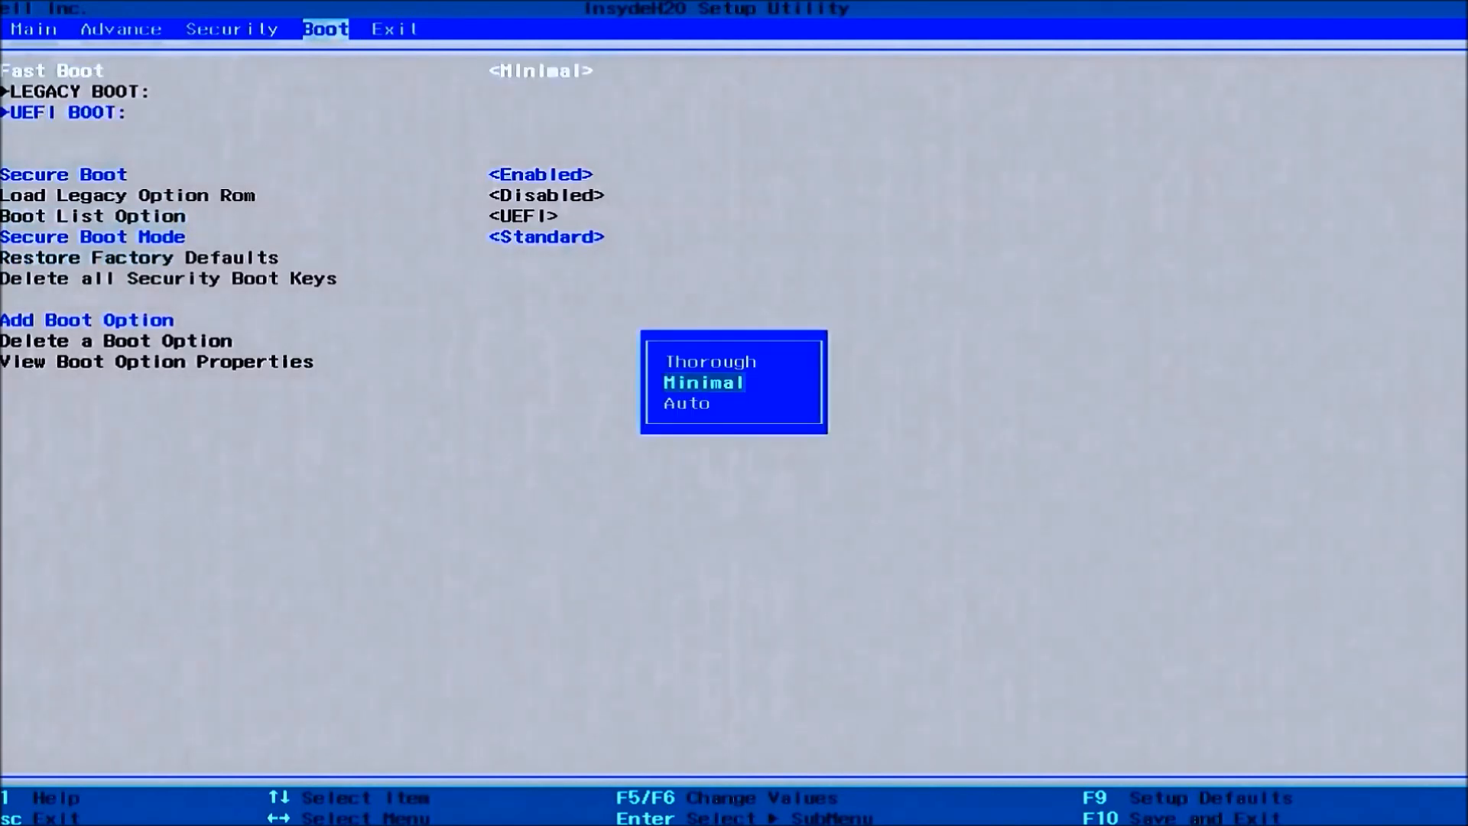
# Review the Boot options, then Exit Saving Changes and confirm so the PC boots the USB.
pyautogui.press('Enter')
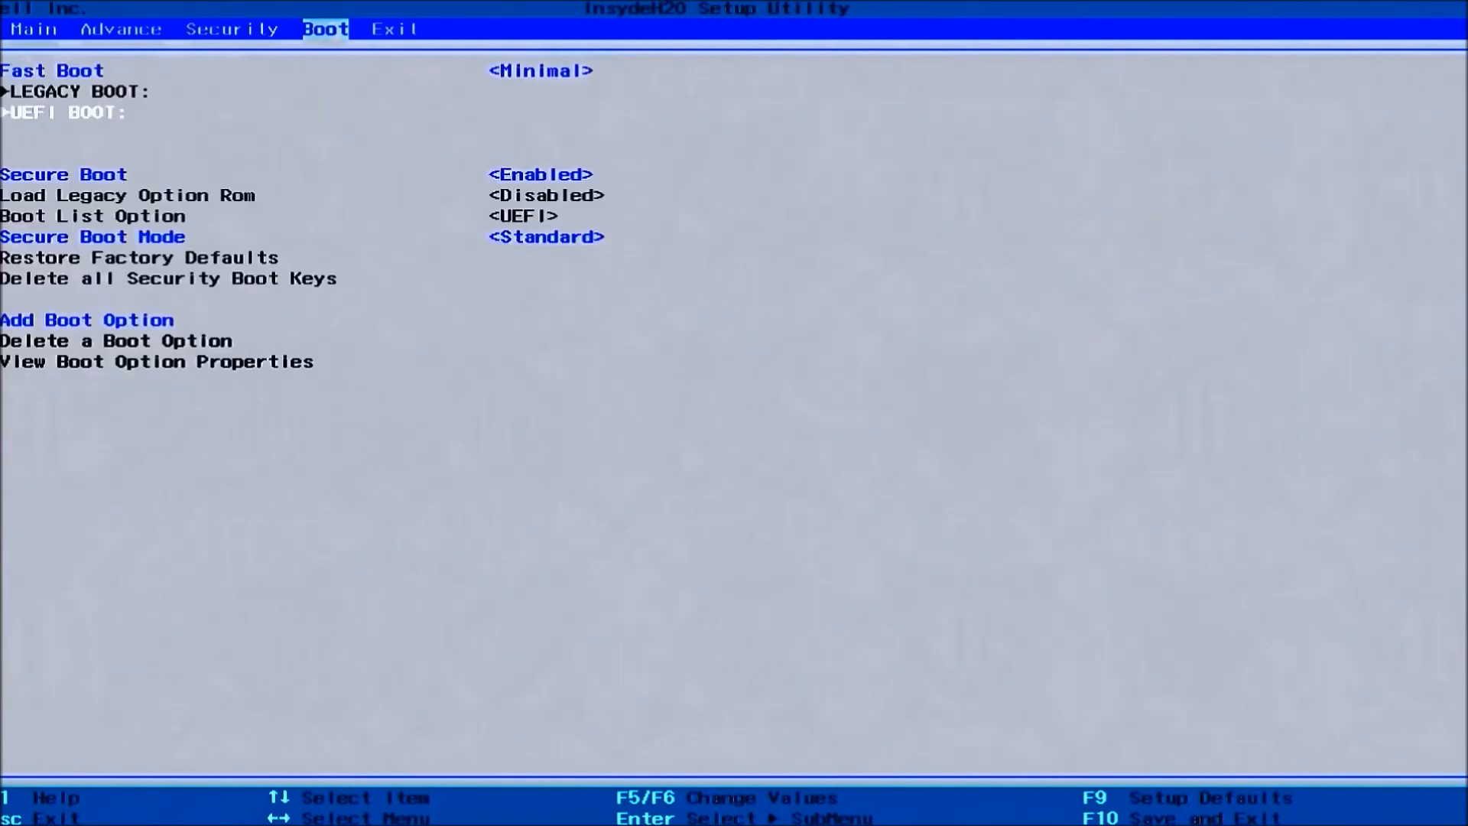
pyautogui.press('Down')
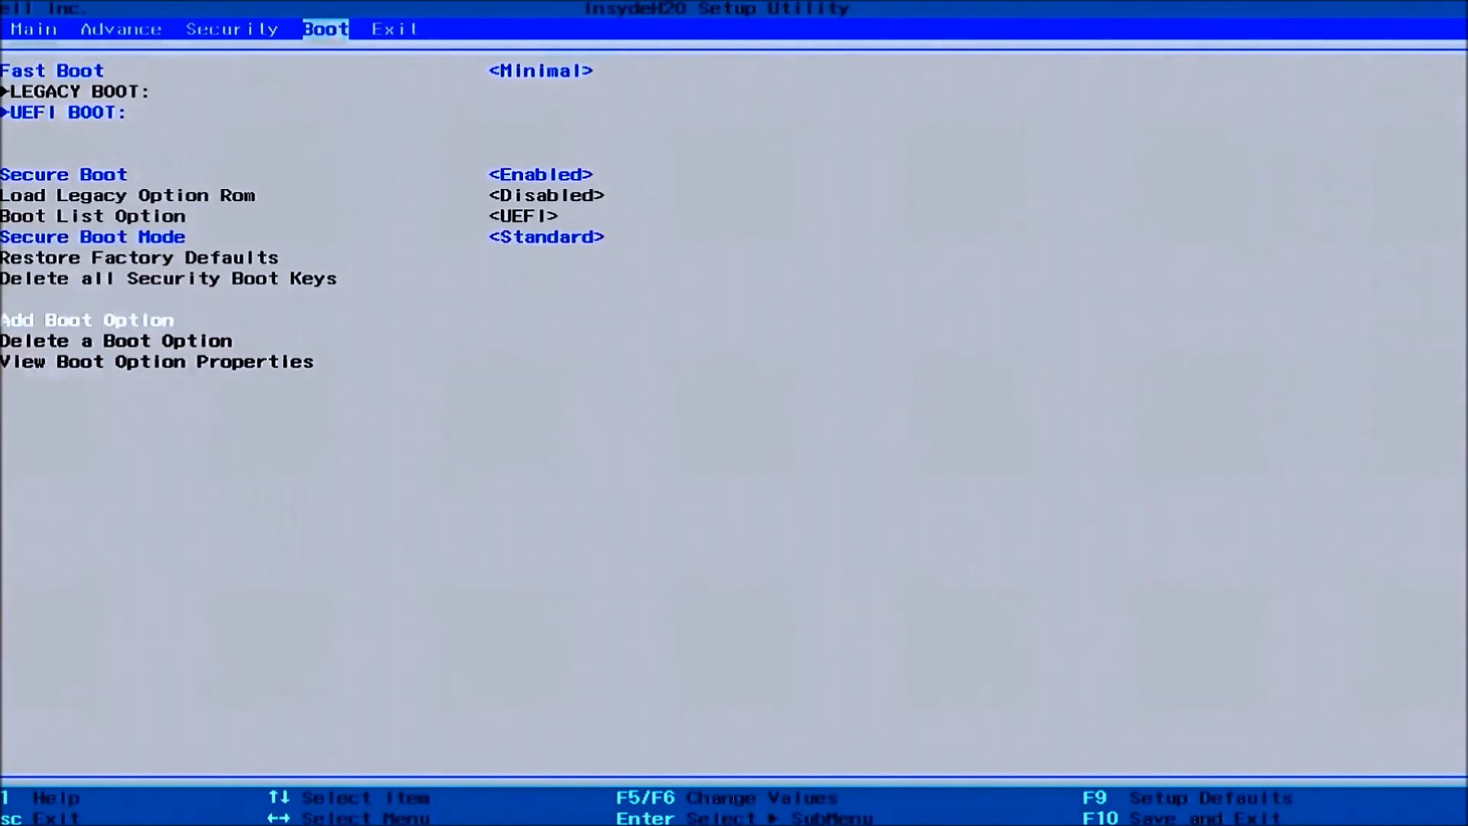
pyautogui.click(395, 27)
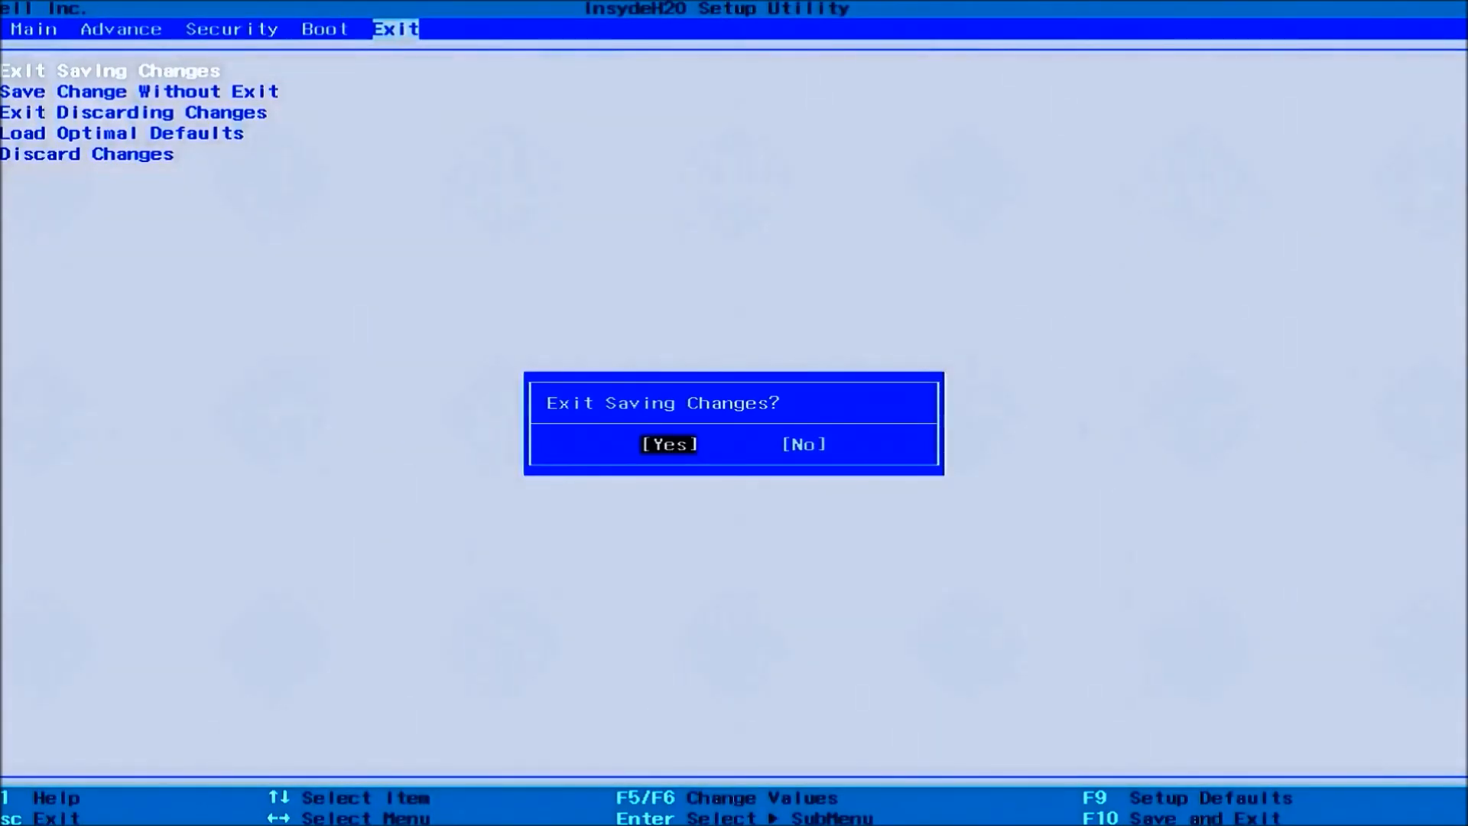
pyautogui.click(669, 443)
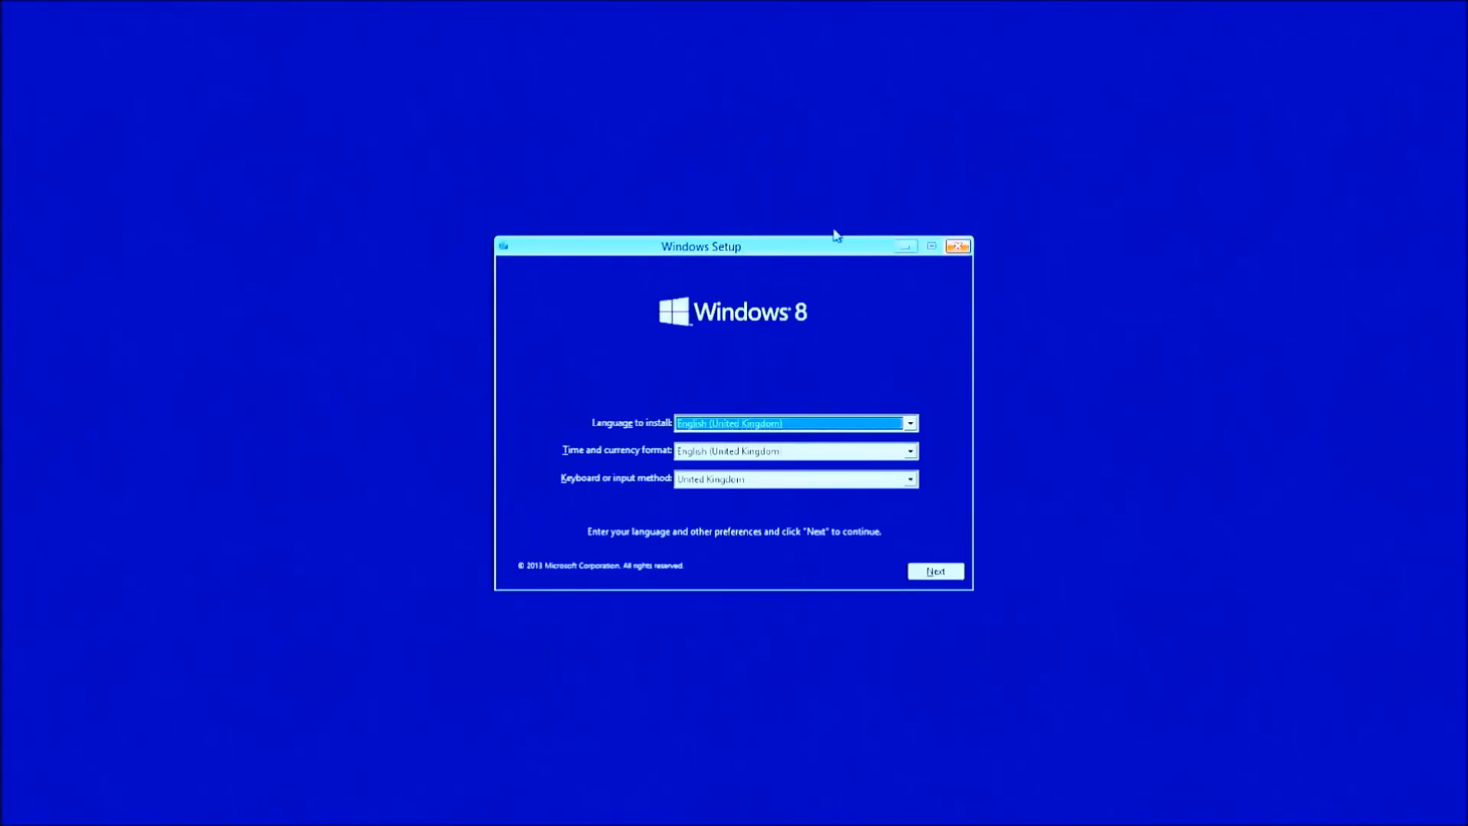
pyautogui.moveTo(813, 404)
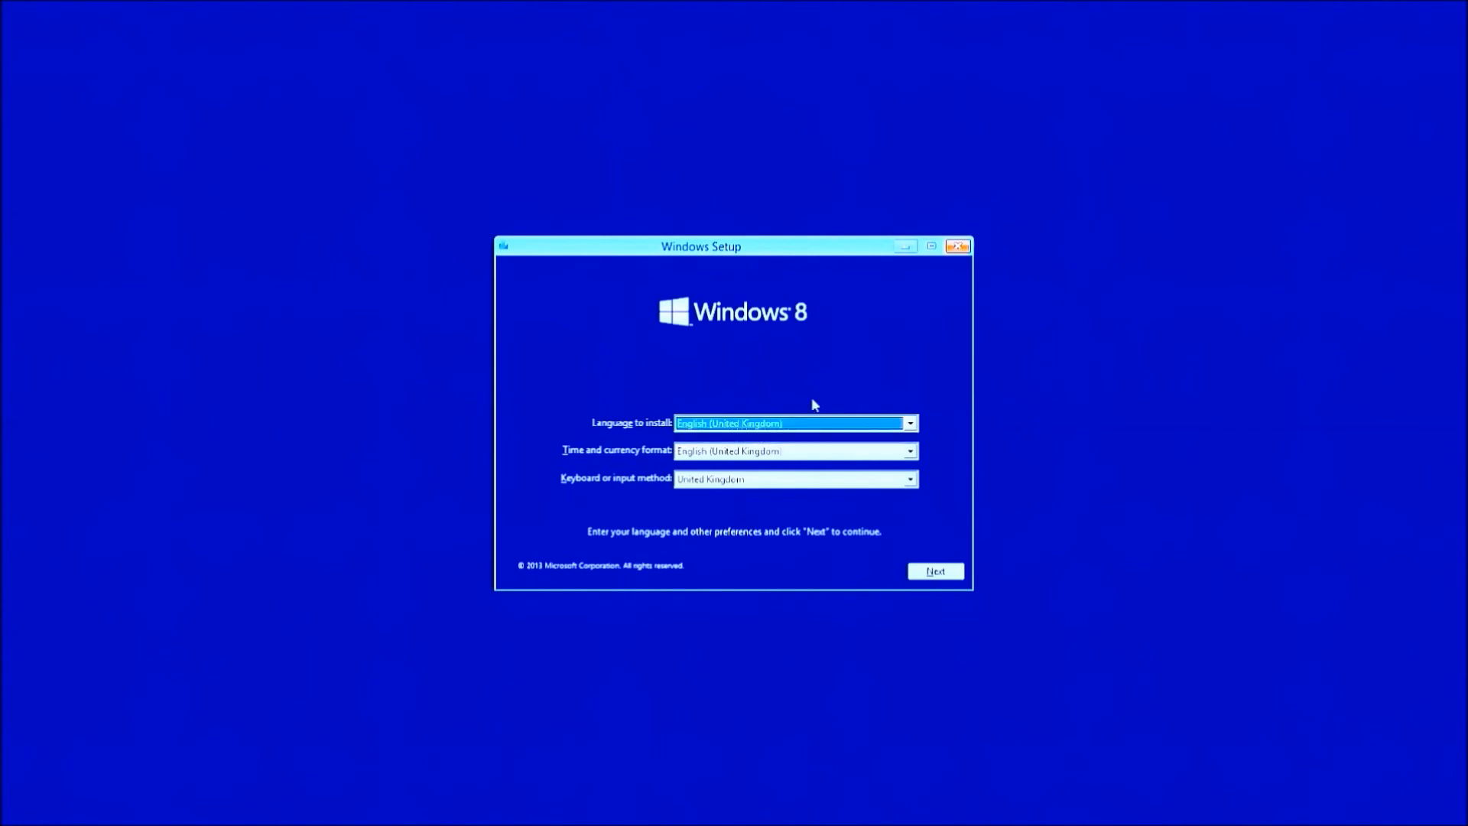
# Keep United Kingdom as the keyboard layout and continue past the language settings.
pyautogui.click(909, 450)
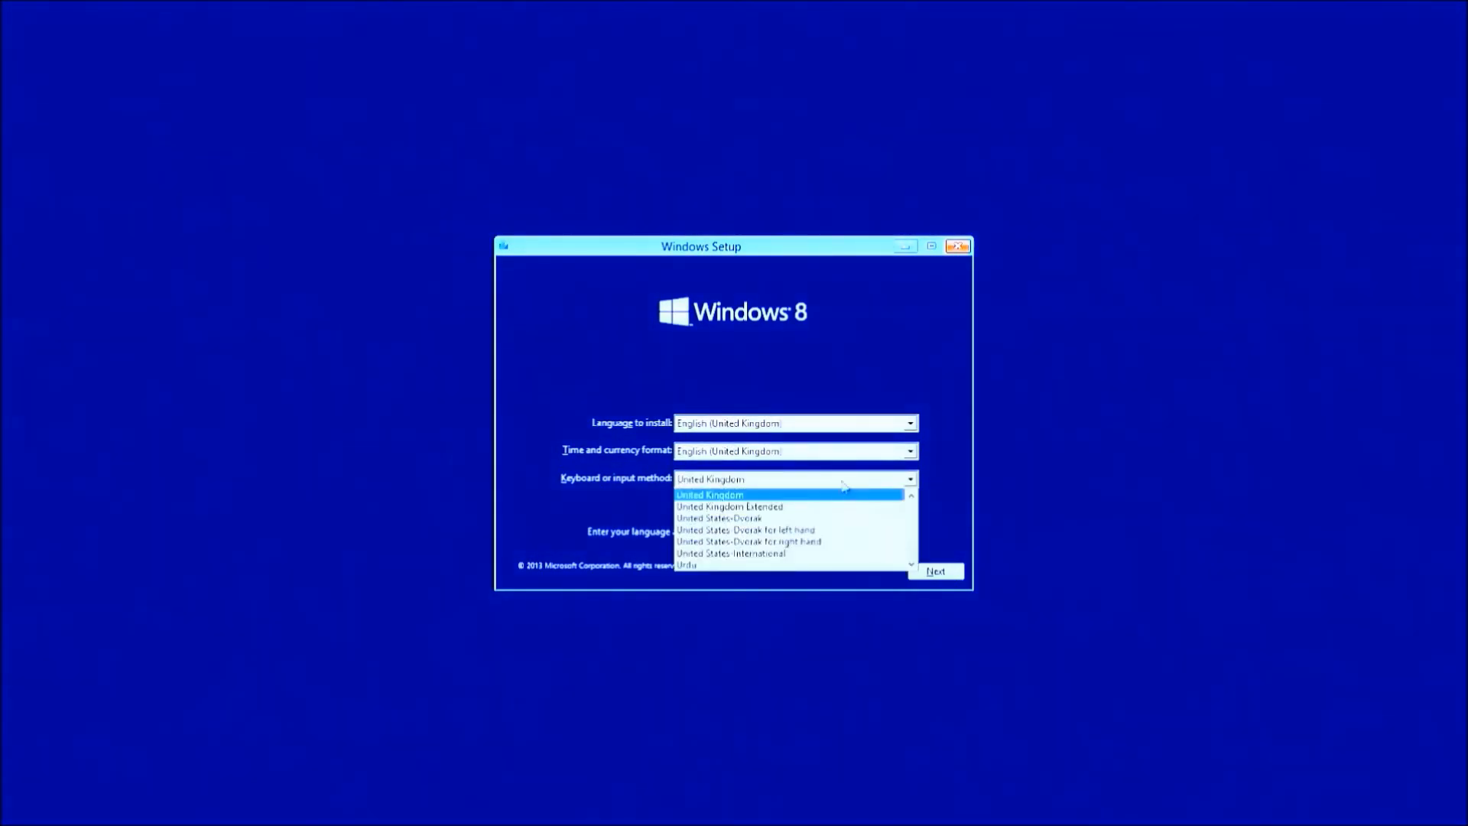
pyautogui.click(708, 494)
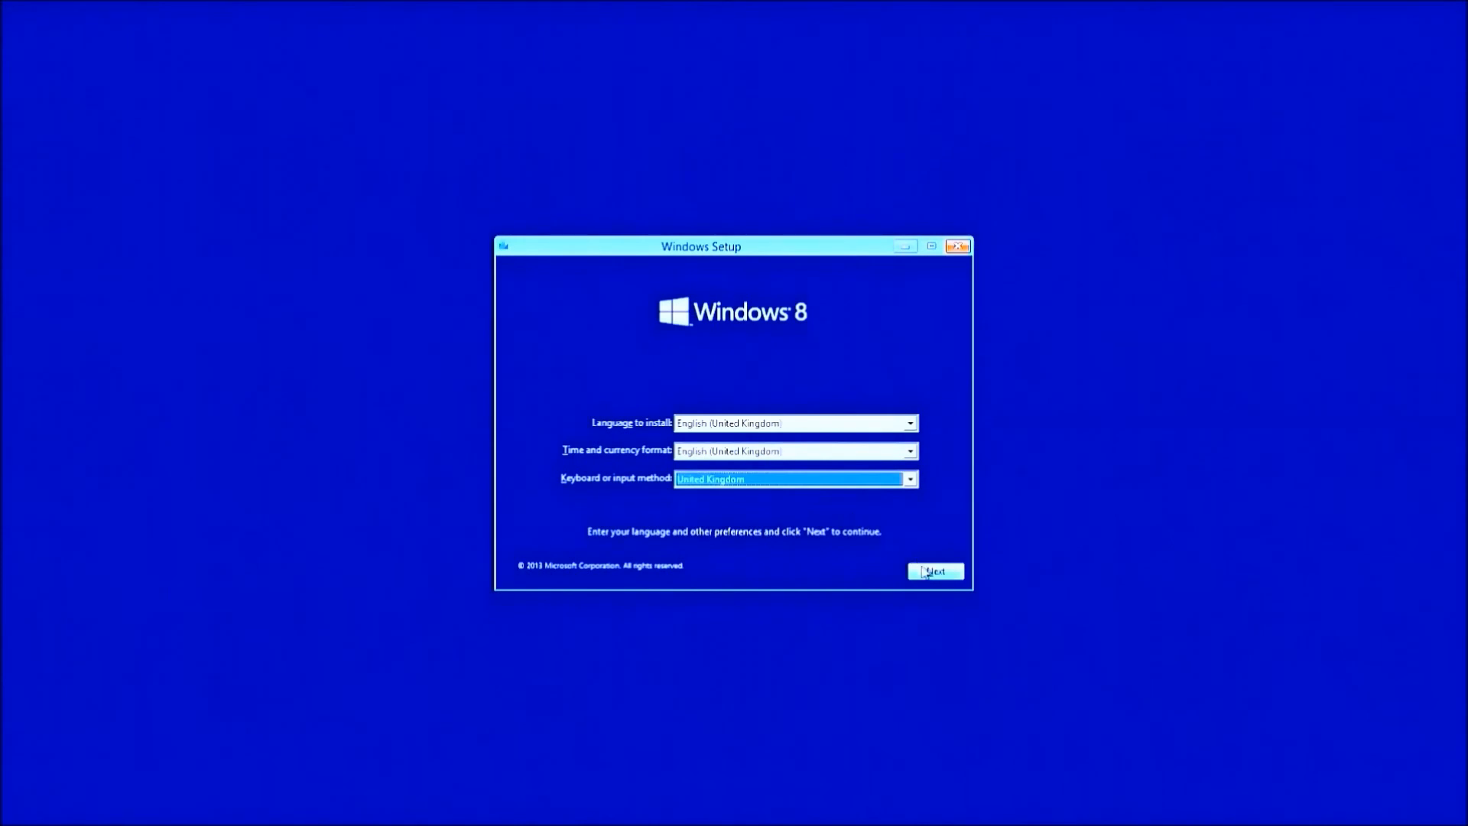
pyautogui.click(934, 570)
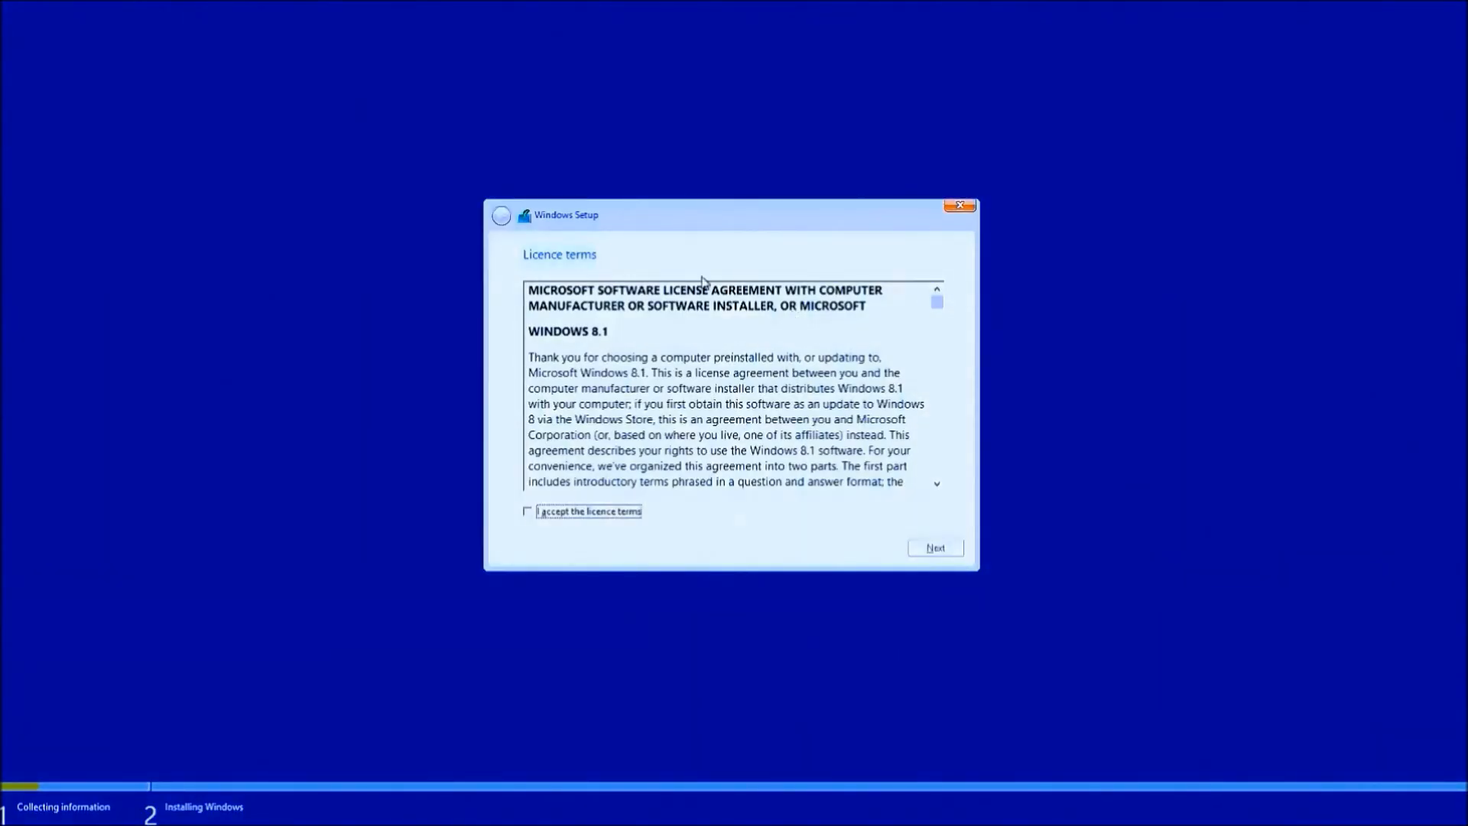
# Scroll through the Windows 8.1 licence text, accept the licence terms and continue to installation type.
pyautogui.moveTo(528, 289); pyautogui.dragTo(759, 289)
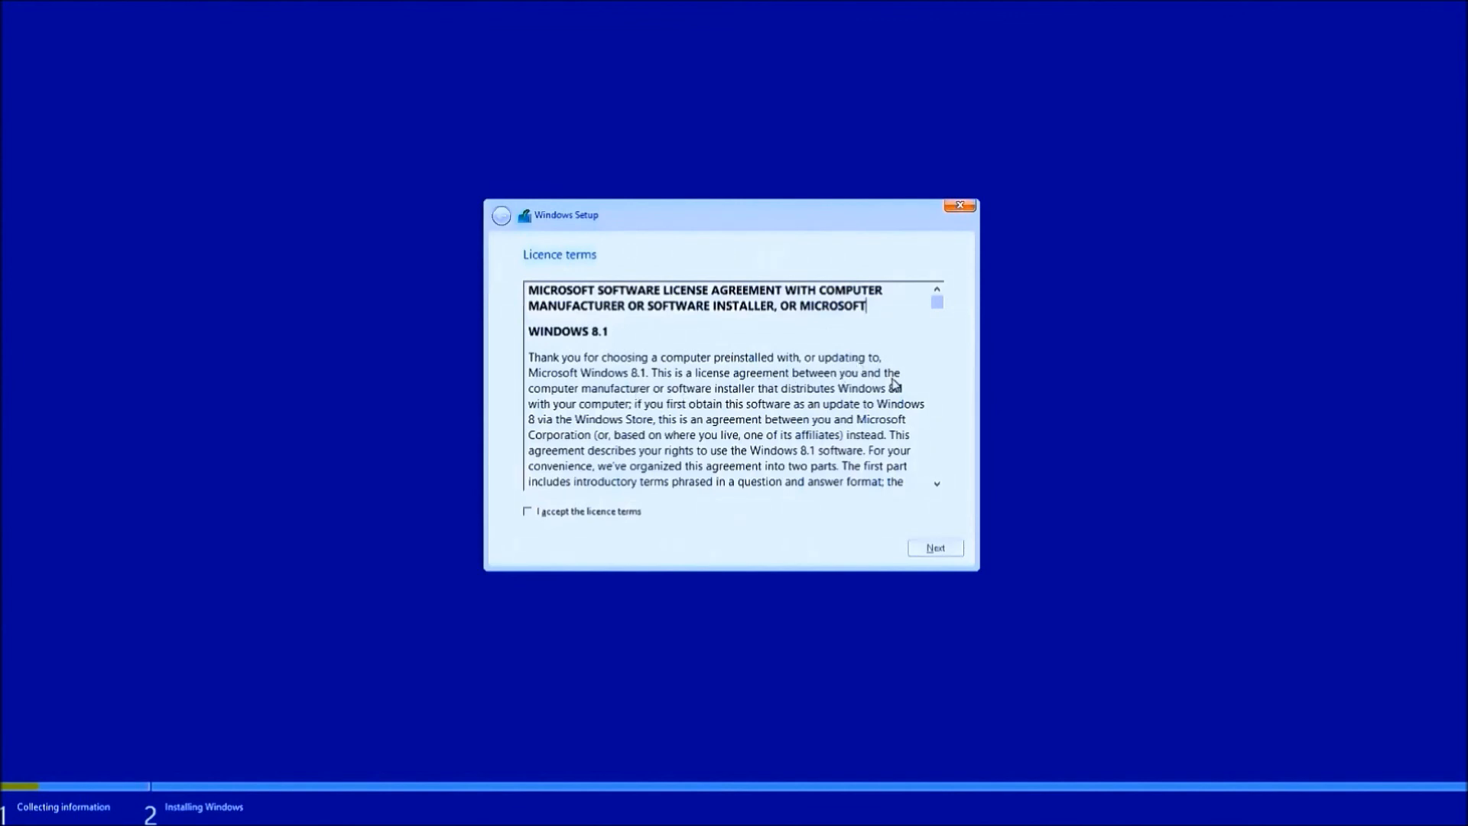
pyautogui.moveTo(740, 418)
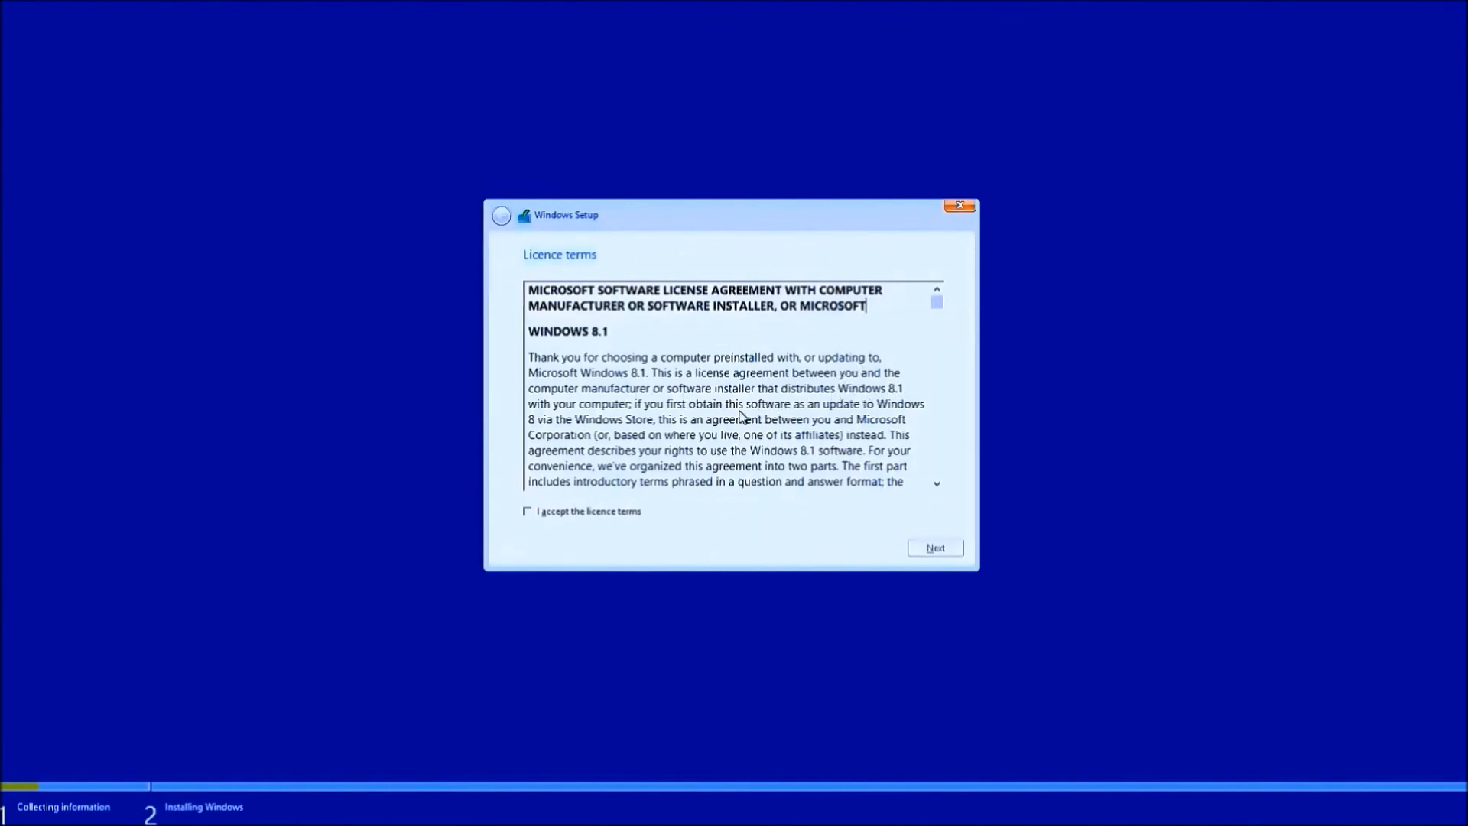
pyautogui.moveTo(859, 439)
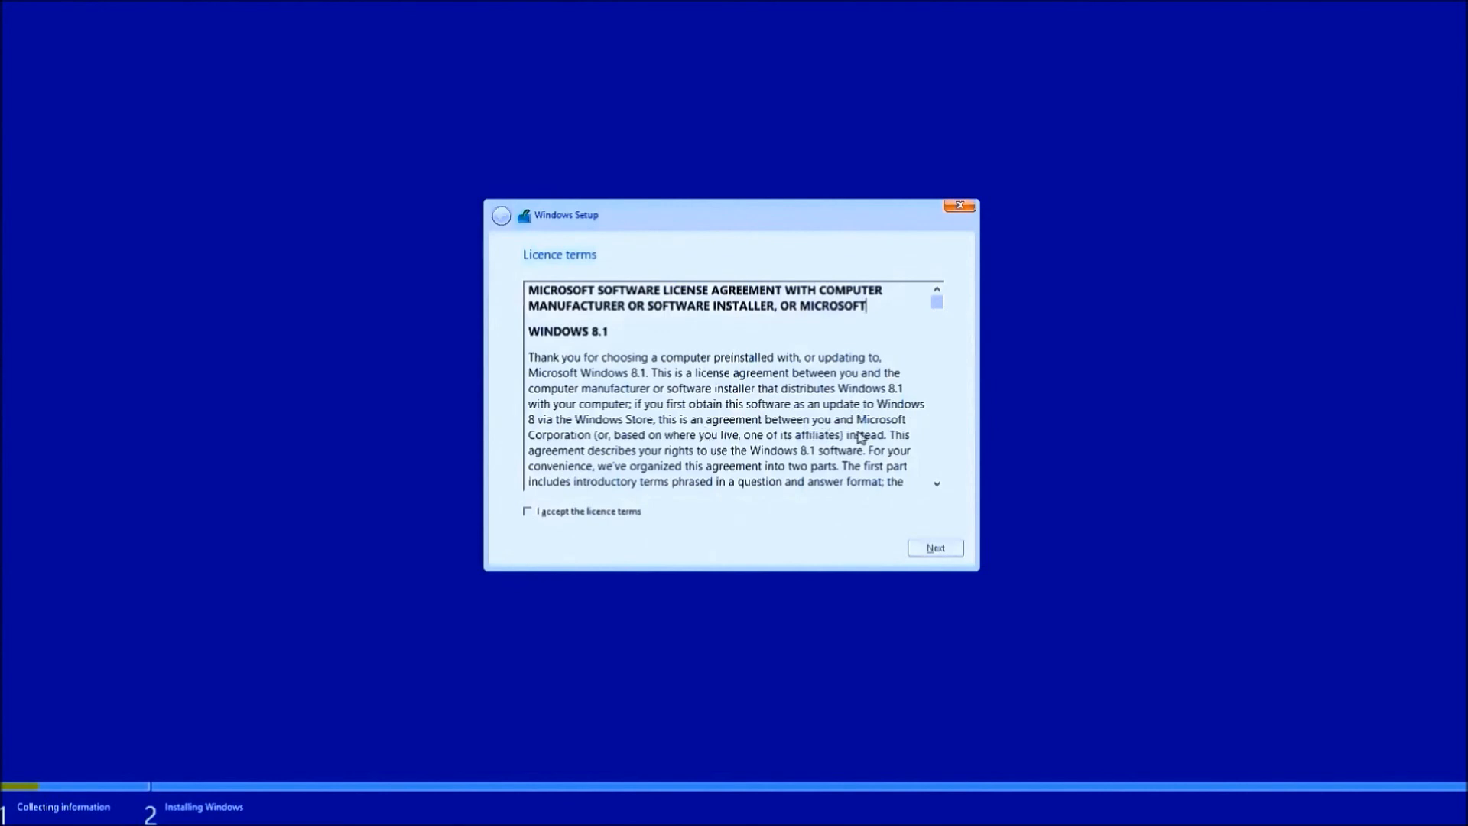
pyautogui.scroll(-3)
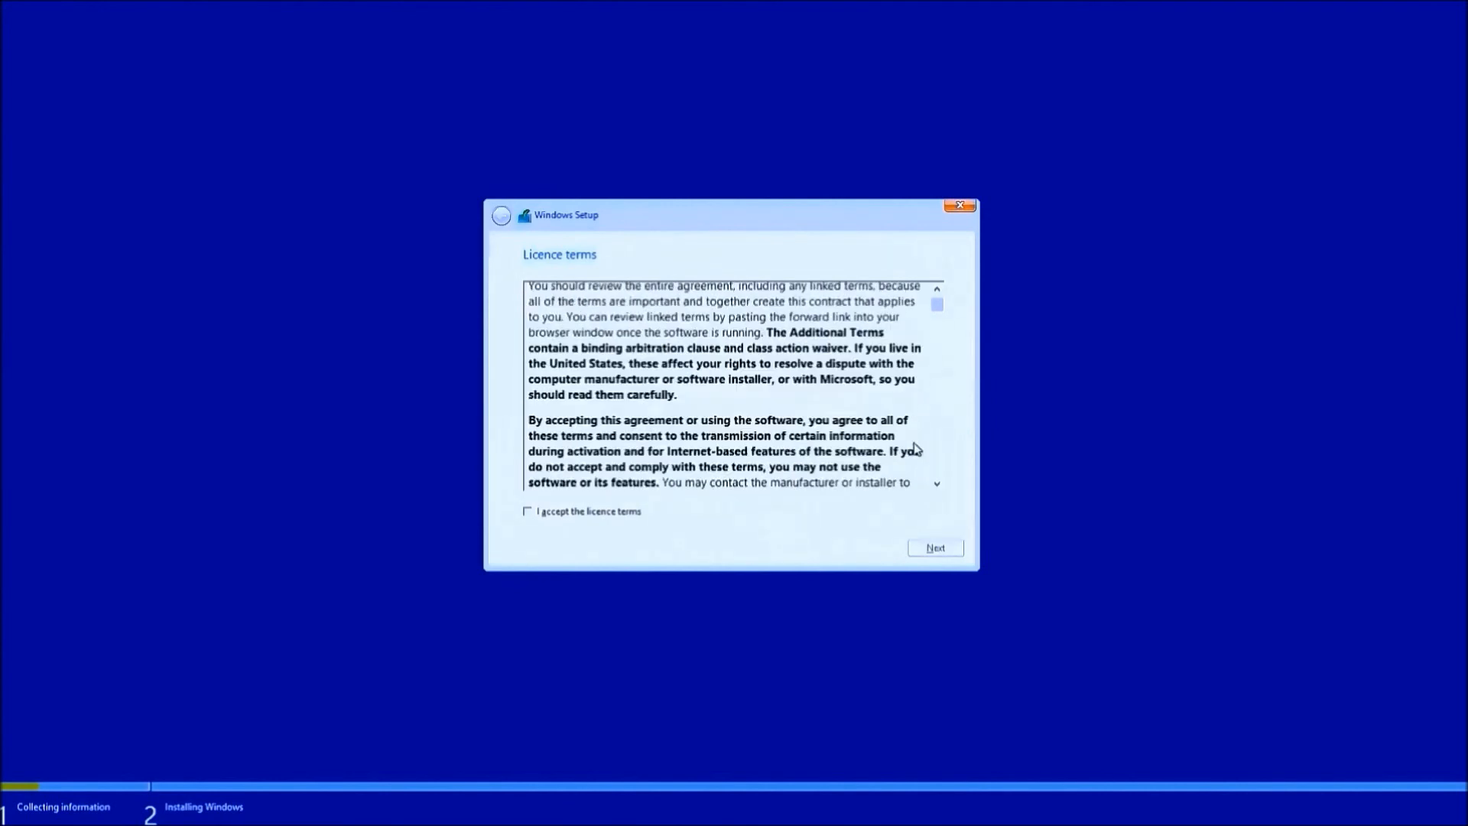
pyautogui.scroll(-3)
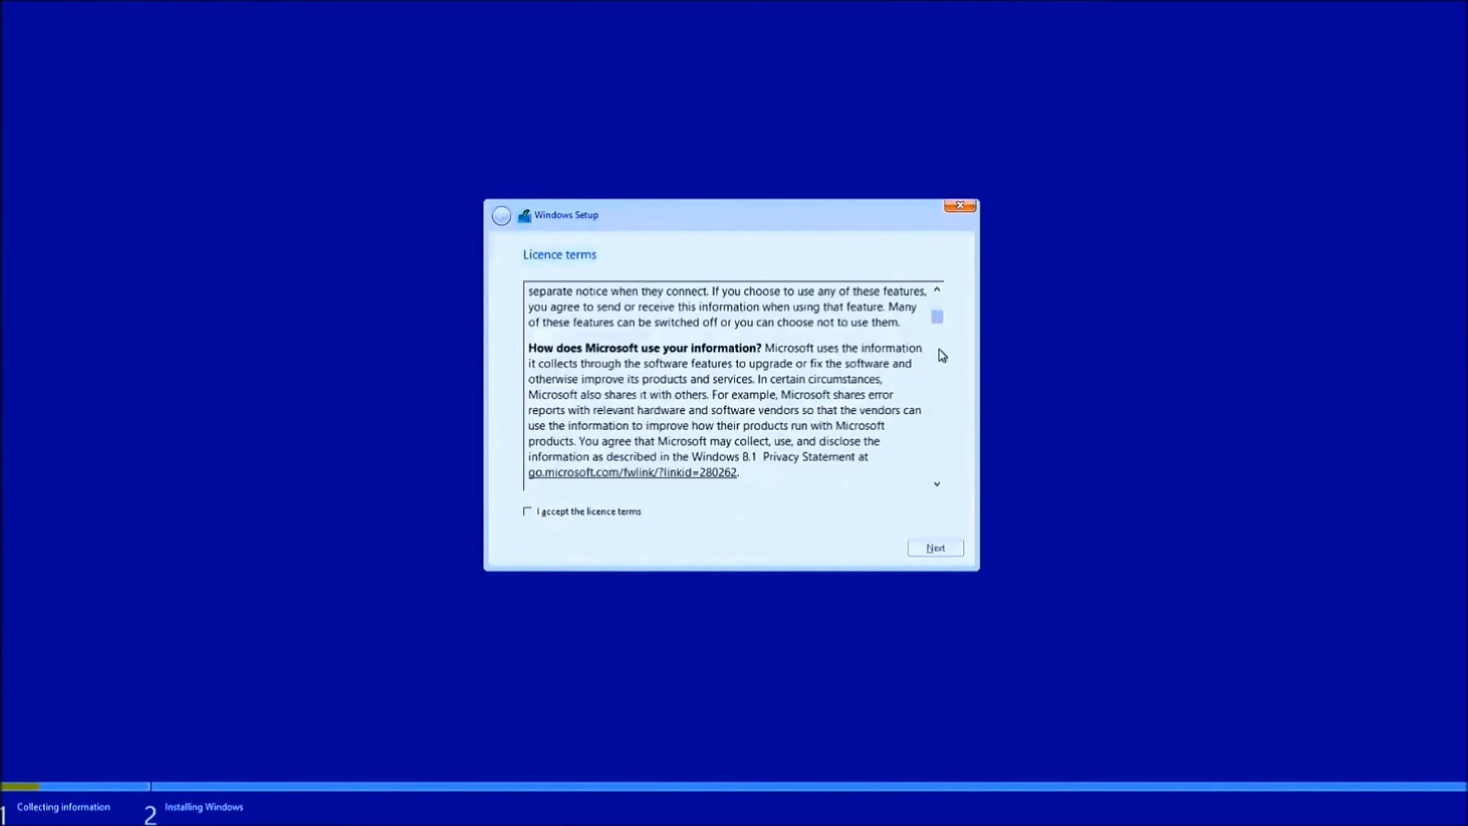
pyautogui.scroll(-3)
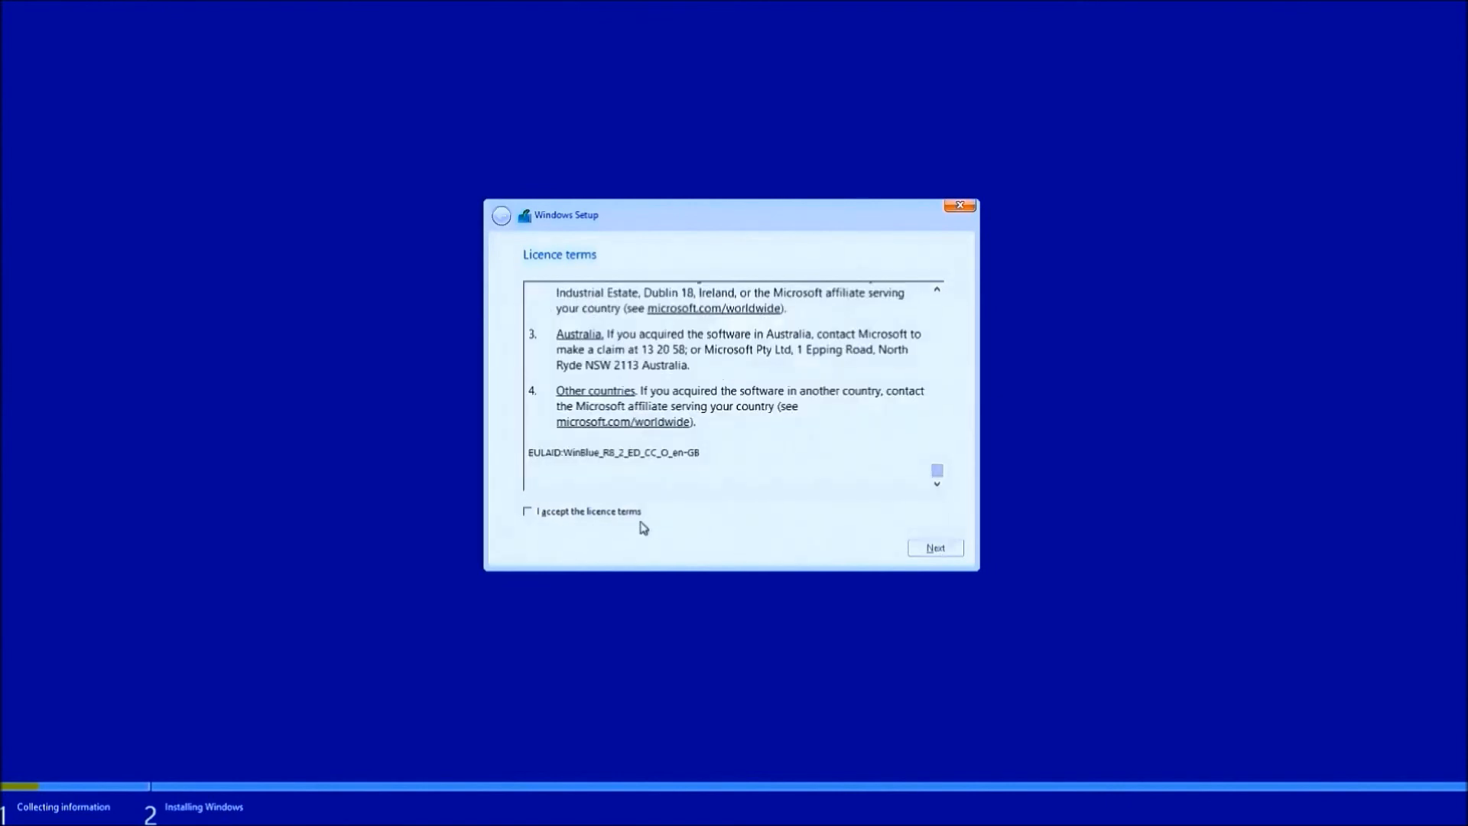
pyautogui.click(526, 511)
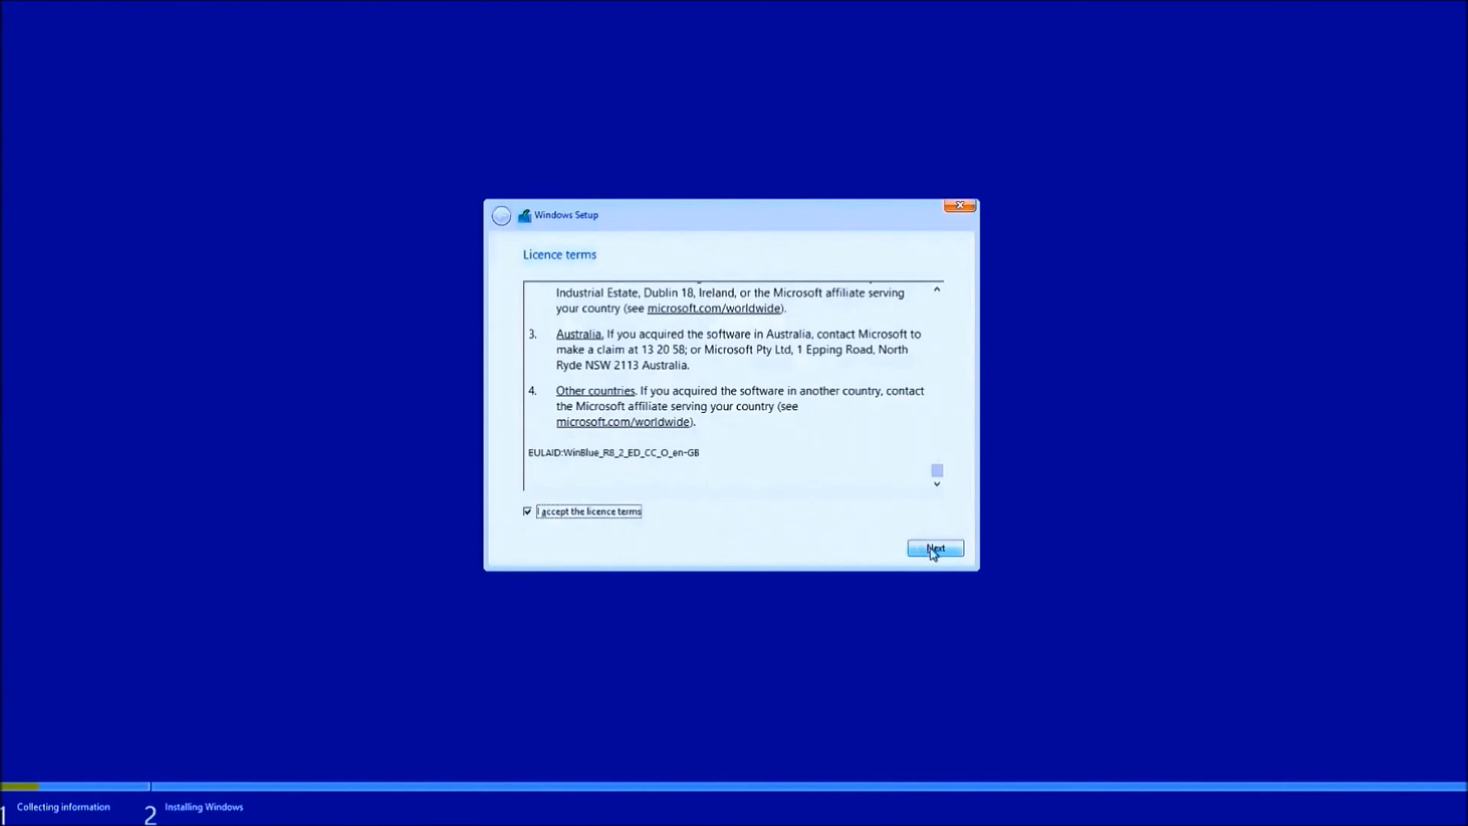
pyautogui.click(933, 547)
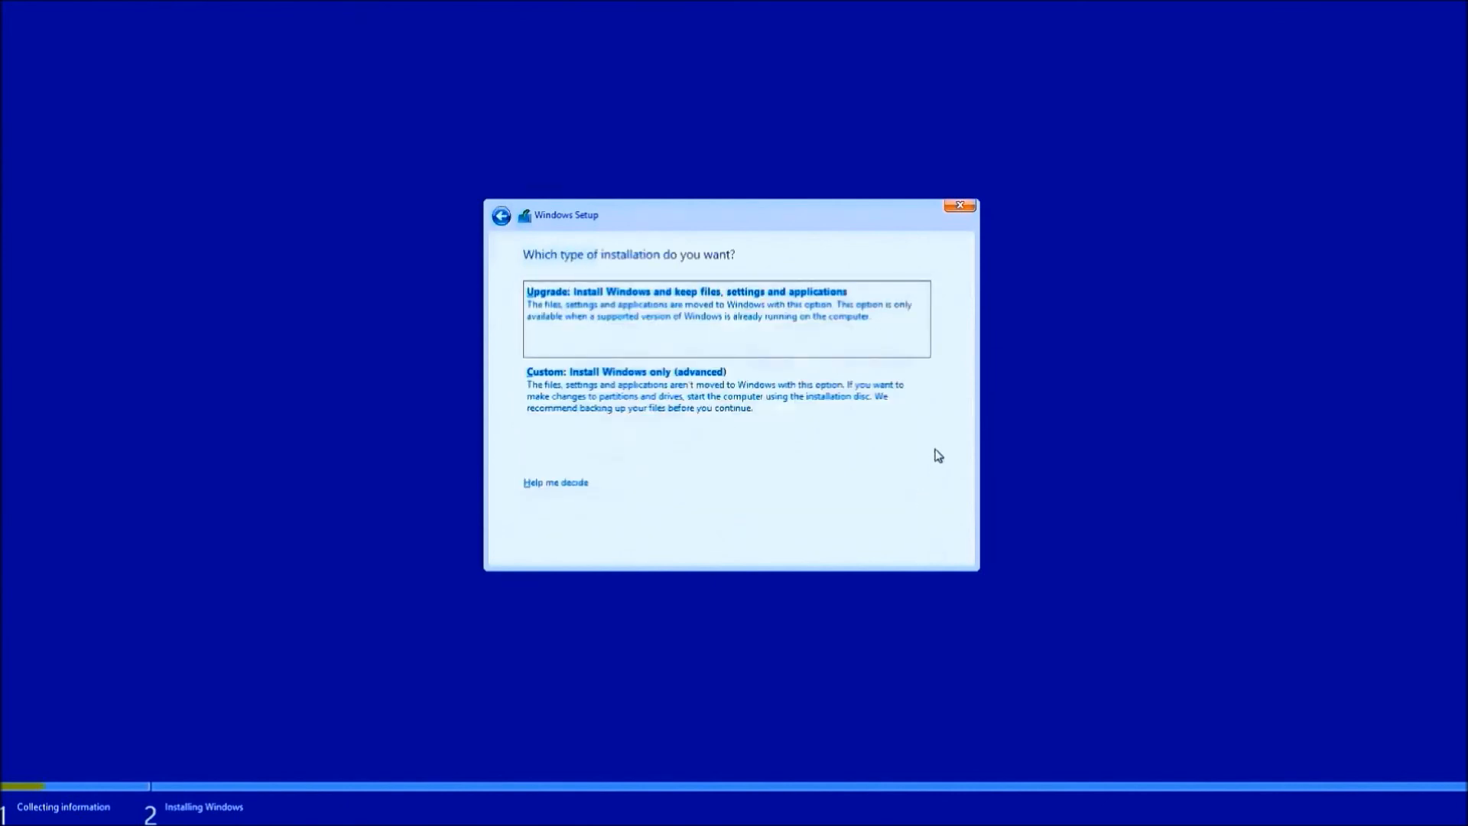
pyautogui.moveTo(928, 281)
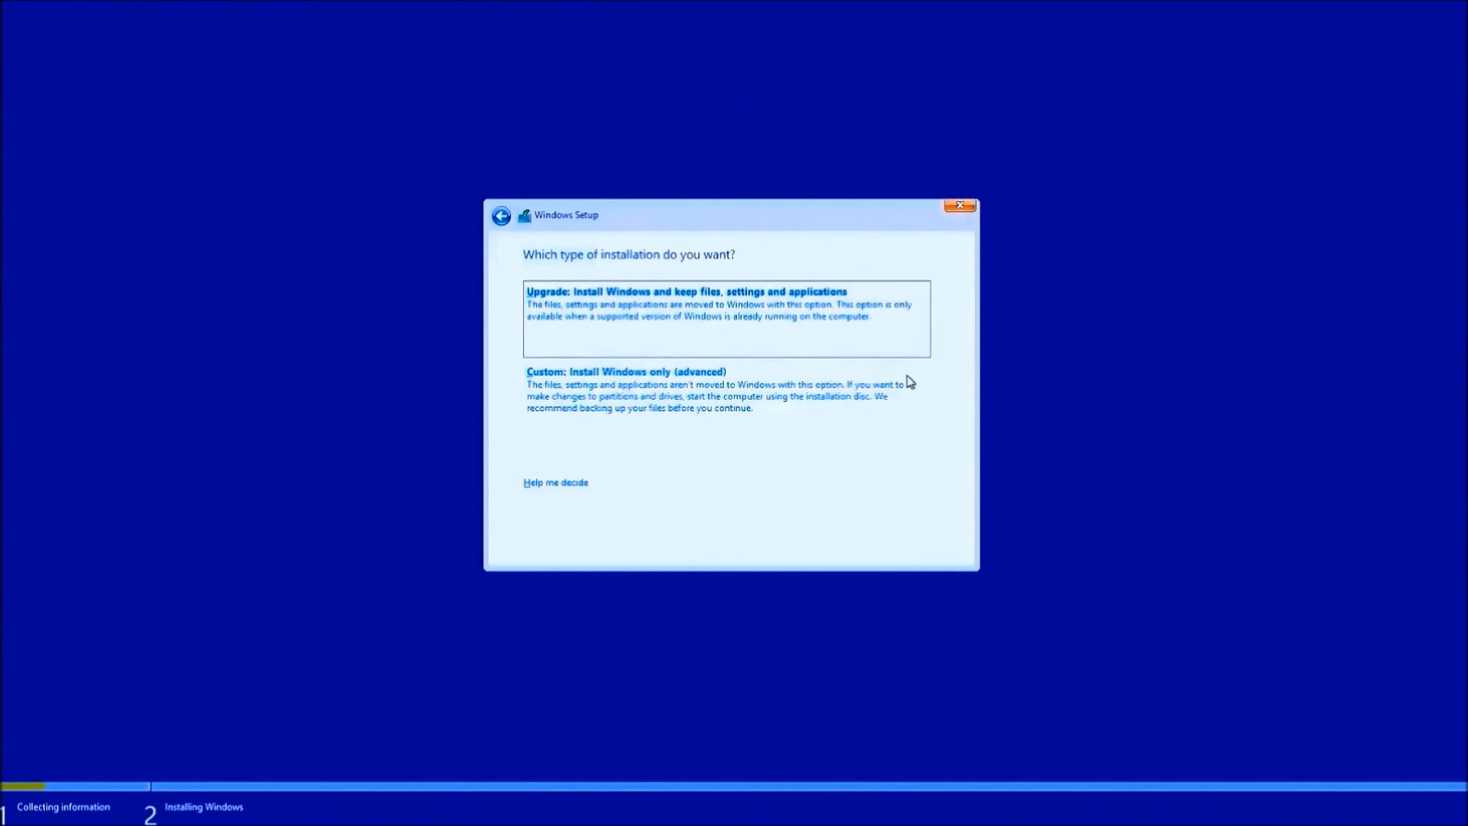
# Choose Custom: Install Windows only to reach the partition list, then quit setup and cancel installation.
pyautogui.click(626, 371)
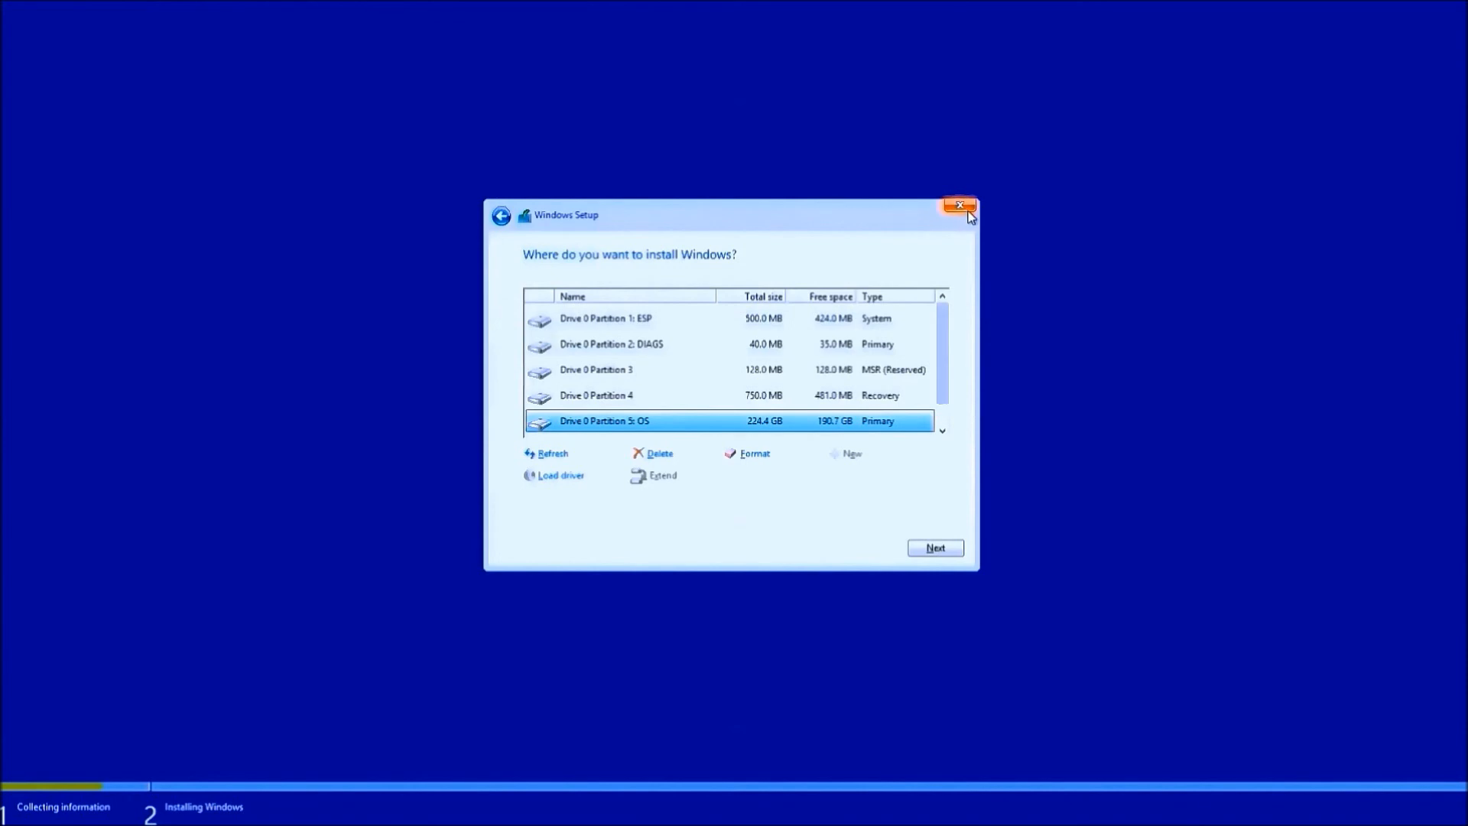
pyautogui.click(961, 207)
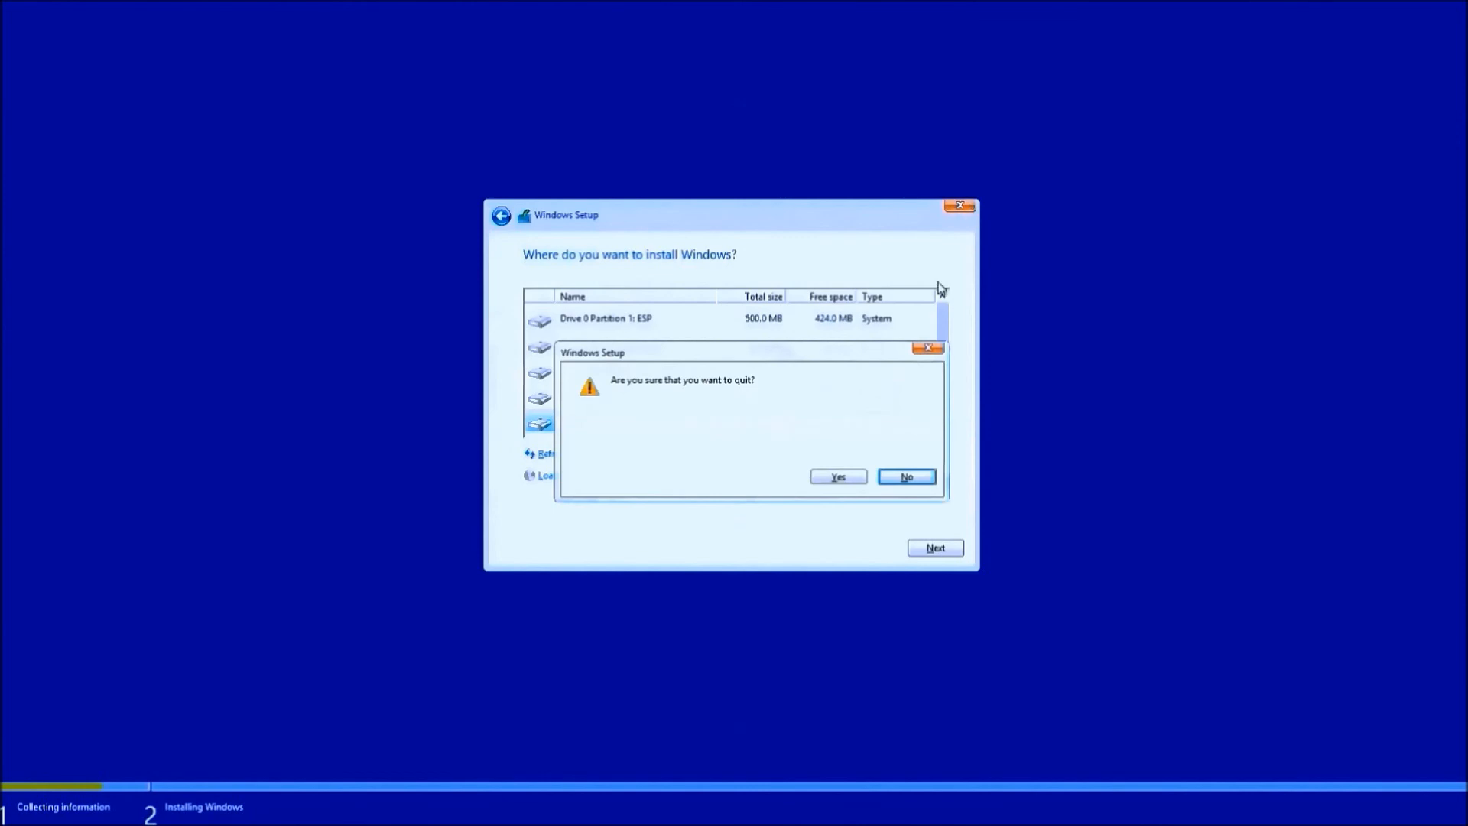
pyautogui.click(837, 477)
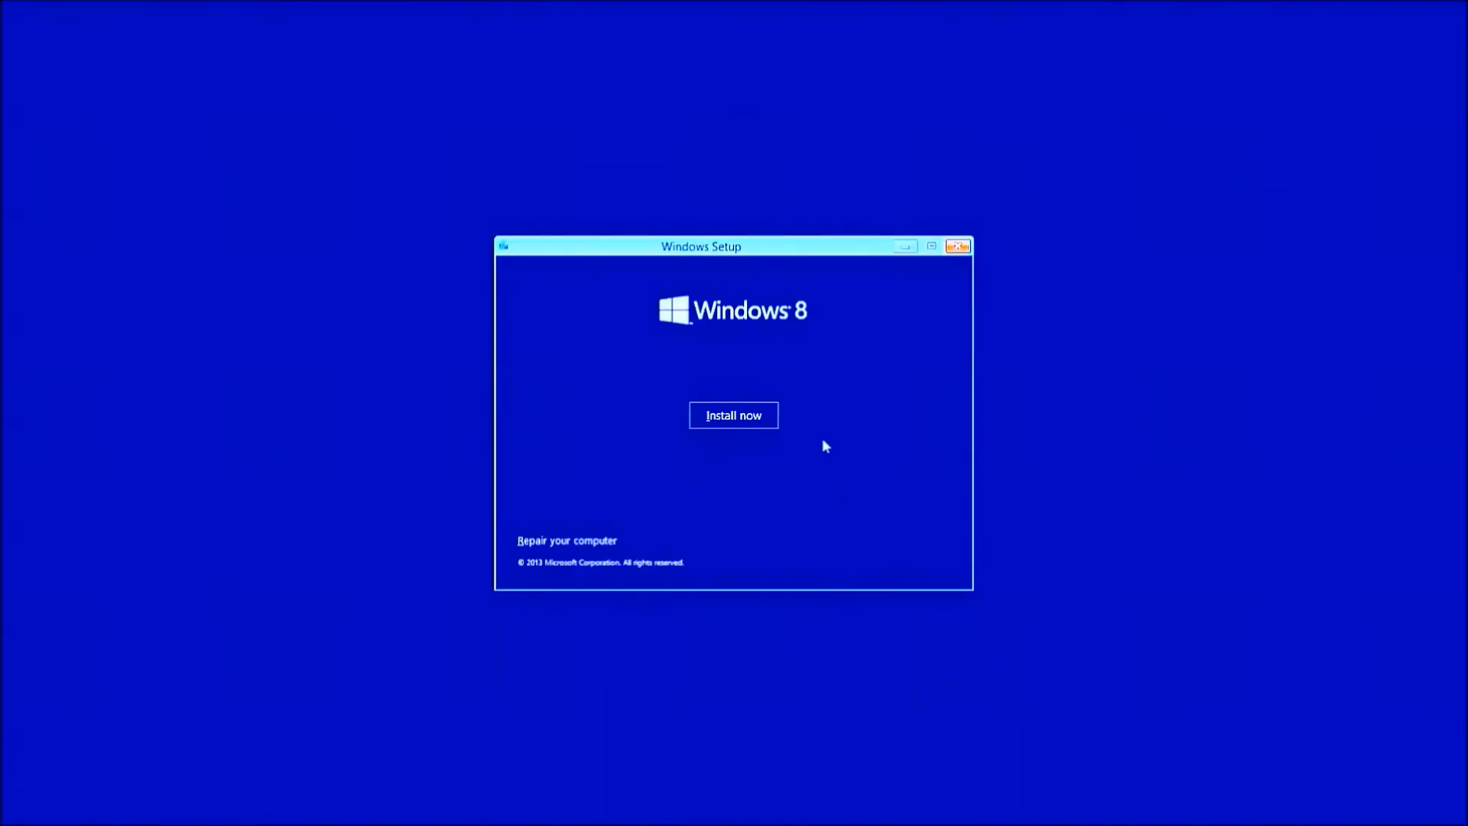
pyautogui.click(957, 244)
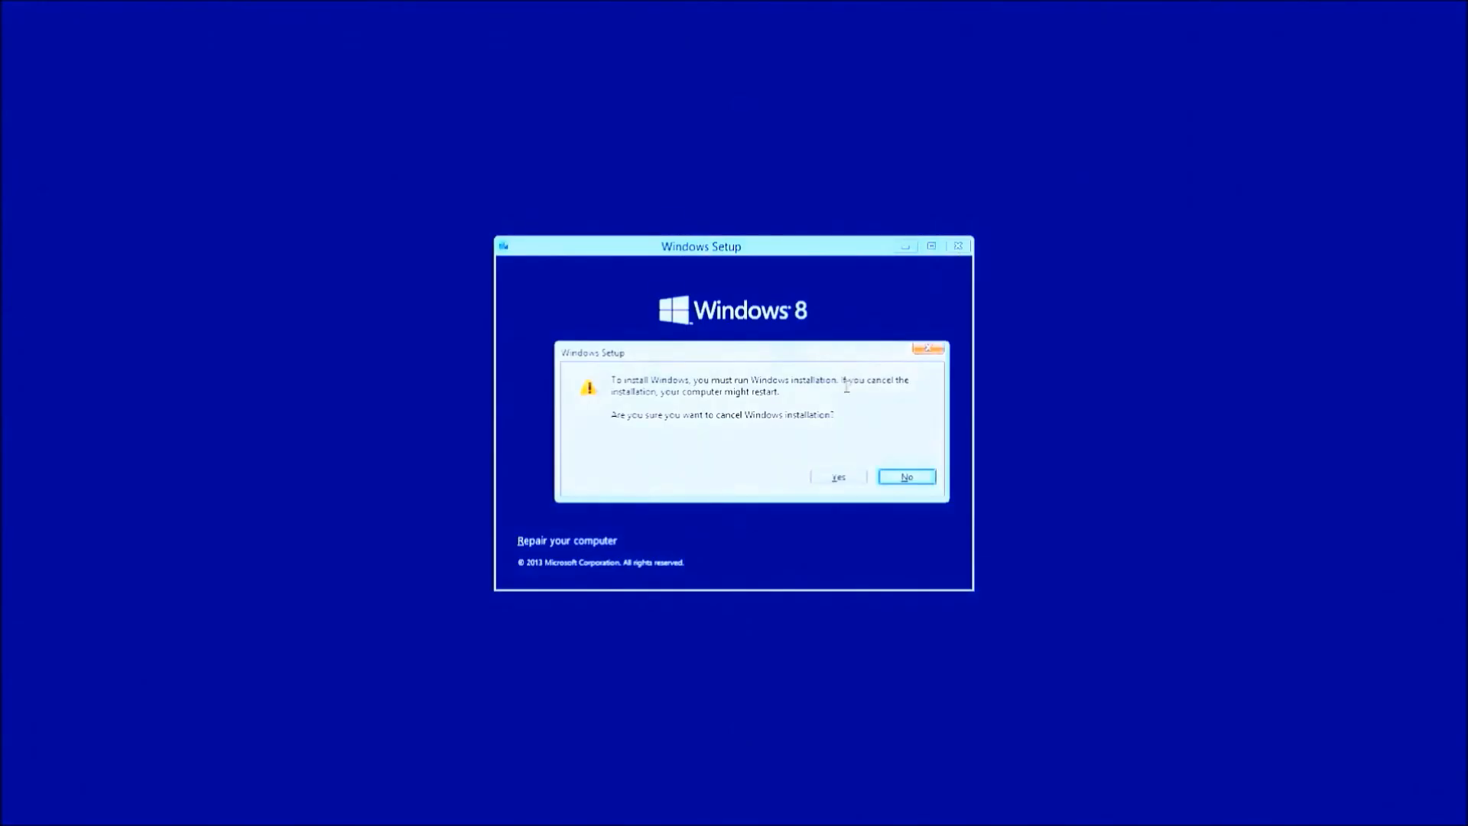